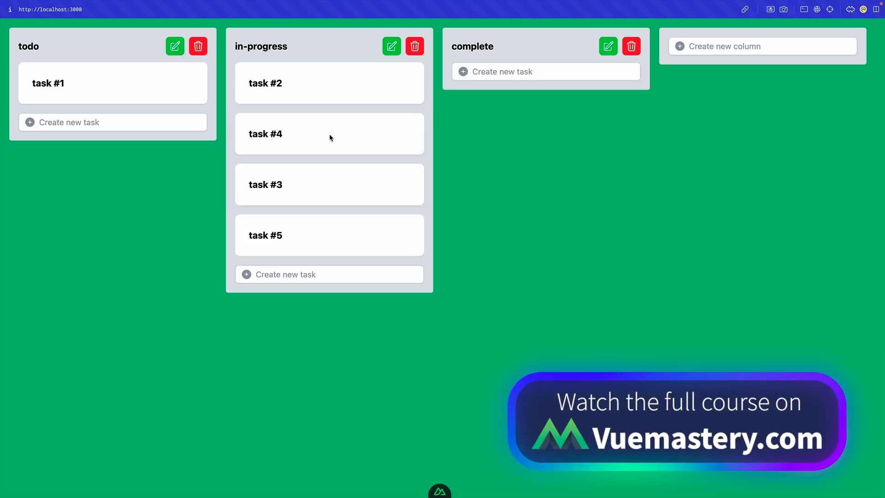
{"action": "mouse_move", "coordinate": [341, 95]}
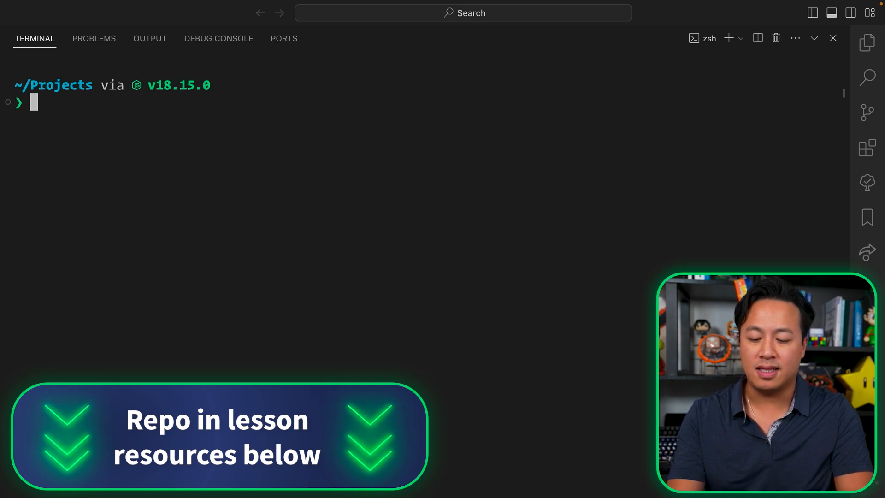
- Scaffold build-trello-clone-with-nuxt-3 via npx nuxi@latest init with npm and git, then cd into it
{"action": "type", "text": "npx"}
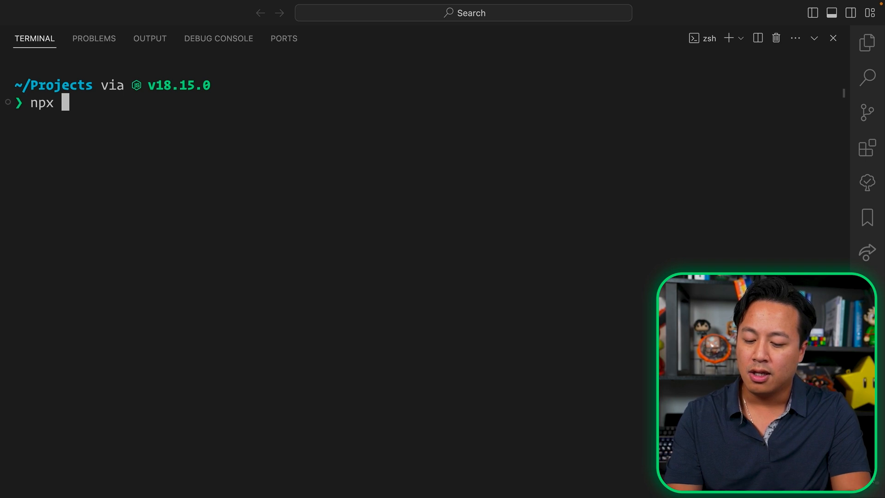
{"action": "type", "text": "nuxi@latest"}
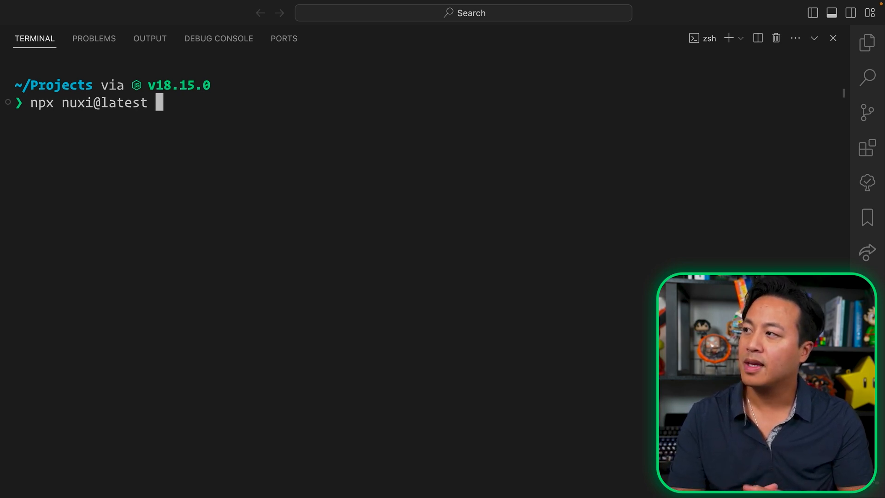
{"action": "type", "text": "init"}
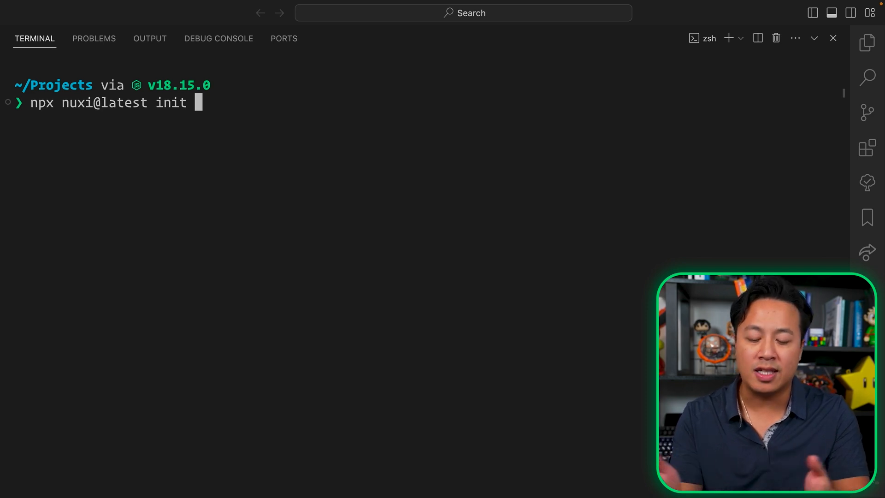
{"action": "type", "text": "build-trello"}
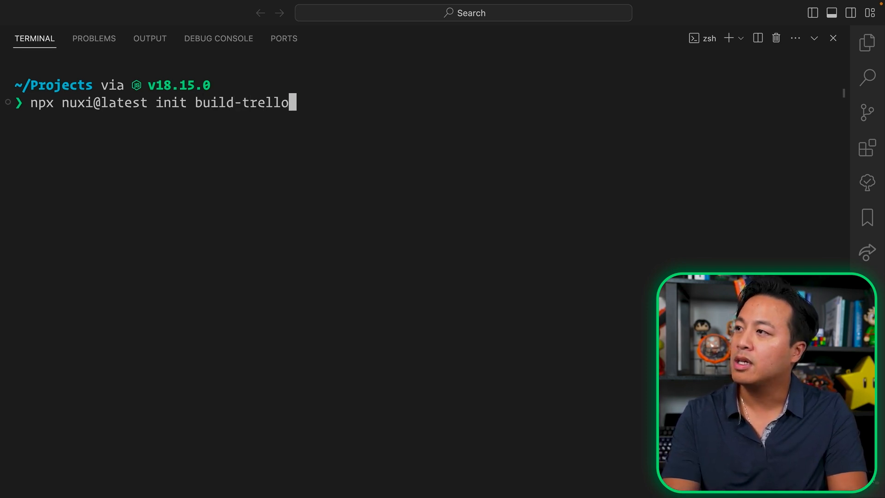
{"action": "type", "text": "-clone-with-nuxt-3"}
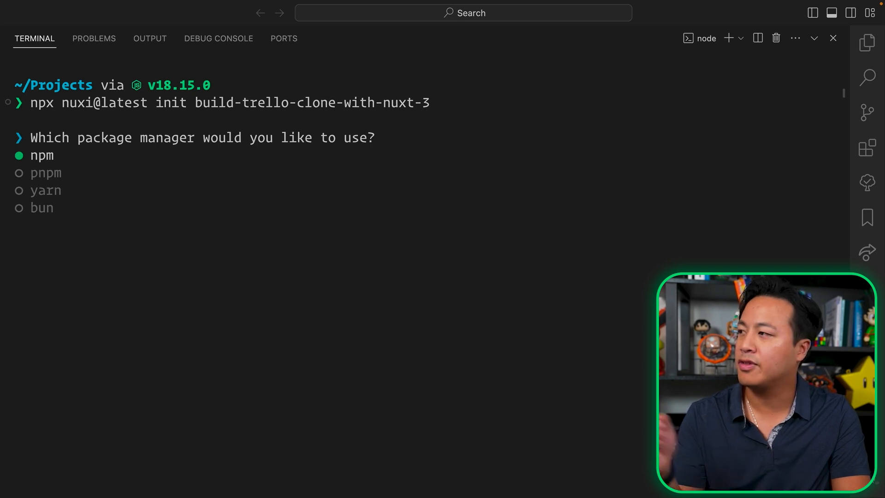
{"action": "key", "text": "Return"}
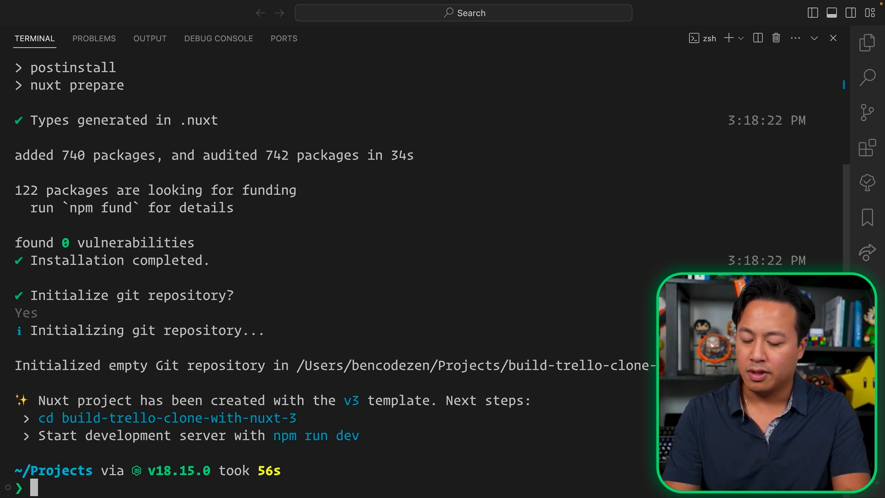
{"action": "type", "text": "cd build-"}
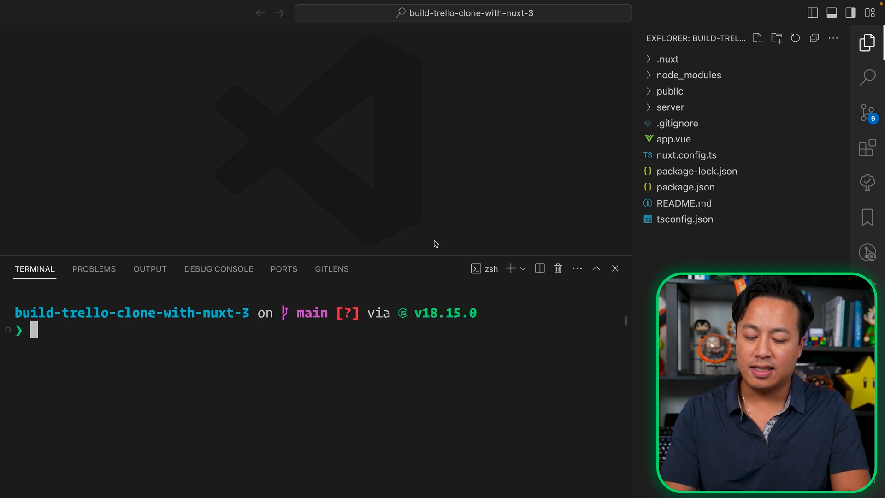
{"action": "type", "text": "npm run dev"}
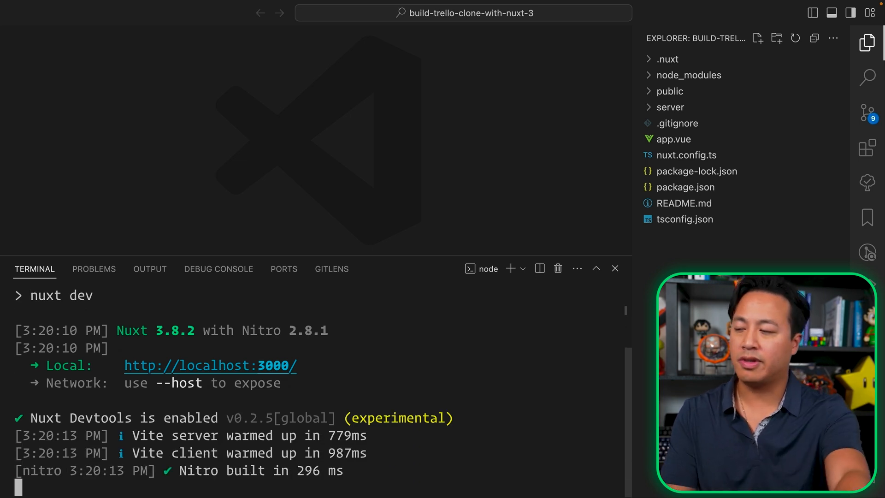
{"action": "left_click", "coordinate": [210, 365]}
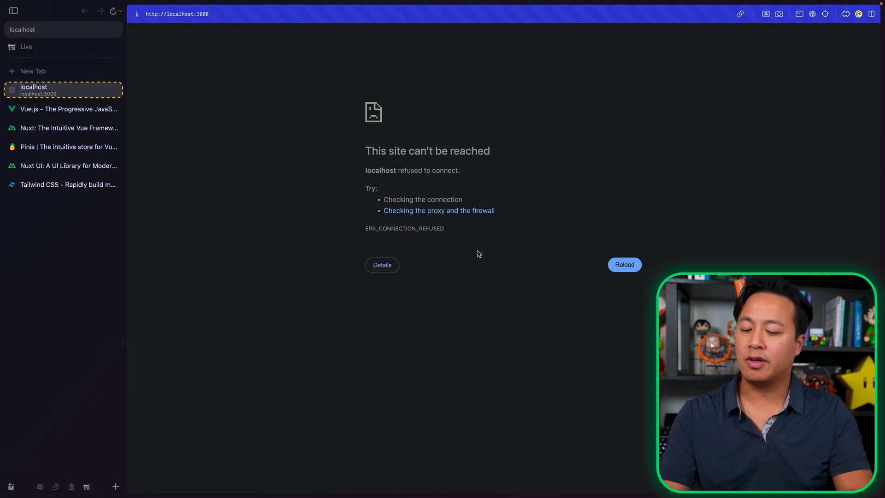
- Reload localhost:3000 to show the Nuxt welcome page, then return to VS Code
{"action": "left_click", "coordinate": [624, 264]}
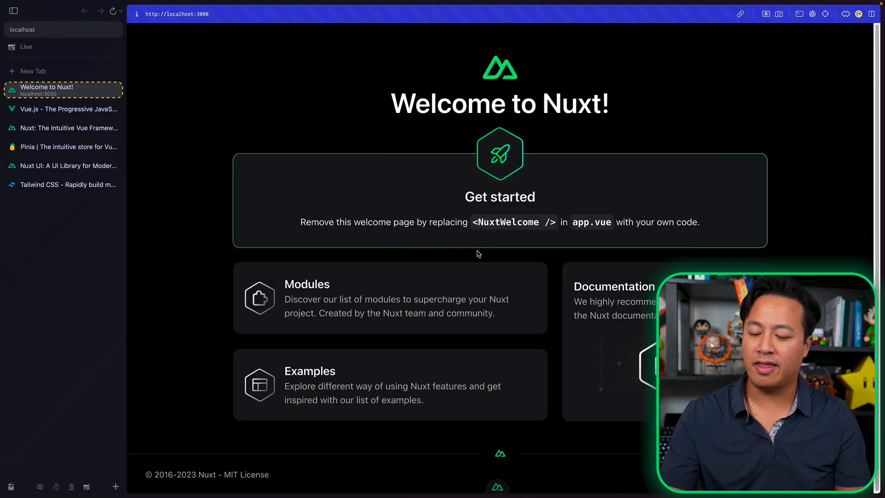
{"action": "left_click", "coordinate": [13, 10]}
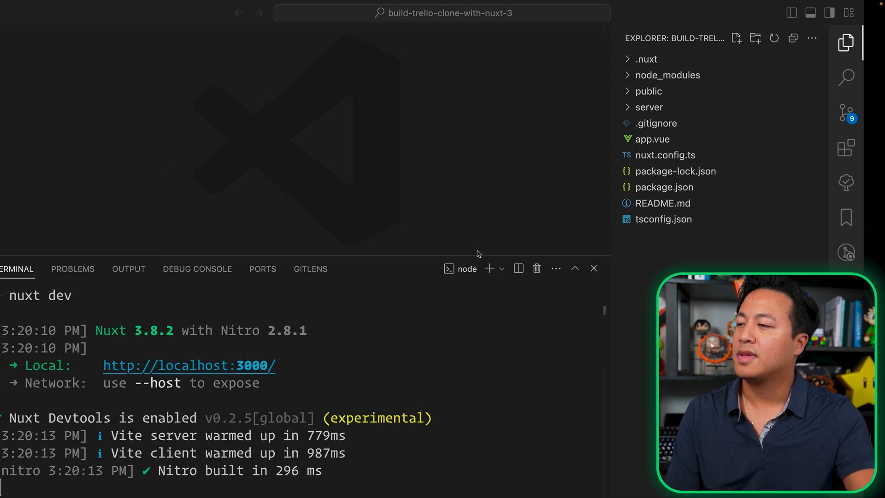
- Hide the terminal panel and view app.vue with its NuxtWelcome template
{"action": "left_click", "coordinate": [593, 268]}
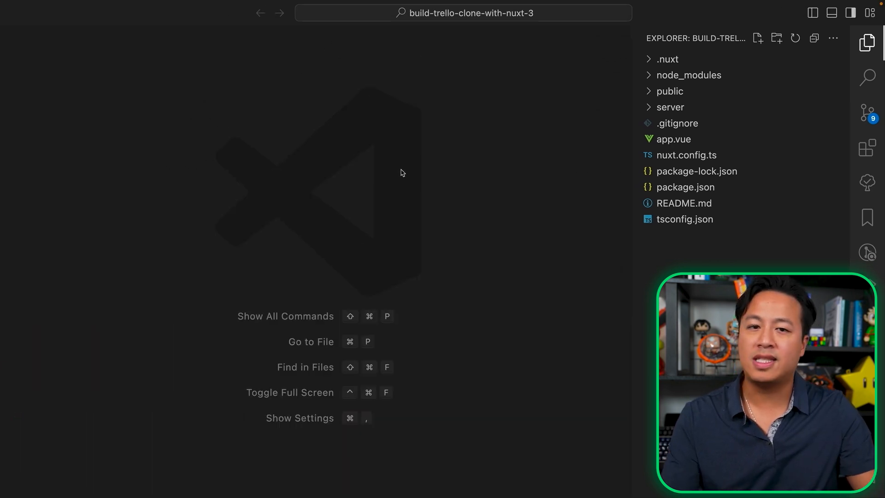
{"action": "mouse_move", "coordinate": [407, 186]}
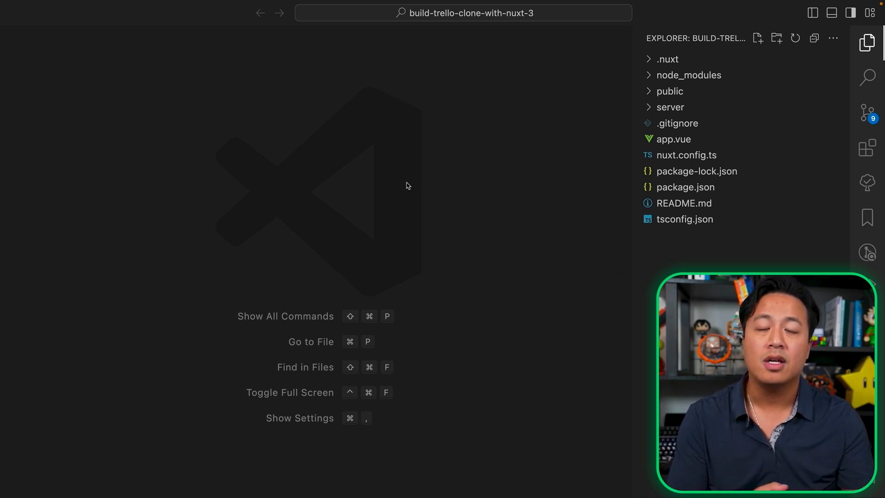
{"action": "mouse_move", "coordinate": [479, 92]}
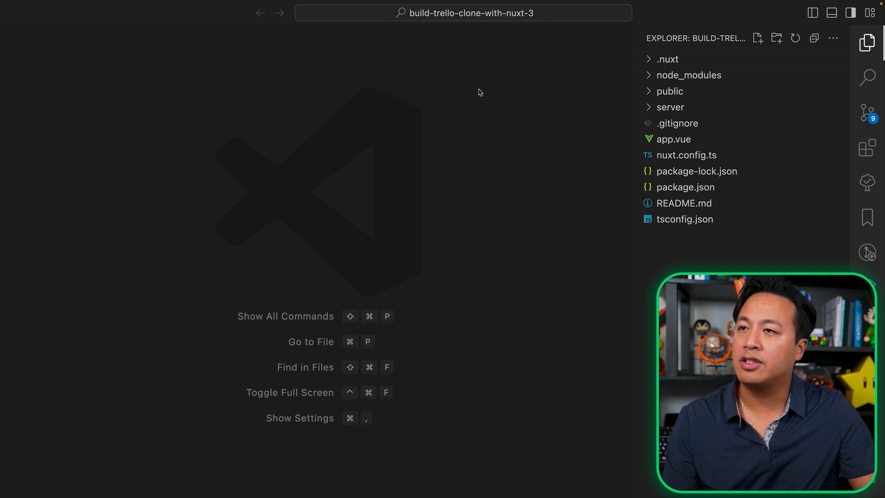
{"action": "mouse_move", "coordinate": [684, 204]}
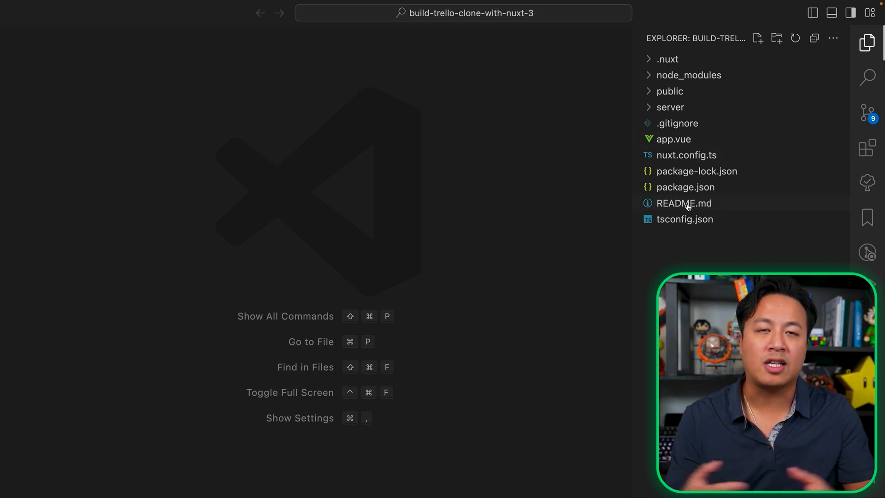
{"action": "mouse_move", "coordinate": [693, 174]}
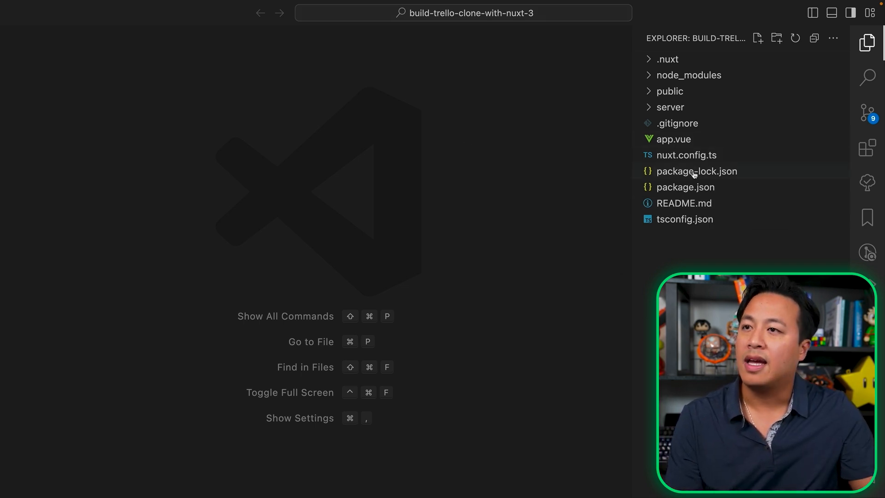
{"action": "left_click", "coordinate": [674, 138]}
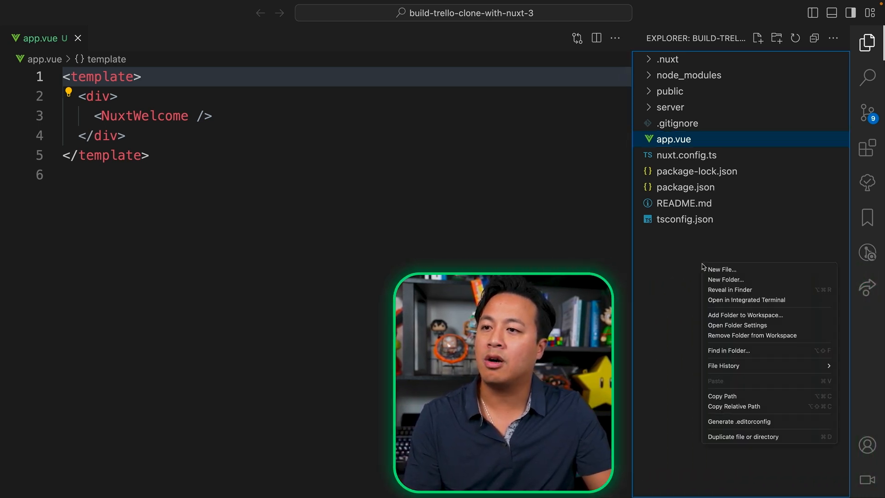
- Create pages/index.vue and swap <NuxtWelcome /> for <NuxtPage /> in app.vue
{"action": "left_click", "coordinate": [725, 279]}
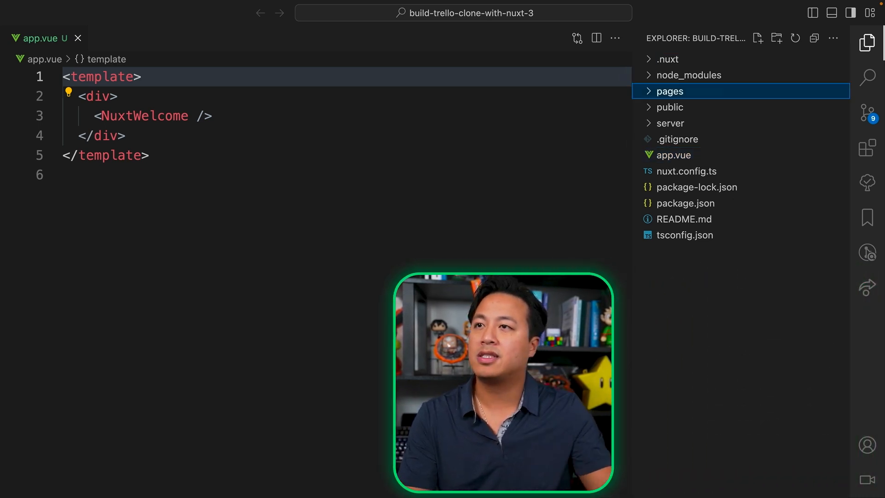
{"action": "left_click", "coordinate": [757, 38]}
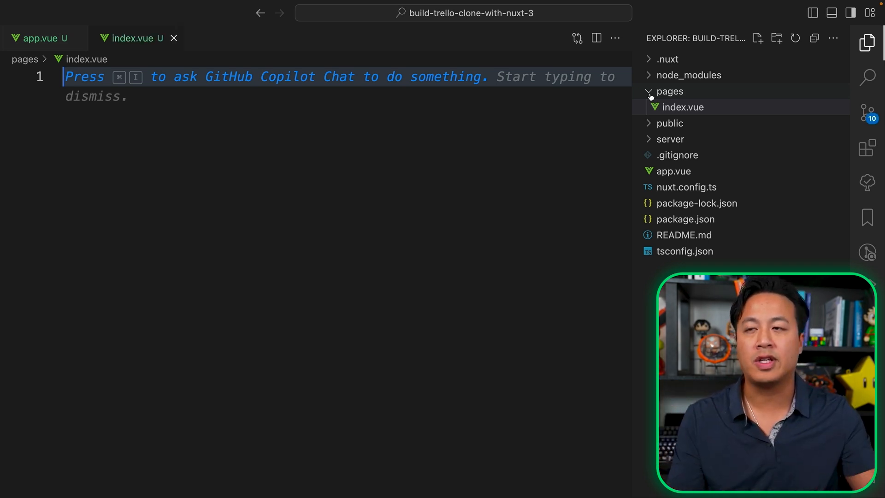
{"action": "left_click", "coordinate": [672, 171]}
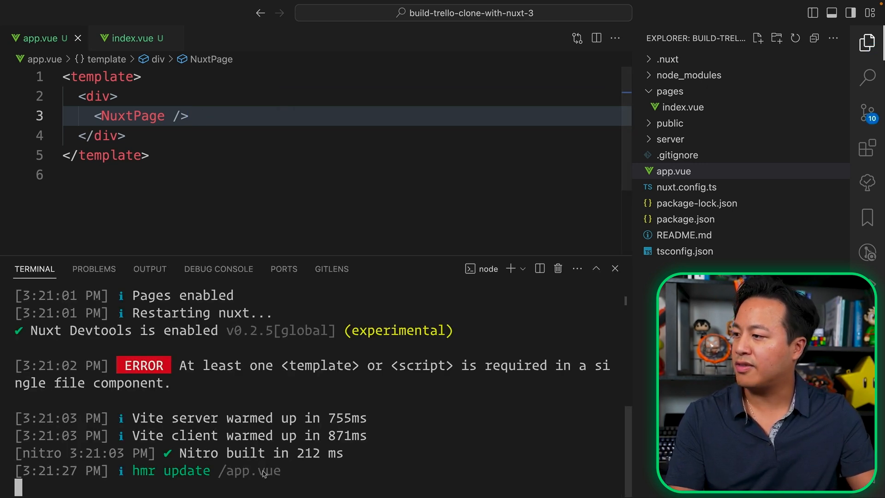
{"action": "left_click", "coordinate": [614, 268]}
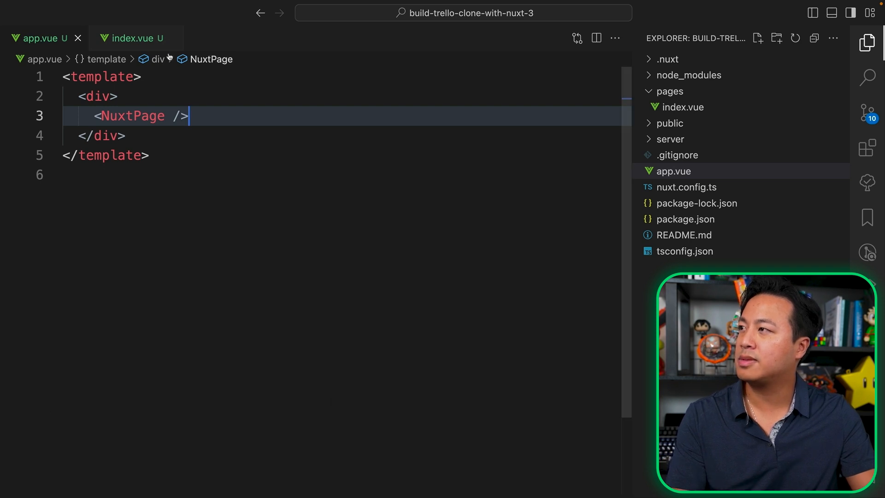
- Add a script setup block and an h1 'Build a Trello Clone Home Page' to index.vue
{"action": "type", "text": "script setup></script>"}
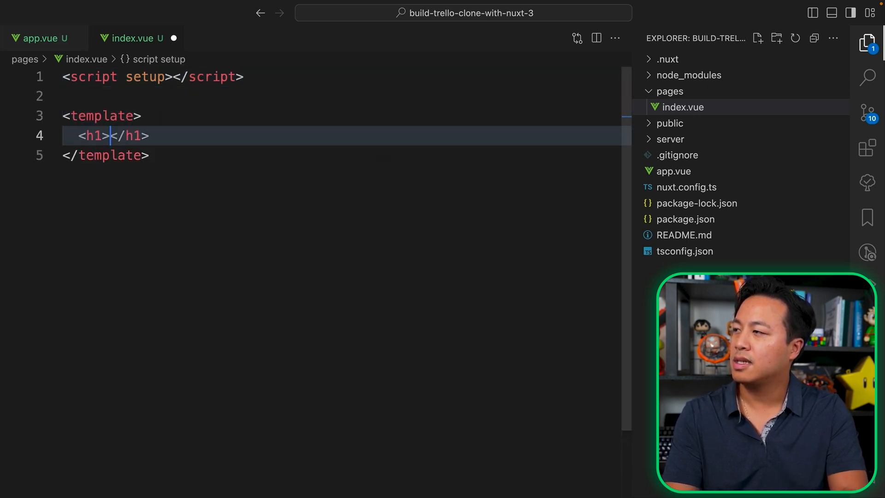
{"action": "type", "text": "Build a Trello Clone Home Page"}
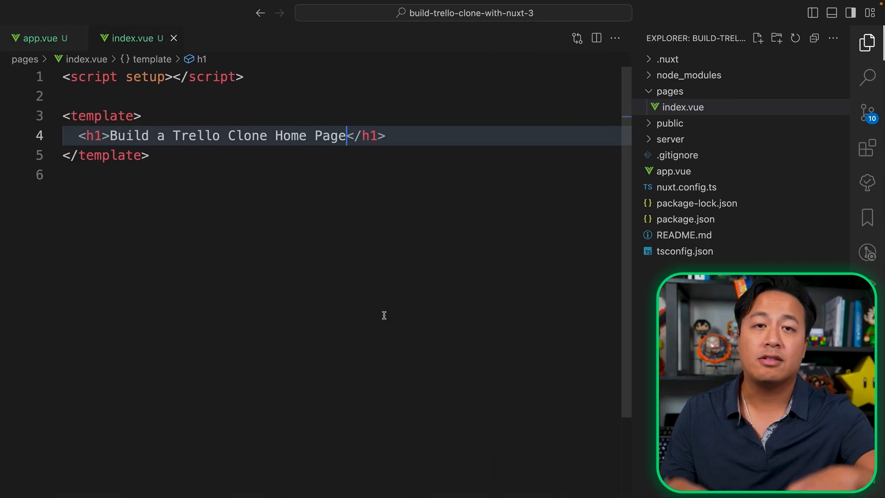
{"action": "mouse_move", "coordinate": [492, 287]}
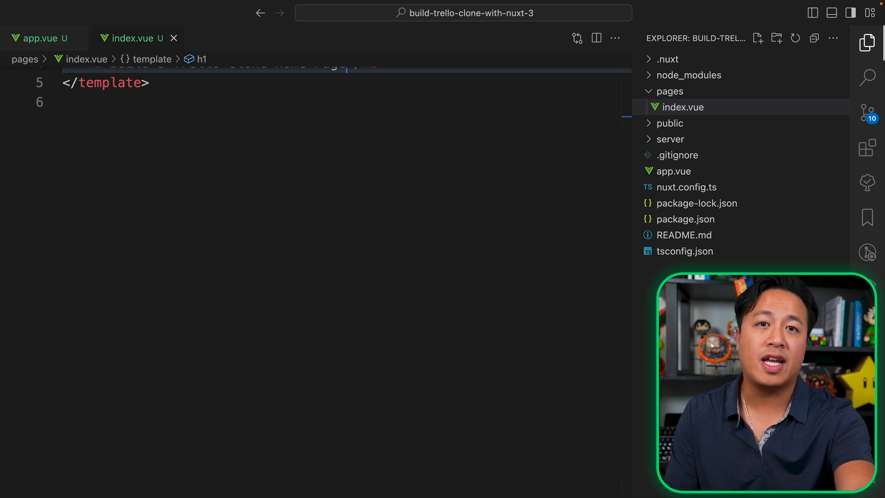
{"action": "mouse_move", "coordinate": [529, 327]}
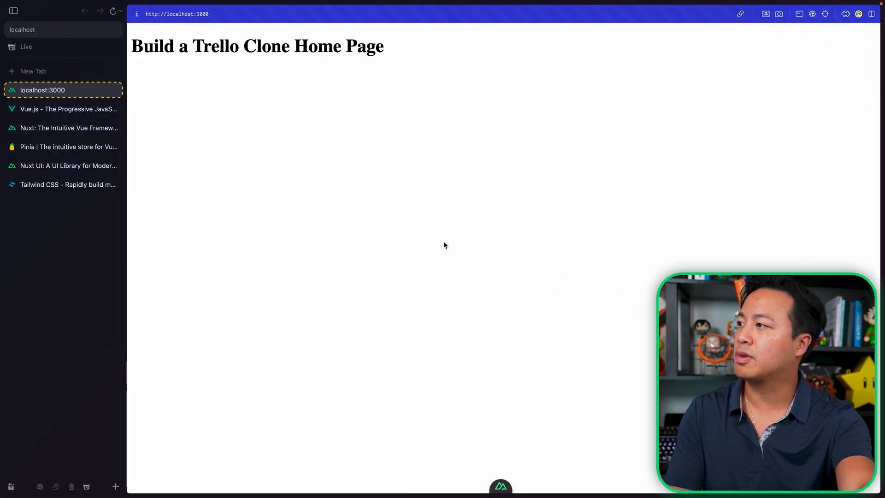
- Browse to Pinia's Getting Started Installation section and select its npm install command
{"action": "left_click", "coordinate": [70, 146]}
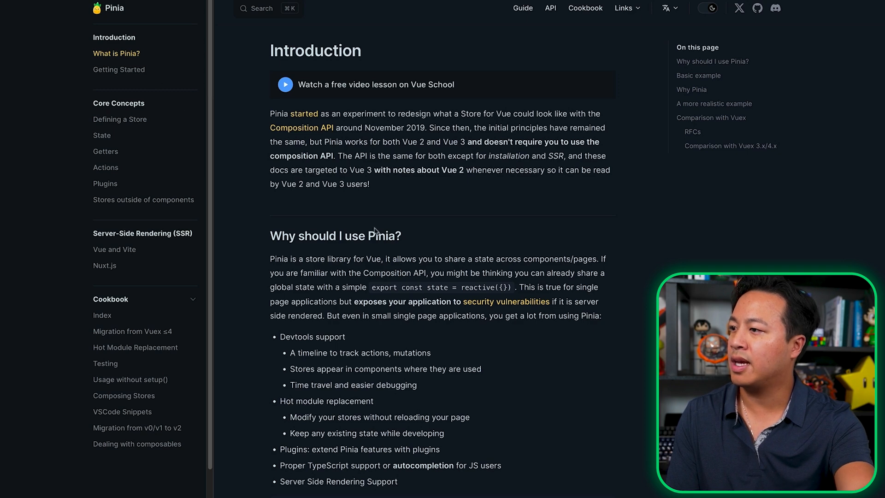
{"action": "mouse_move", "coordinate": [119, 70]}
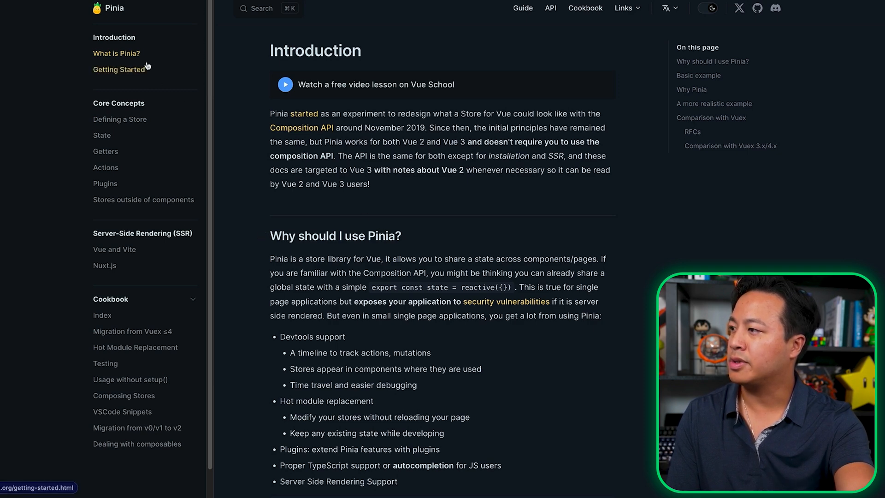
{"action": "left_click", "coordinate": [104, 265]}
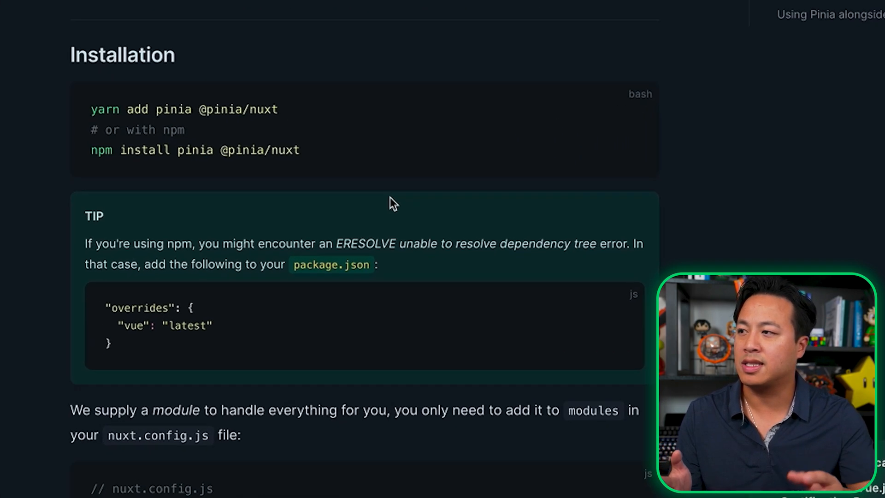
{"action": "scroll", "scroll_direction": "up", "scroll_amount": 3}
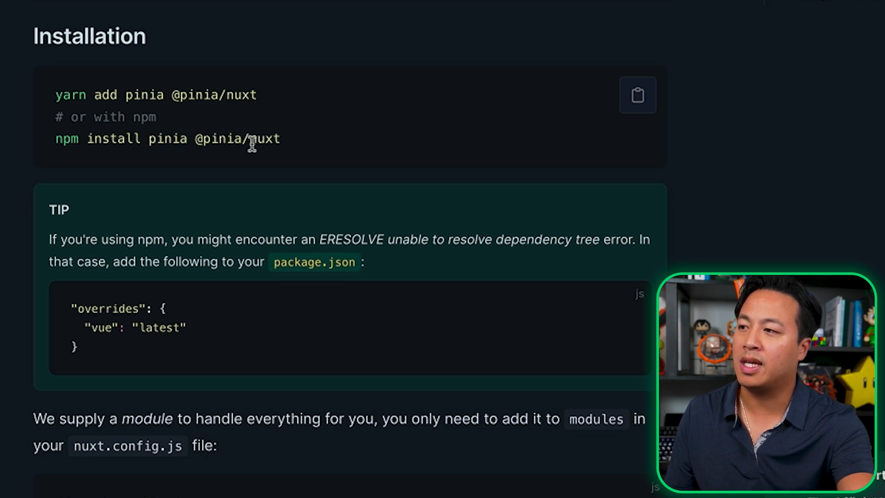
{"action": "double_click", "coordinate": [237, 139]}
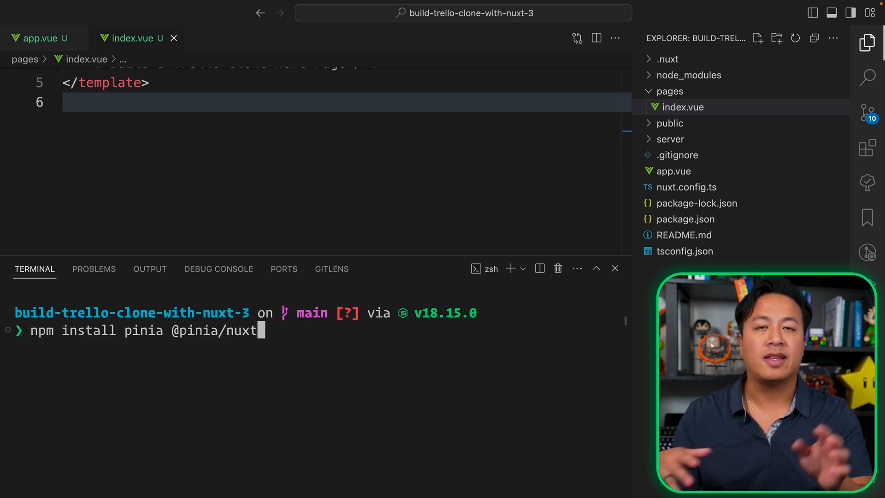
{"action": "key", "text": "Return"}
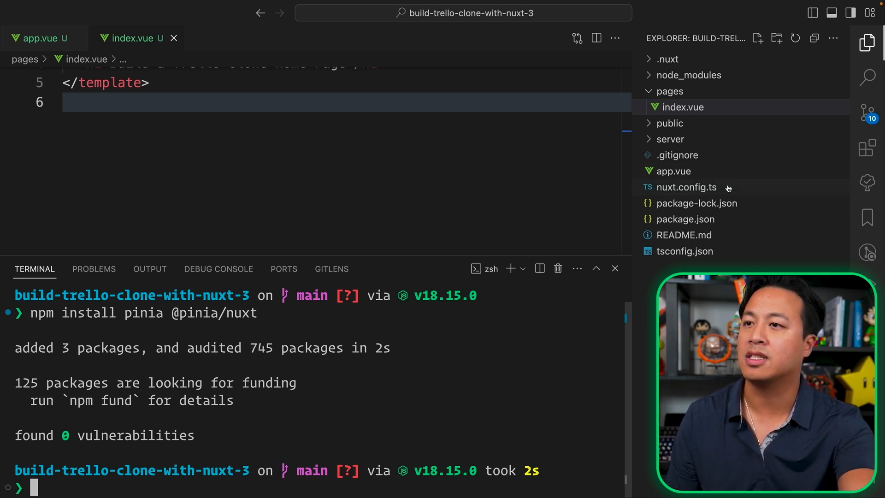
{"action": "left_click", "coordinate": [686, 187]}
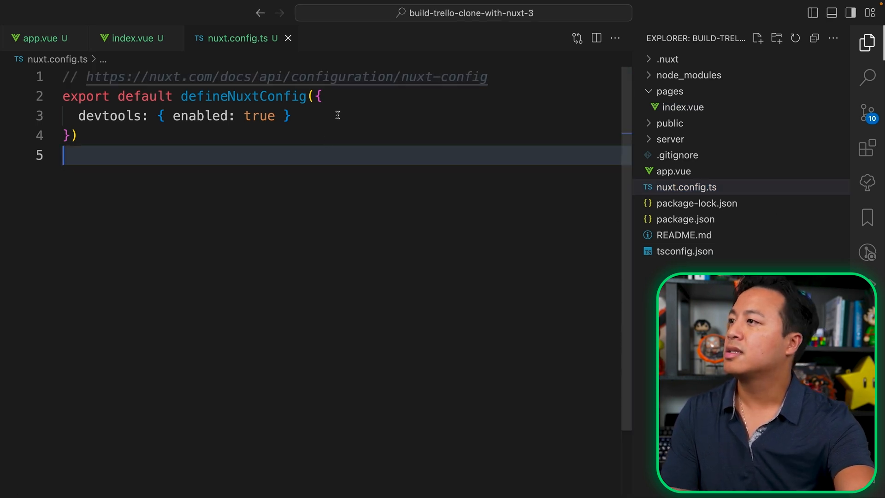
{"action": "type", "text": "modules: ["}
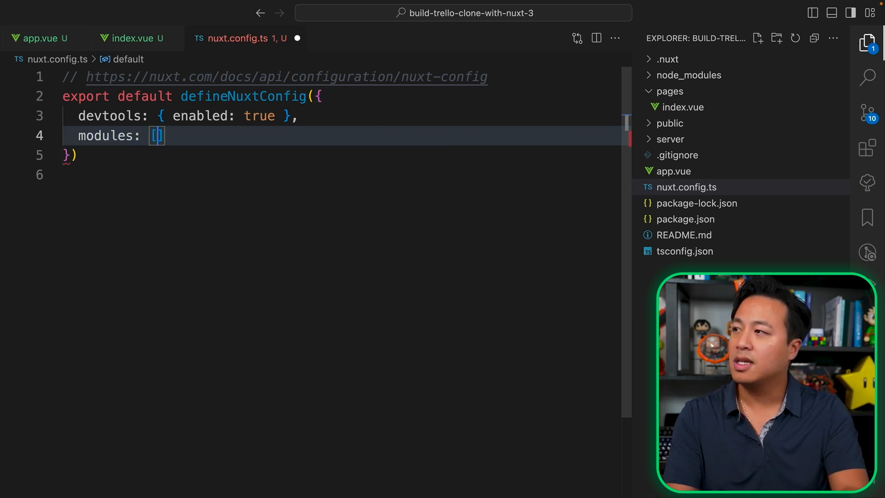
{"action": "type", "text": "'@pinia/nux'"}
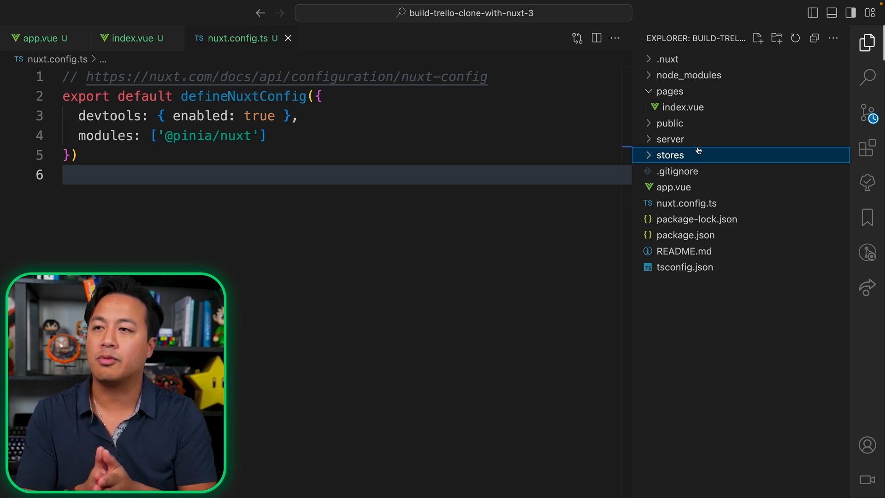
- Create an empty boardStore.ts inside the stores folder
{"action": "left_click", "coordinate": [757, 38]}
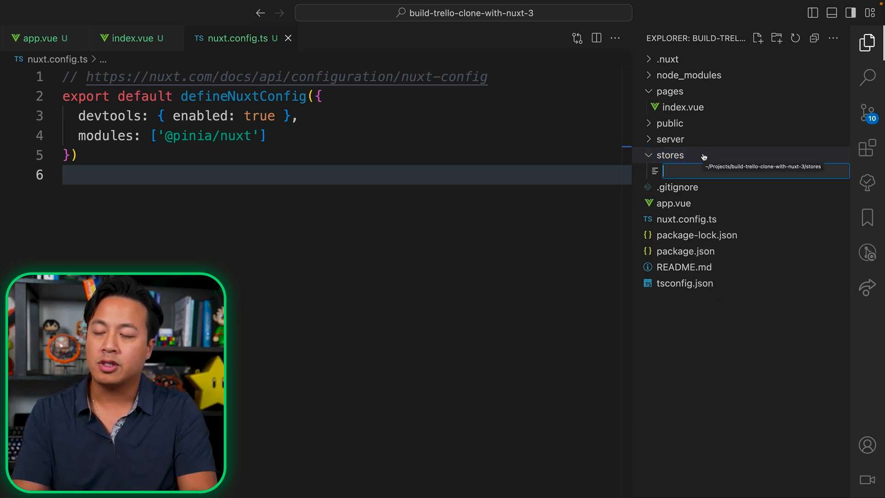
{"action": "type", "text": "boardStore.ts"}
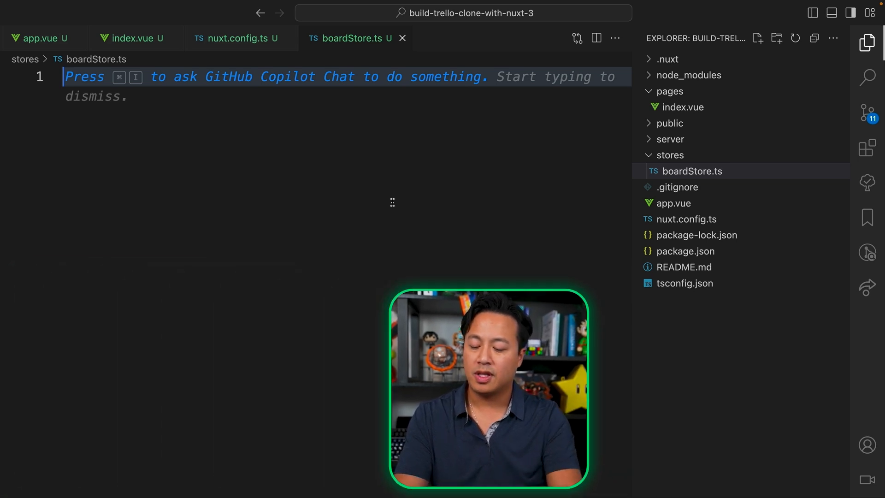
- Import defineStore from pinia and export useBoardStore = defineStore('boardStore', { ... }) with state, getters and actions
{"action": "type", "text": "import { defineStore } from \"pinia\";"}
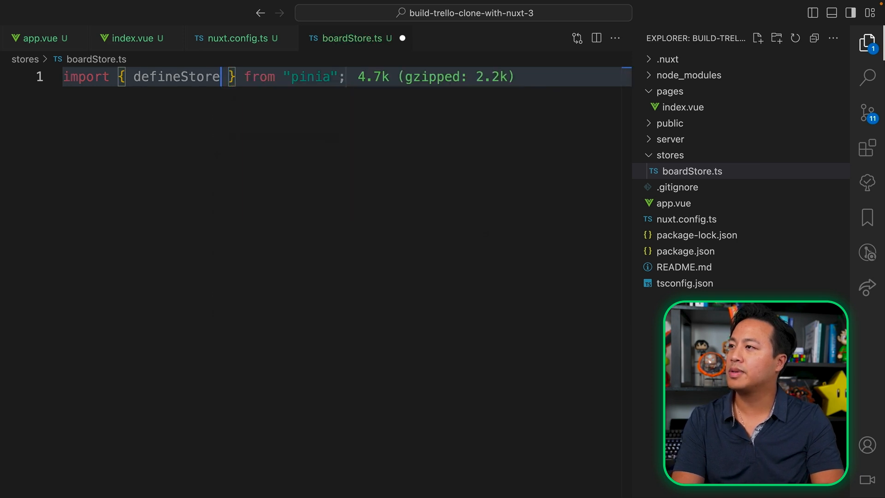
{"action": "type", "text": "export const"}
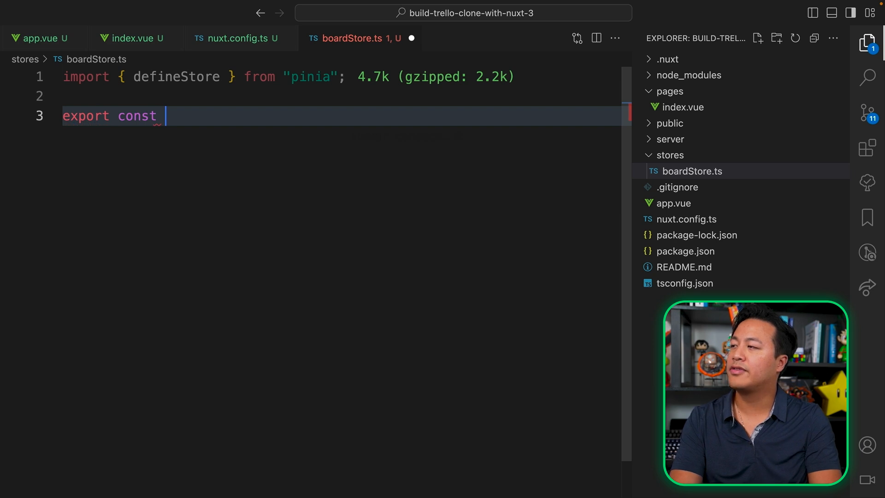
{"action": "type", "text": "useBoardStore"}
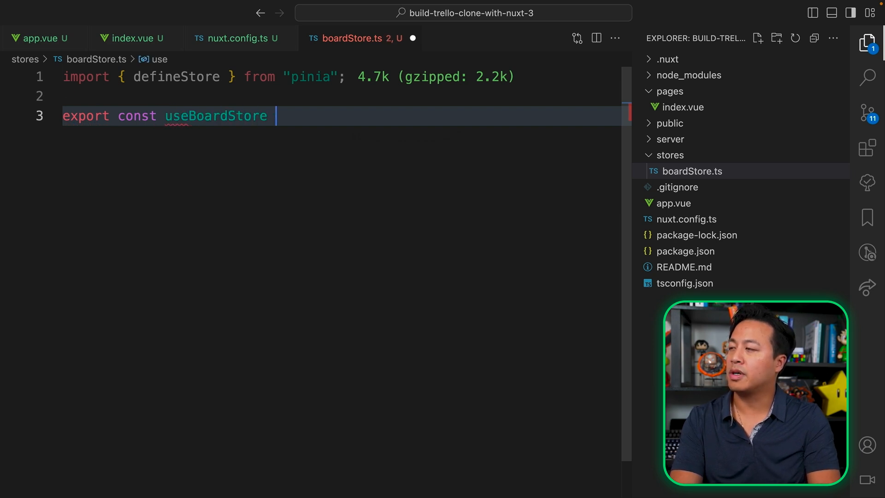
{"action": "type", "text": "= defineStore("}
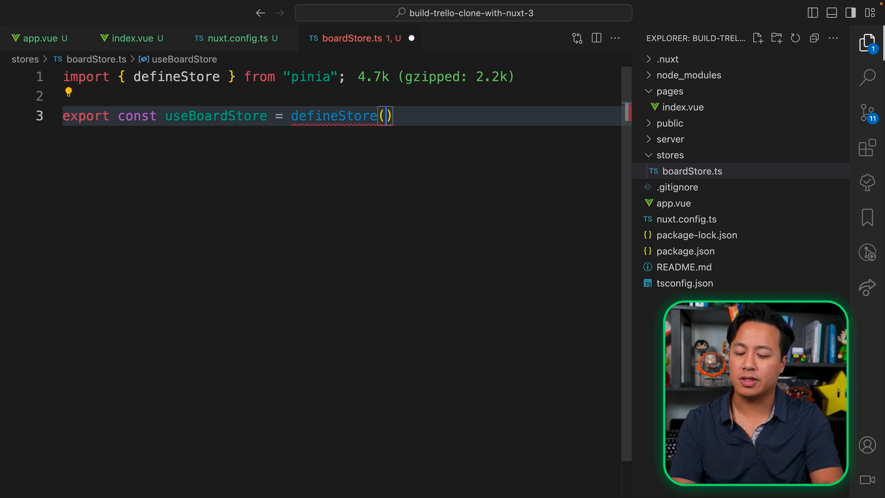
{"action": "type", "text": "'boardStore',"}
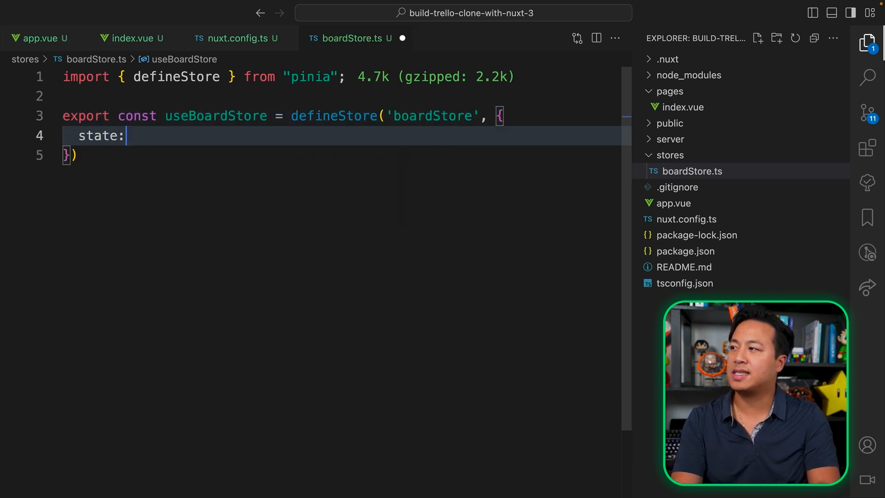
{"action": "type", "text": "{"}
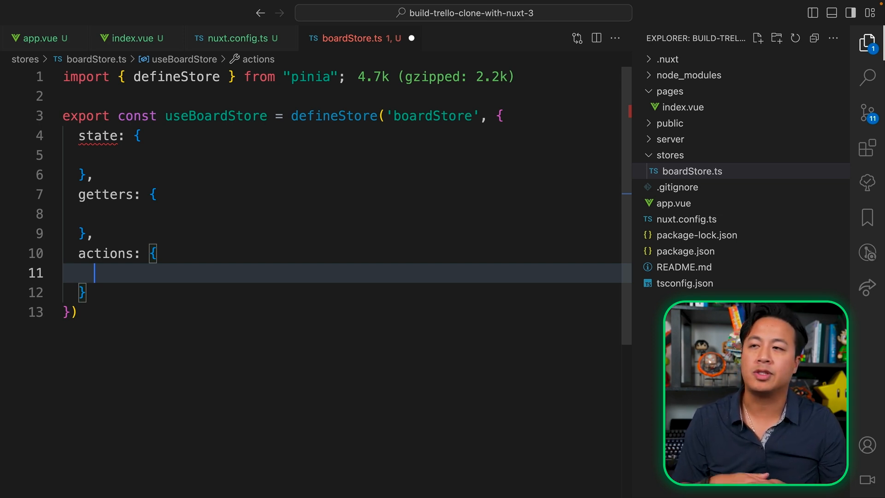
{"action": "mouse_move", "coordinate": [227, 226]}
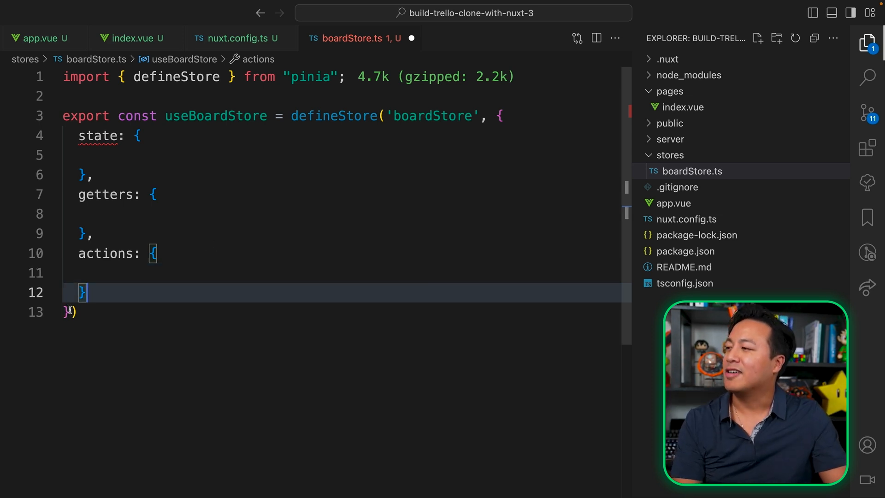
- Replace the store's options object with an empty arrow function () => {} and save boardStore.ts
{"action": "left_click", "coordinate": [495, 115]}
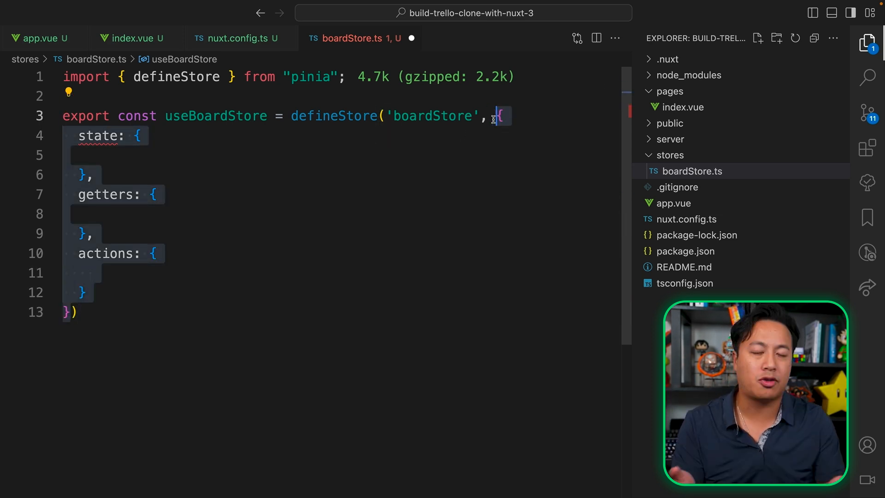
{"action": "type", "text": "("}
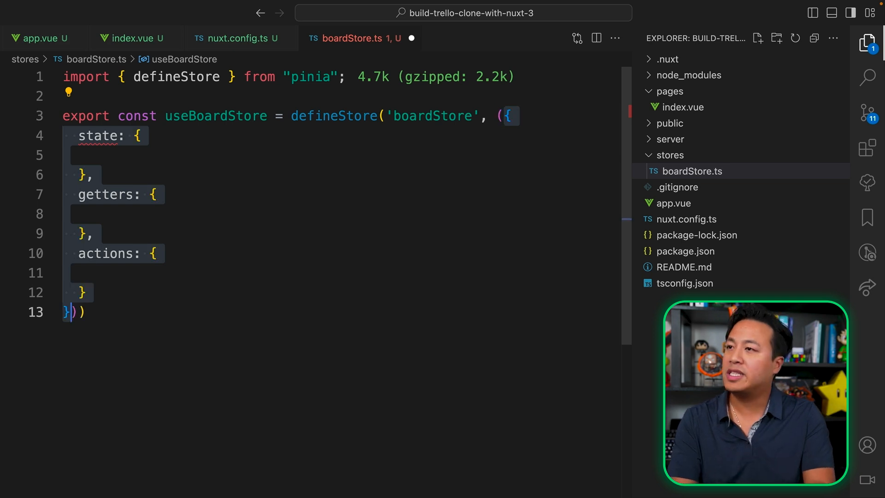
{"action": "type", "text": "() => {}))"}
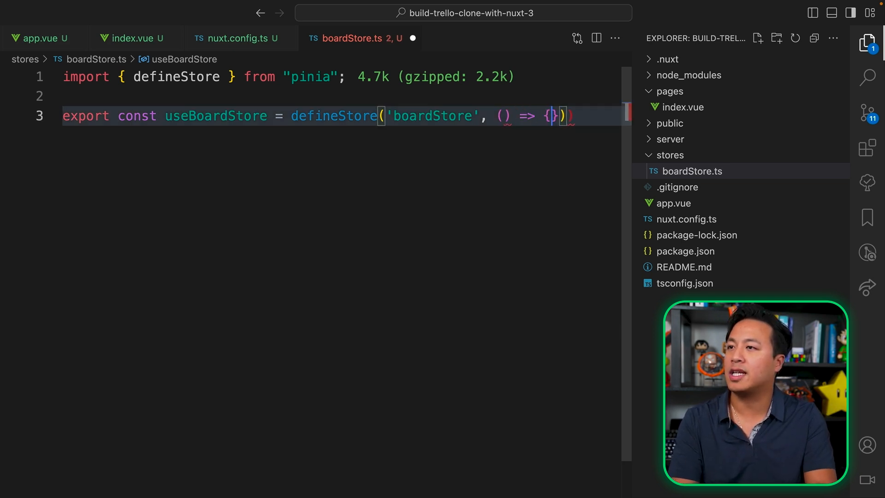
{"action": "key", "text": "Enter"}
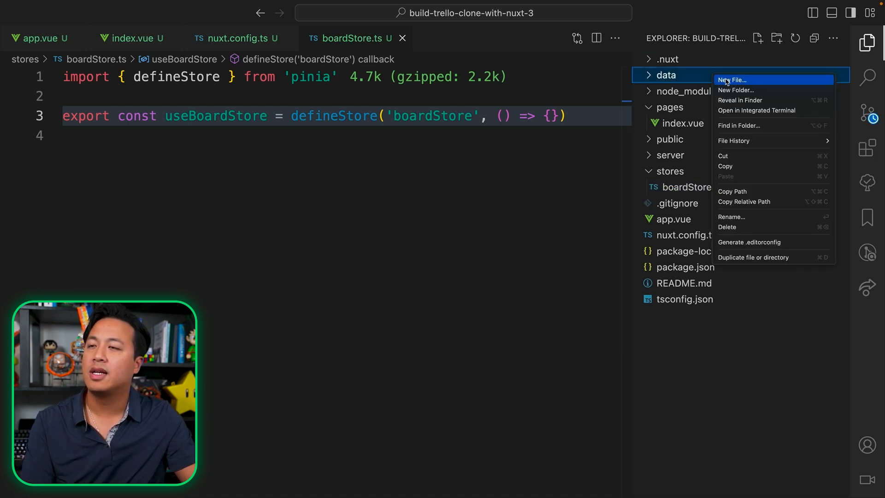
- Start a new file inside the data folder for board.json
{"action": "left_click", "coordinate": [733, 80]}
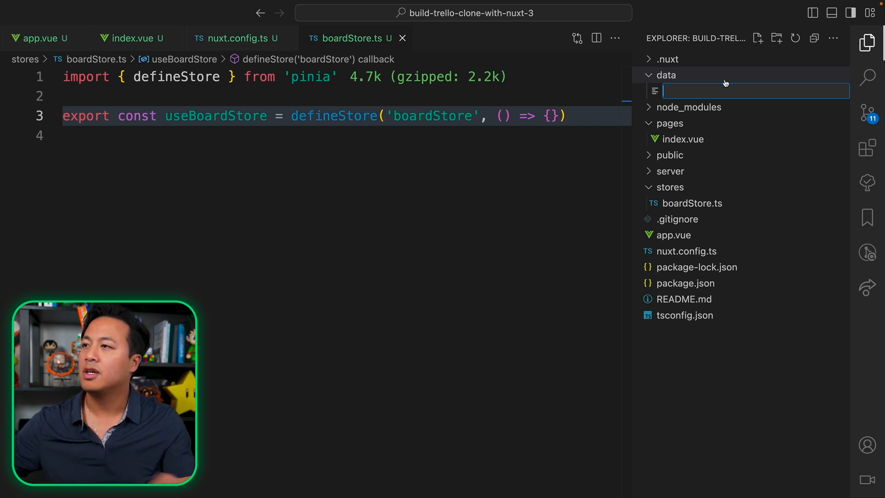
{"action": "mouse_move", "coordinate": [498, 163]}
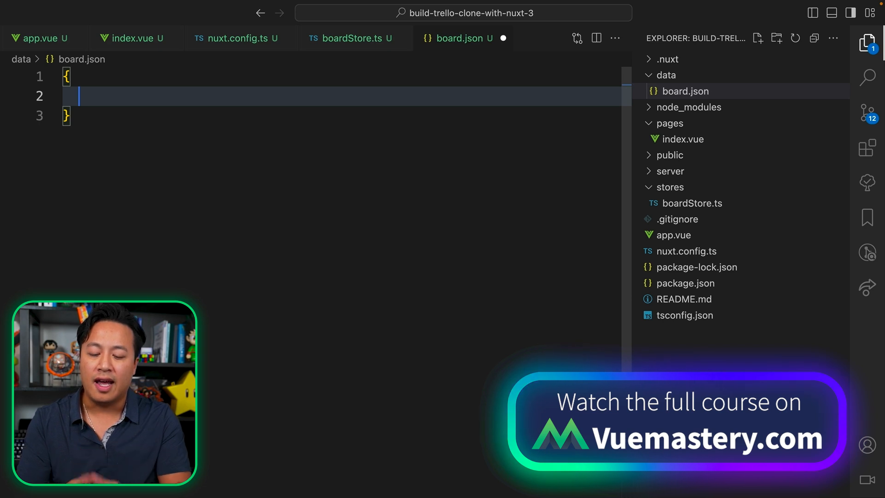
- Write name 'task-board' and a columns array holding a todo column with one task of empty id, name and description
{"action": "type", "text": "name:"}
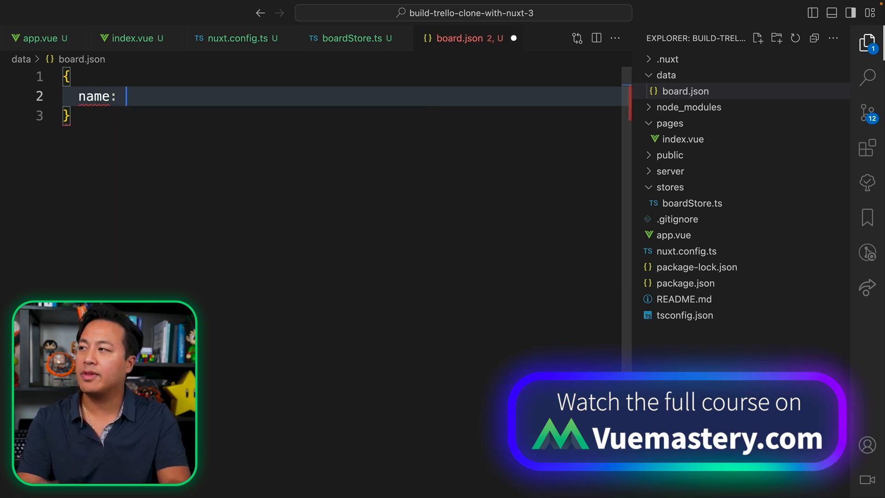
{"action": "type", "text": "'task-board',"}
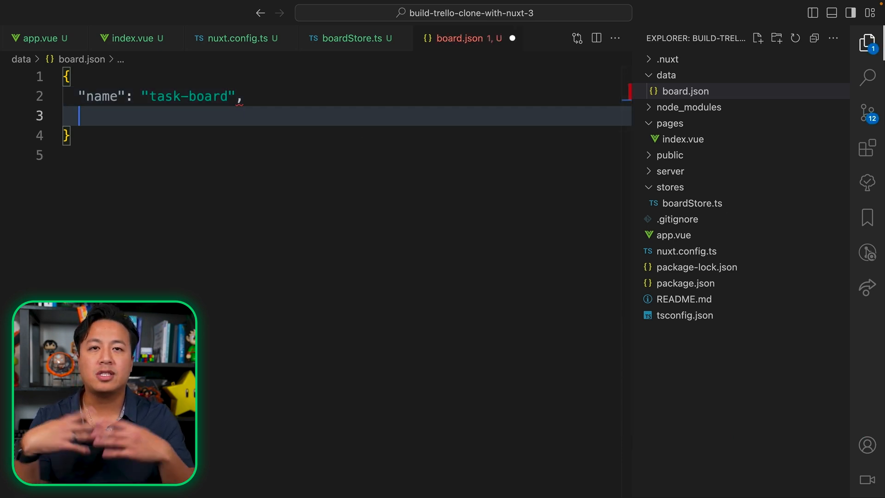
{"action": "type", "text": "columns: ["}
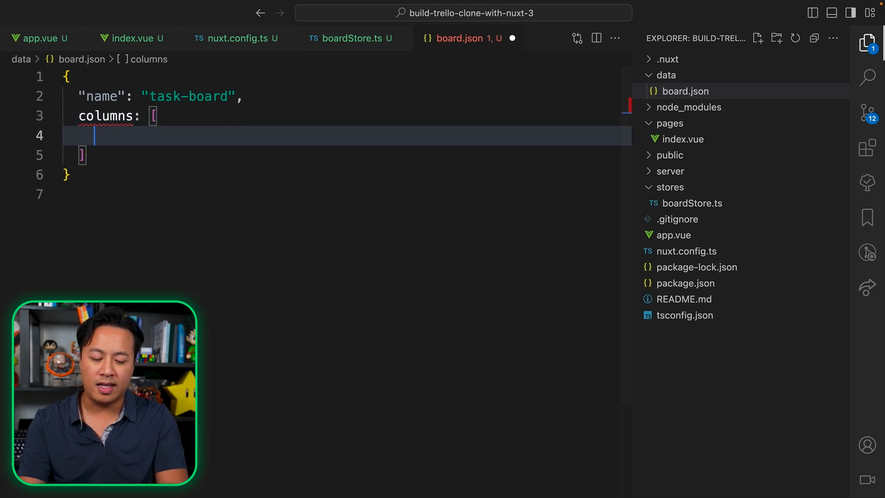
{"action": "type", "text": "{}"}
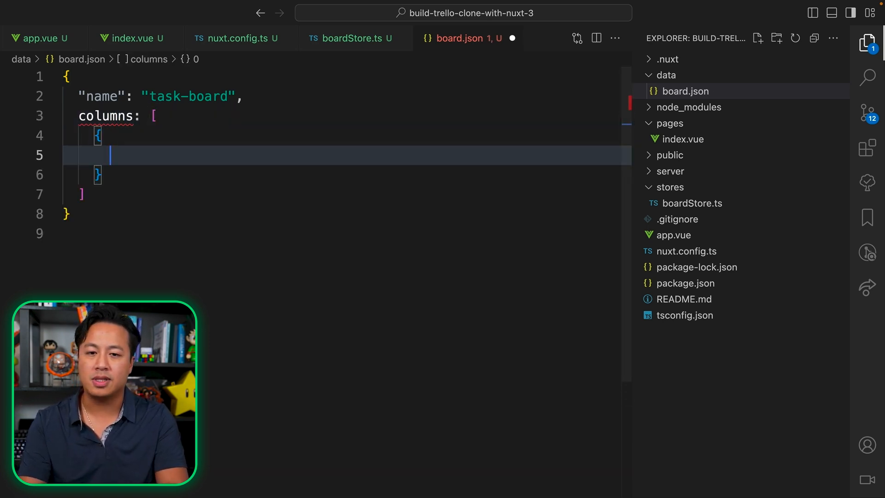
{"action": "type", "text": "name: \"todo\","}
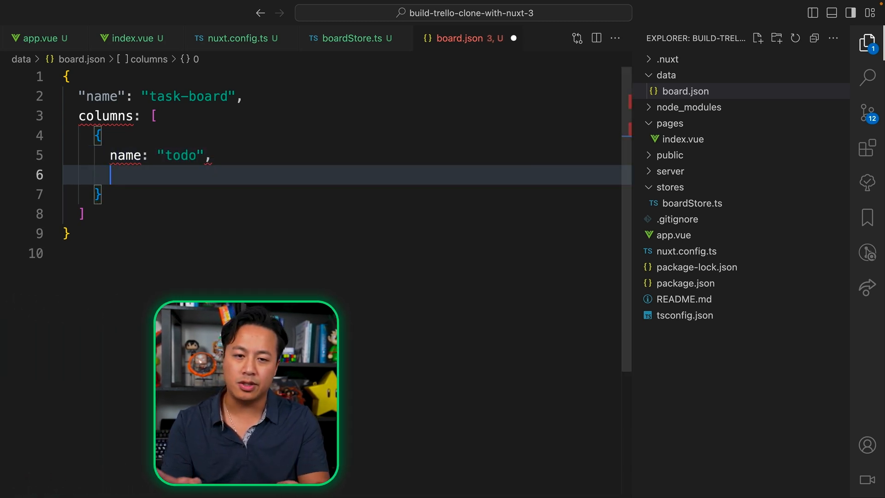
{"action": "type", "text": "tasks: ["}
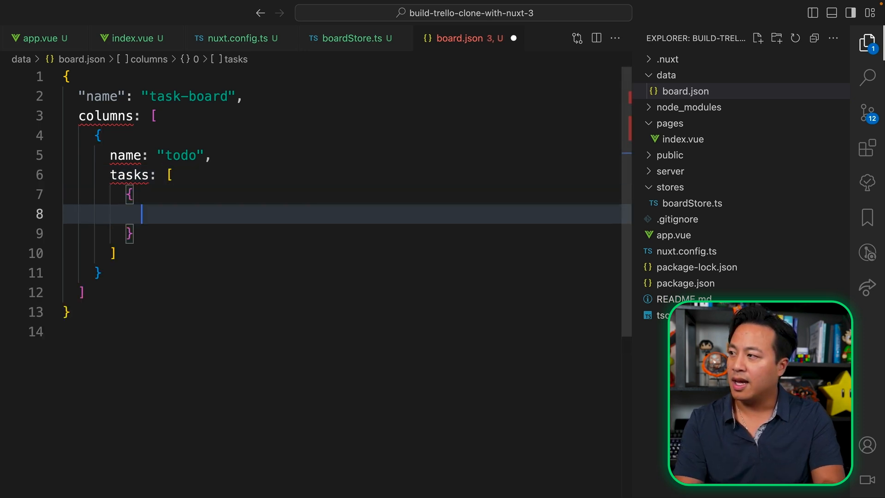
{"action": "type", "text": "id: \"\","}
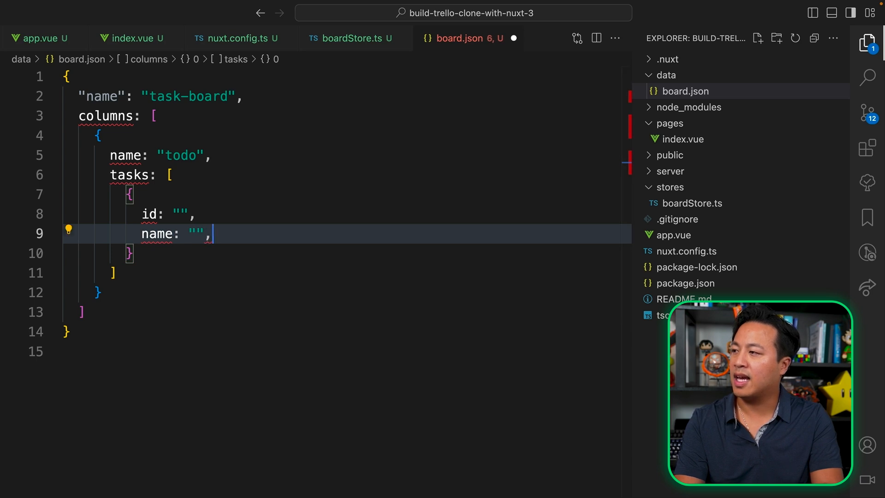
{"action": "type", "text": "description: \"\""}
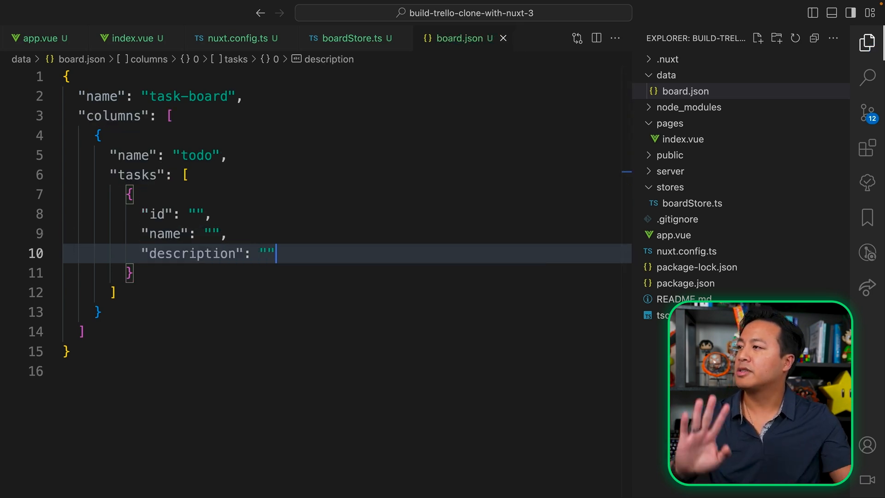
{"action": "left_click", "coordinate": [164, 213]}
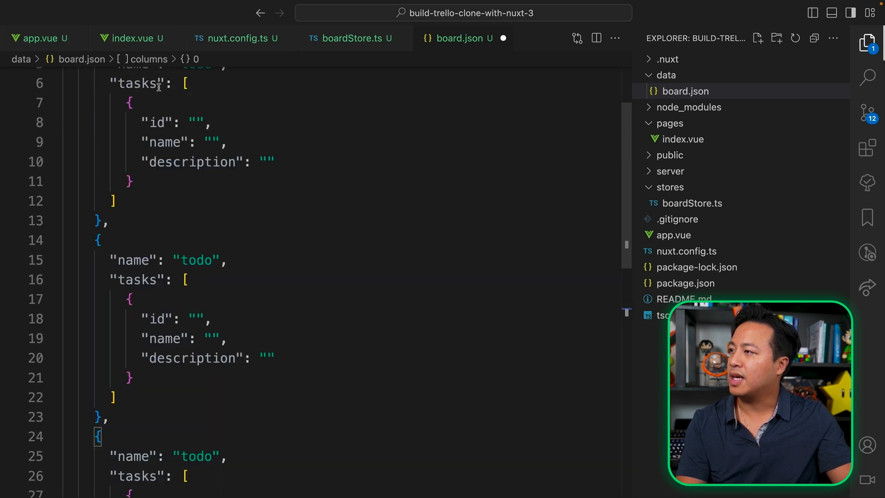
- Rename the pasted columns in-progress and complete and duplicate each column's task object
{"action": "type", "text": "in-progress"}
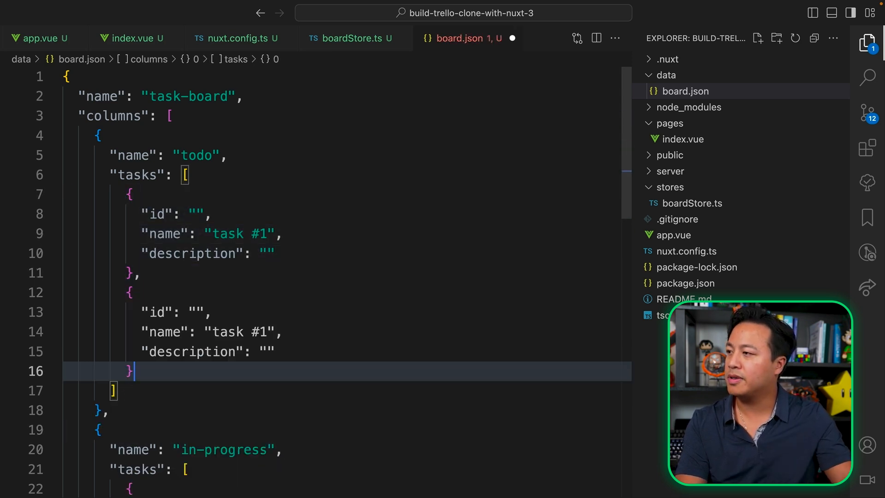
{"action": "left_click", "coordinate": [268, 332]}
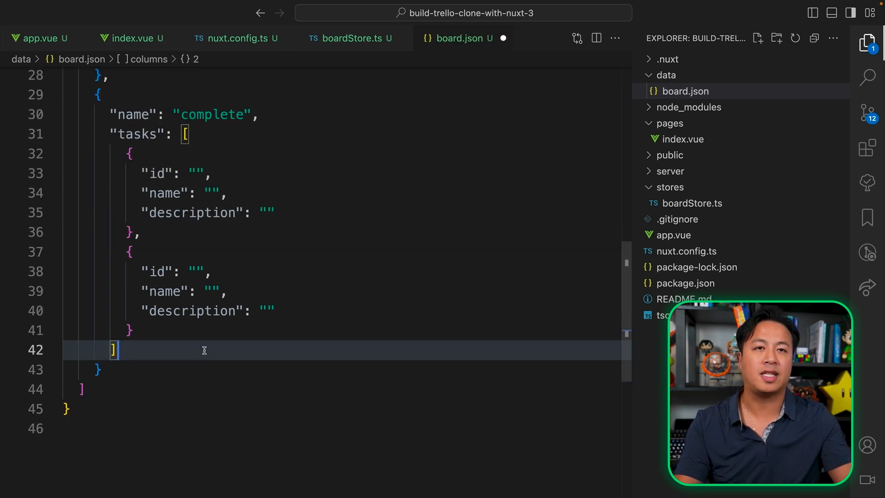
- Fill every task's empty name with the placeholder text "task #" using multiple cursors
{"action": "scroll", "scroll_direction": "up", "scroll_amount": 3}
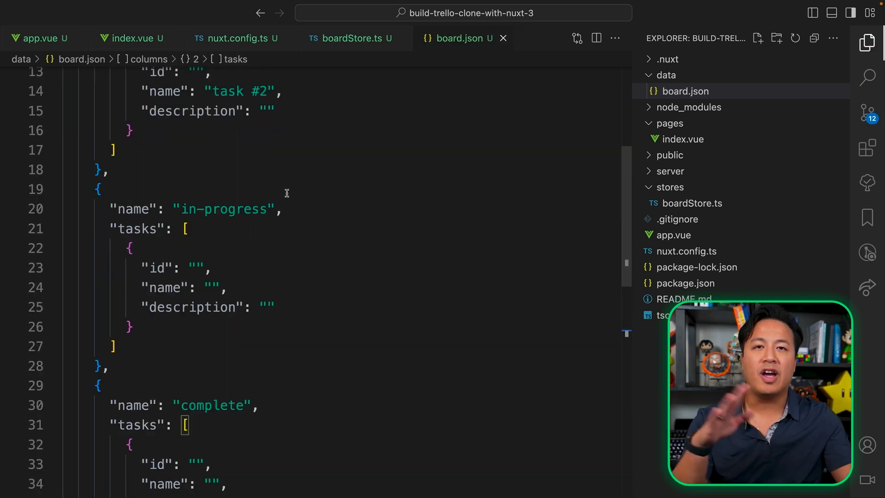
{"action": "mouse_move", "coordinate": [221, 247]}
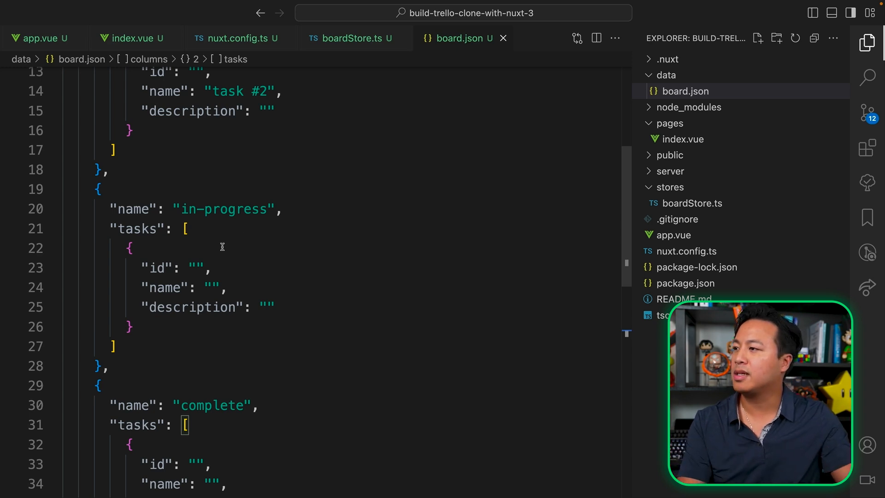
{"action": "scroll", "scroll_direction": "up", "scroll_amount": 3}
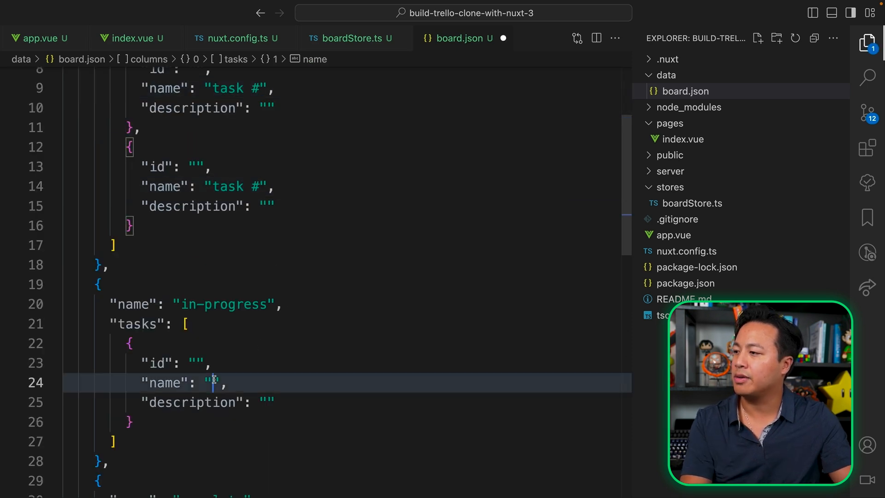
{"action": "scroll", "scroll_direction": "down", "scroll_amount": 3}
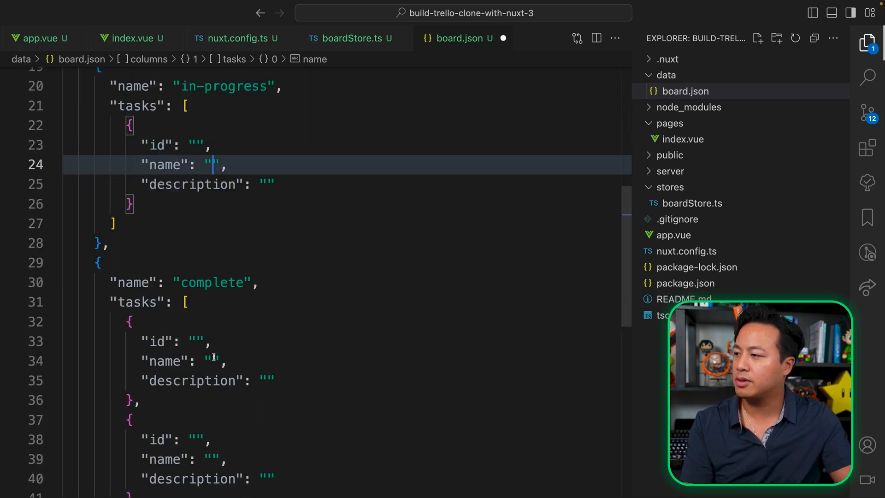
{"action": "left_click", "coordinate": [213, 361]}
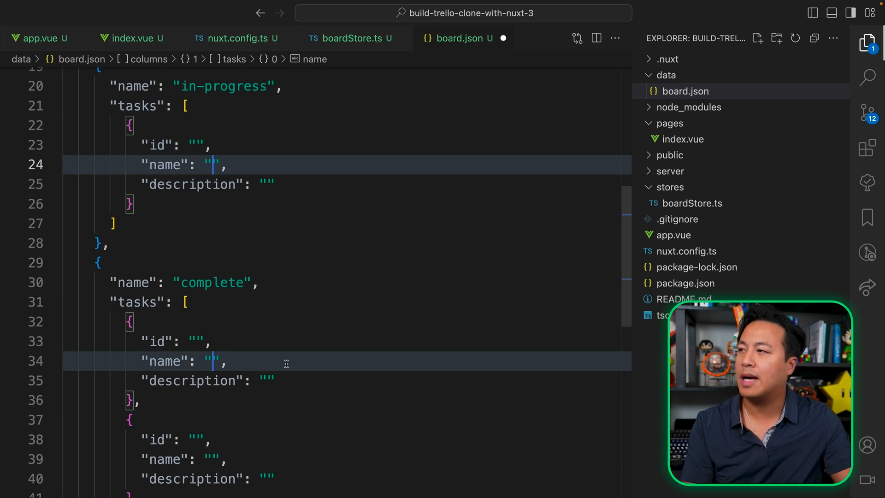
{"action": "scroll", "scroll_direction": "down", "scroll_amount": 3}
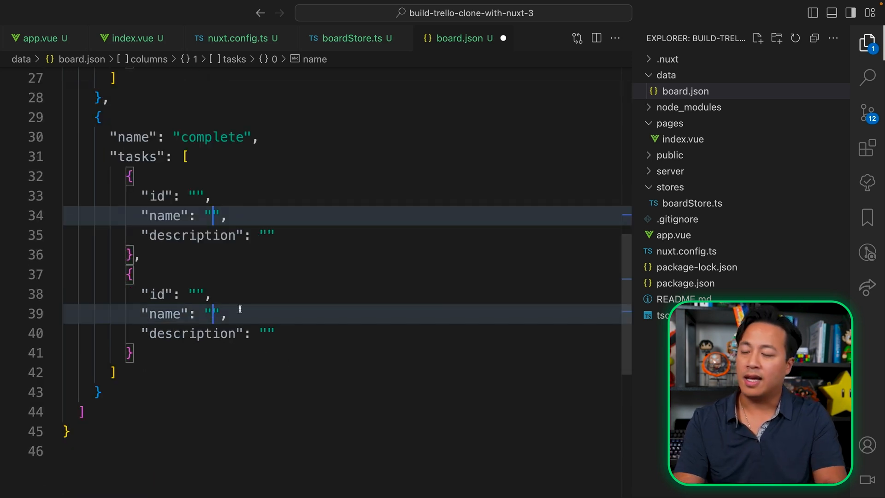
{"action": "type", "text": "task #"}
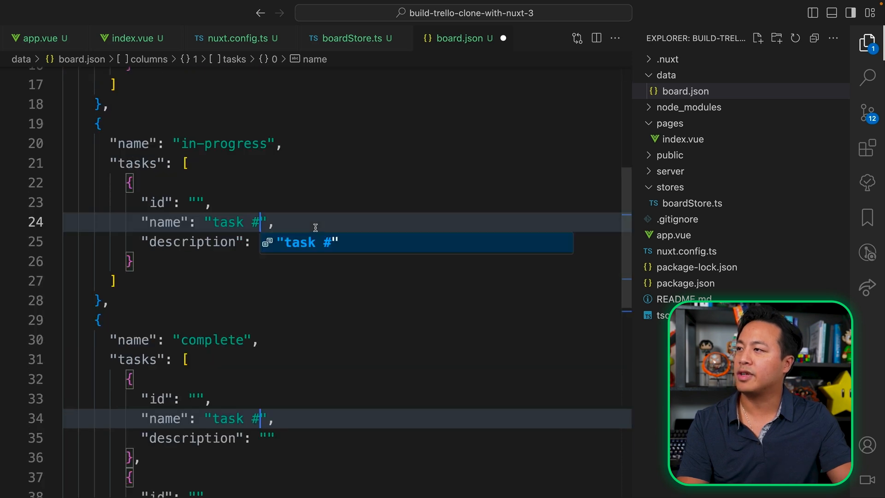
{"action": "left_click", "coordinate": [100, 319]}
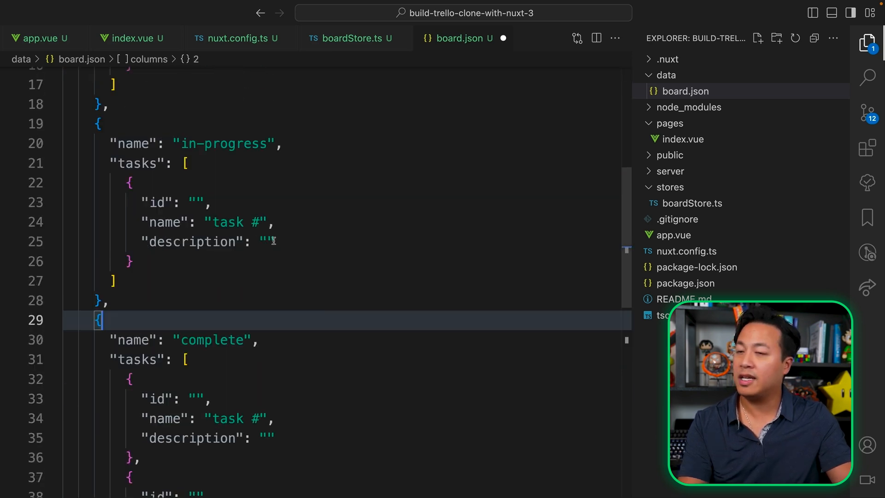
- Select the word task in the first task name to target all occurrences
{"action": "scroll", "scroll_direction": "up", "scroll_amount": 3}
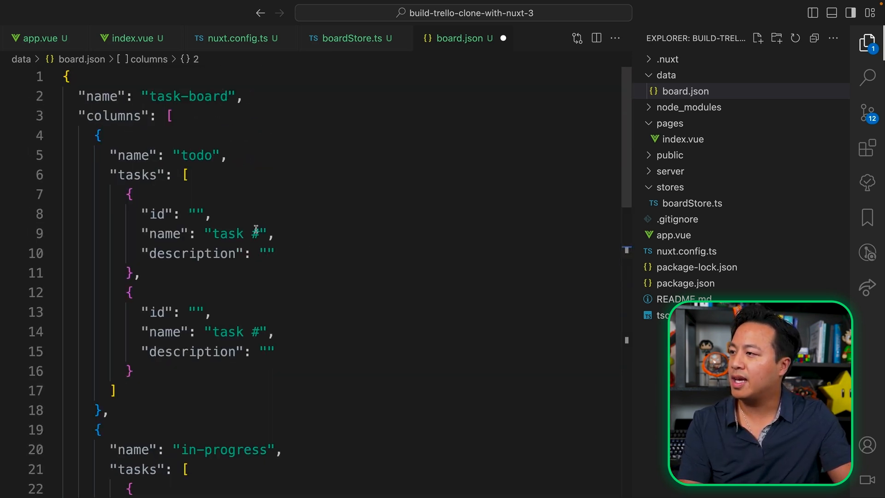
{"action": "double_click", "coordinate": [225, 233]}
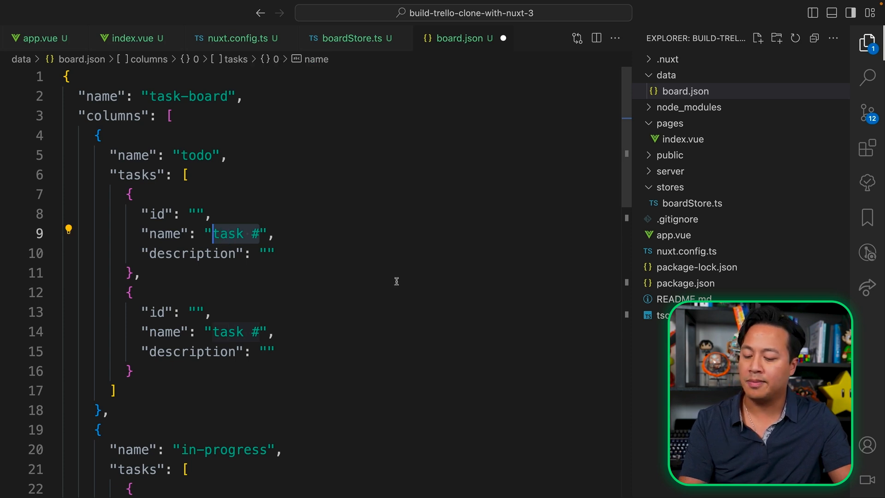
{"action": "scroll", "scroll_direction": "down", "scroll_amount": 3}
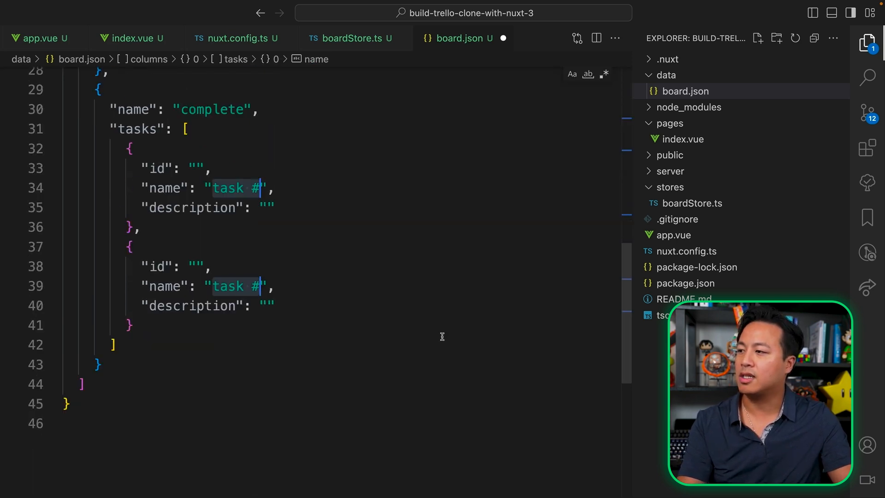
{"action": "scroll", "scroll_direction": "up", "scroll_amount": 3}
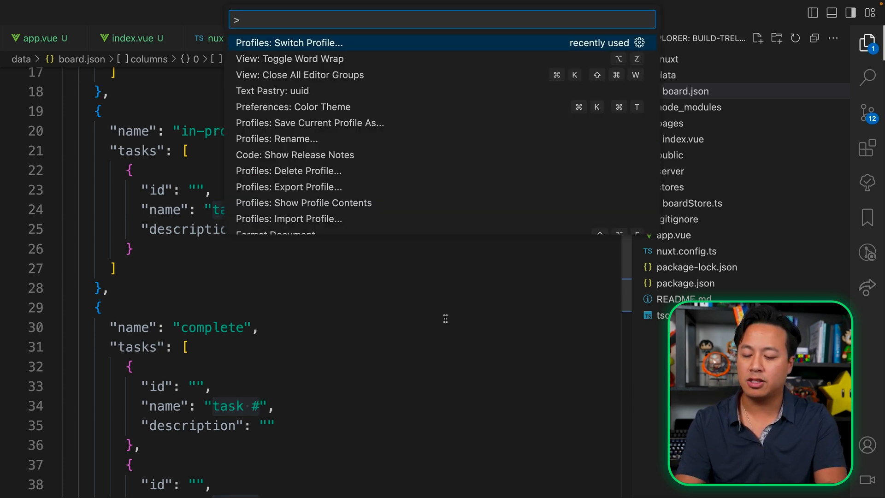
- Run Text Pastry: 1 to X so the names read task #1 through task #5, then place the cursor in the first empty id
{"action": "type", "text": "text pastry"}
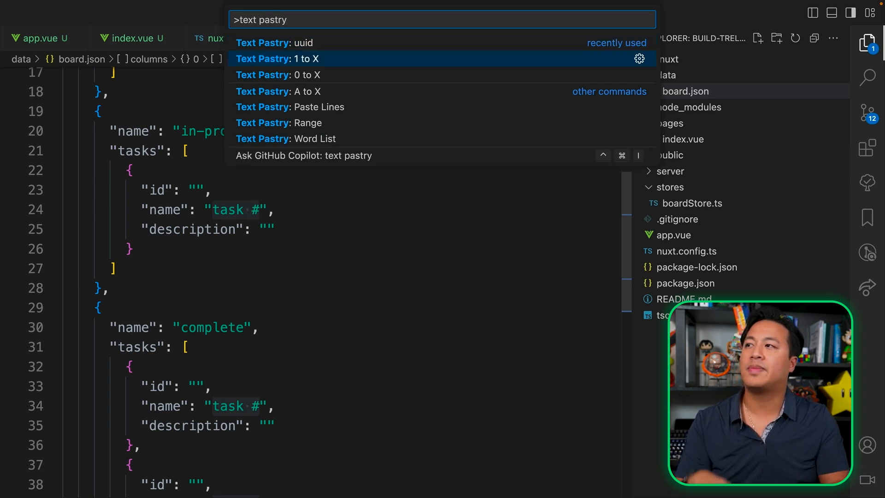
{"action": "left_click", "coordinate": [276, 58]}
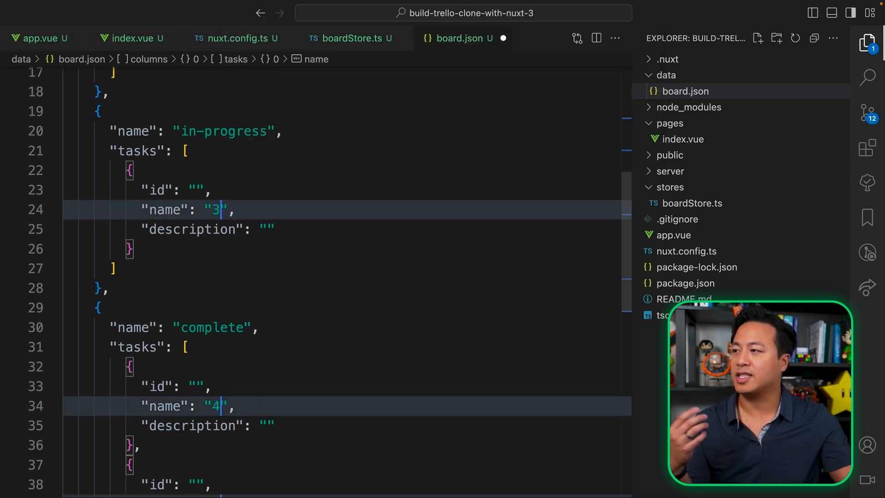
{"action": "type", "text": "task #"}
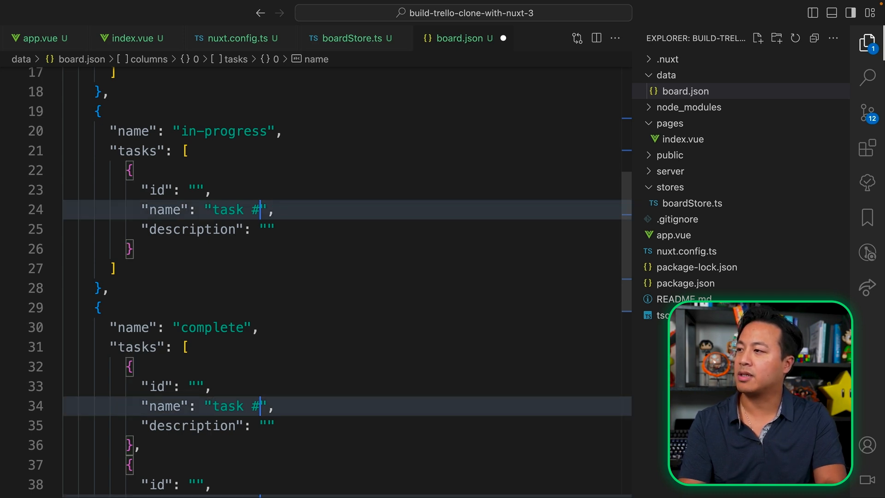
{"action": "scroll", "scroll_direction": "up", "scroll_amount": 3}
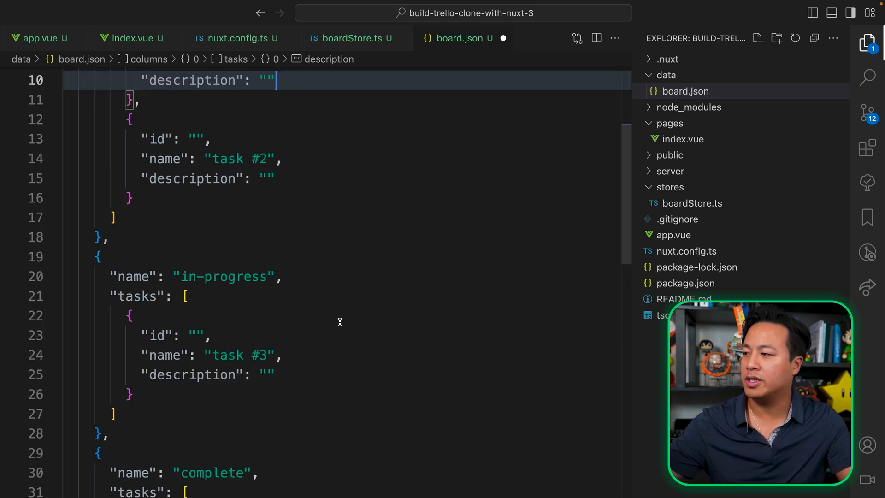
{"action": "scroll", "scroll_direction": "down", "scroll_amount": 3}
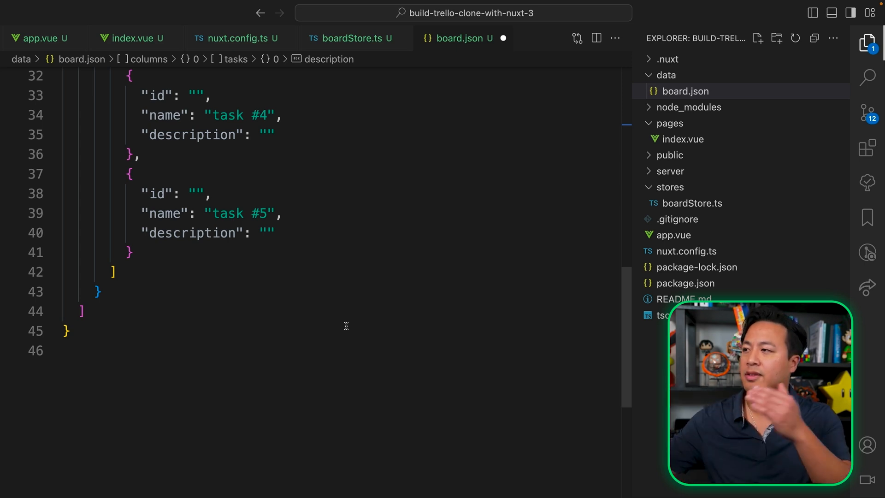
{"action": "mouse_move", "coordinate": [306, 313]}
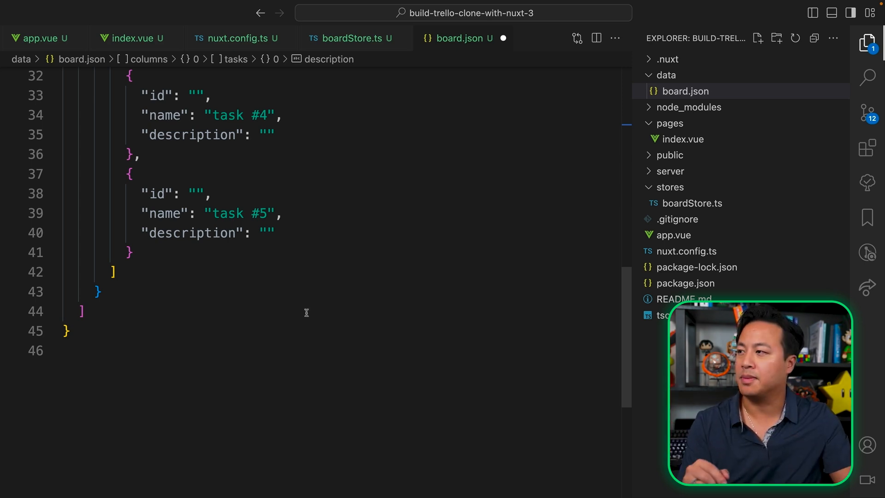
{"action": "scroll", "scroll_direction": "up", "scroll_amount": 3}
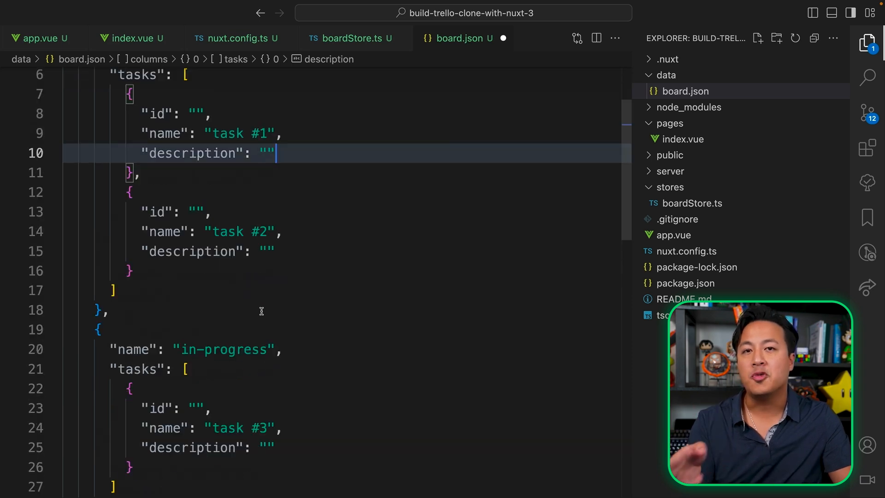
{"action": "mouse_move", "coordinate": [250, 286]}
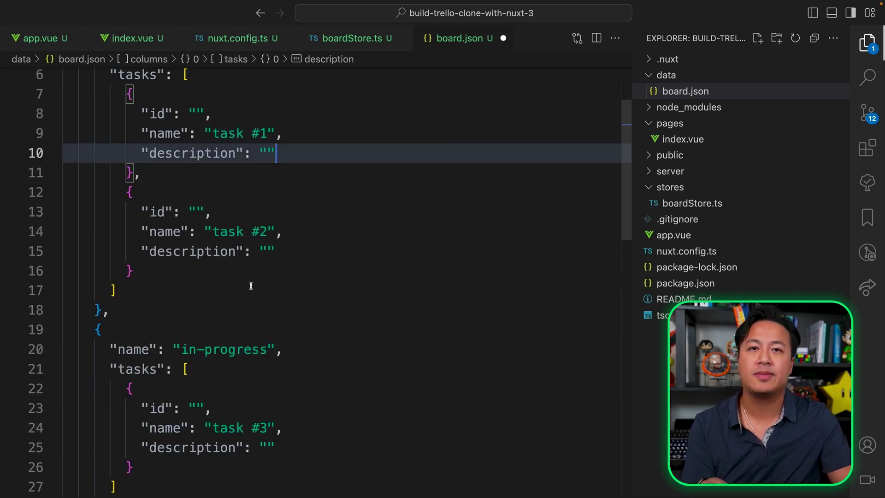
{"action": "mouse_move", "coordinate": [155, 111]}
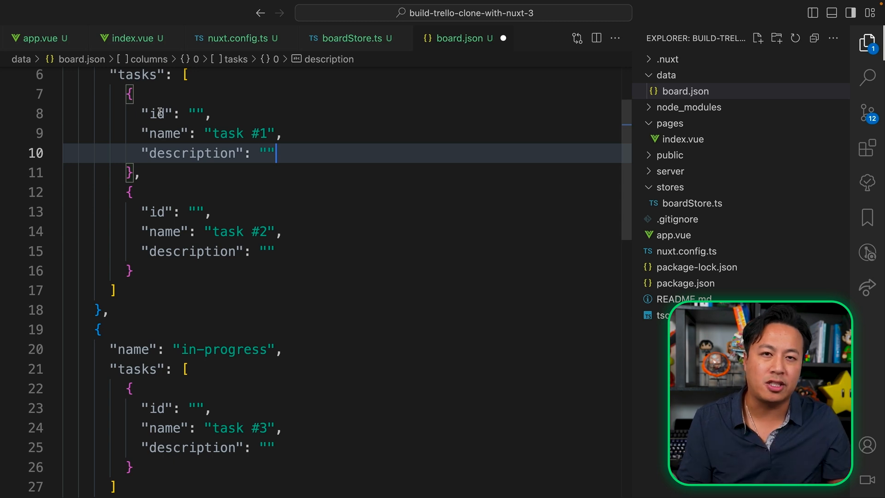
{"action": "left_click", "coordinate": [155, 113]}
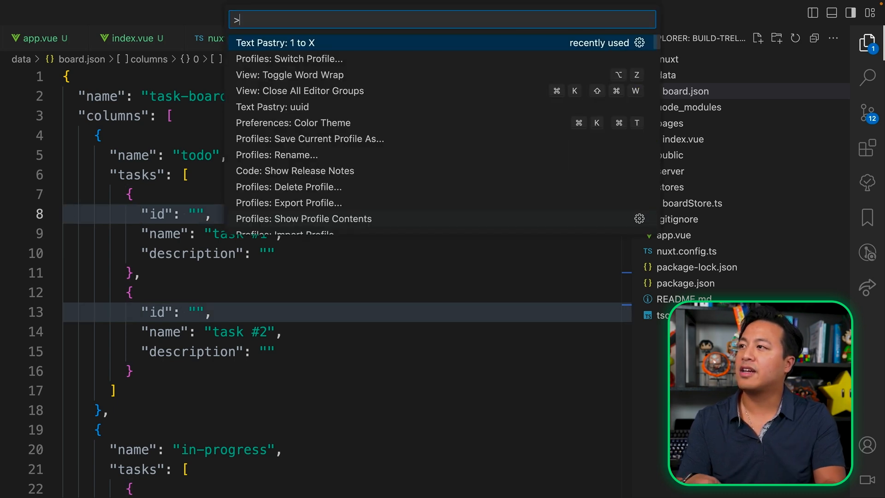
- Run Text Pastry: uuid to fill all five task ids with generated UUIDs
{"action": "type", "text": "tex"}
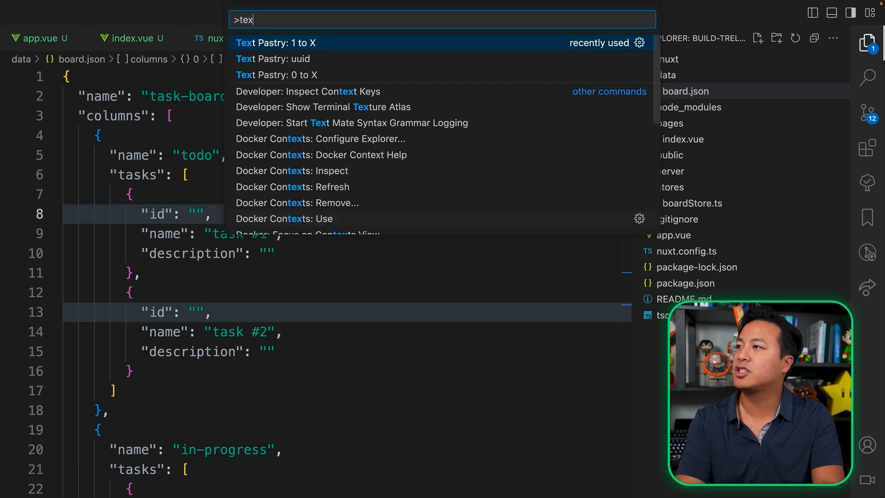
{"action": "left_click", "coordinate": [275, 42]}
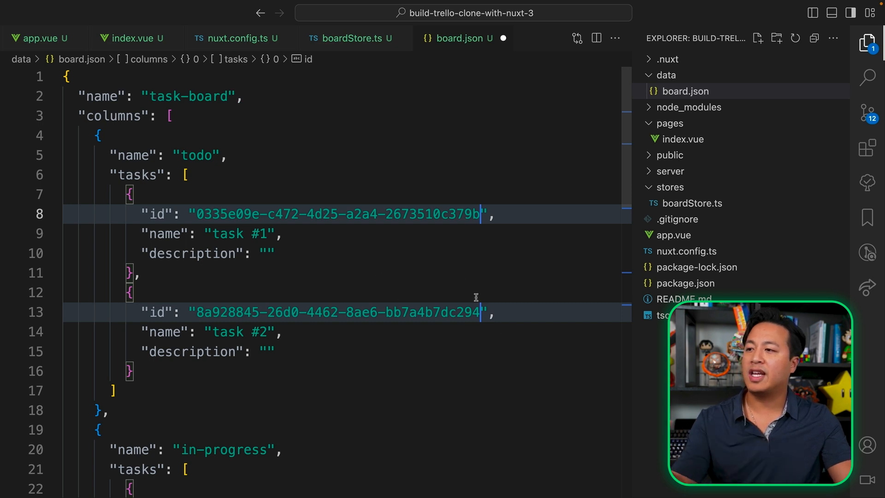
{"action": "scroll", "scroll_direction": "down", "scroll_amount": 3}
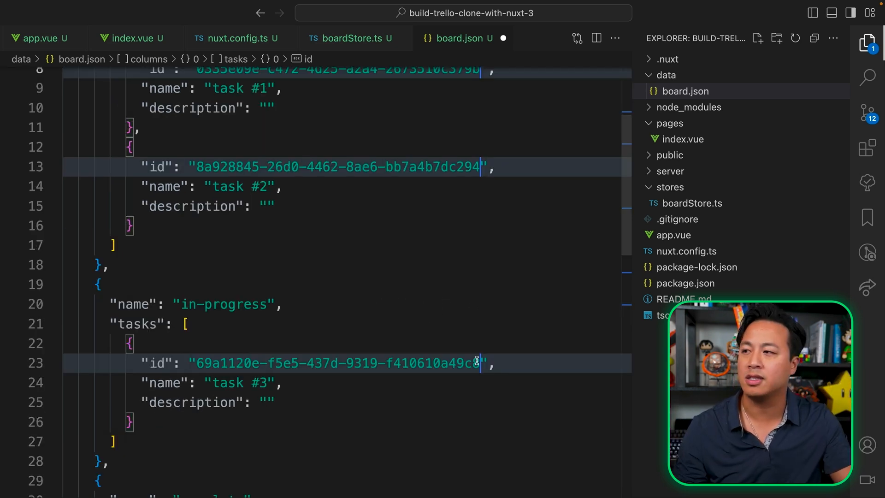
{"action": "scroll", "scroll_direction": "down", "scroll_amount": 3}
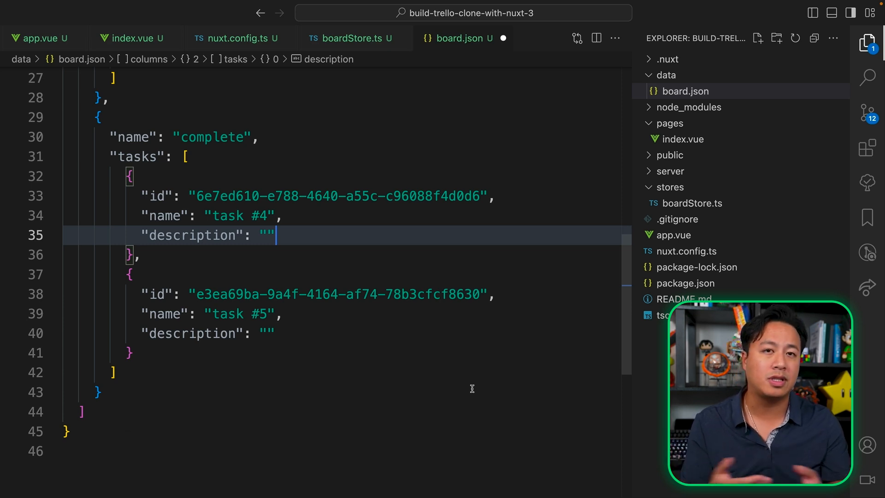
{"action": "scroll", "scroll_direction": "up", "scroll_amount": 3}
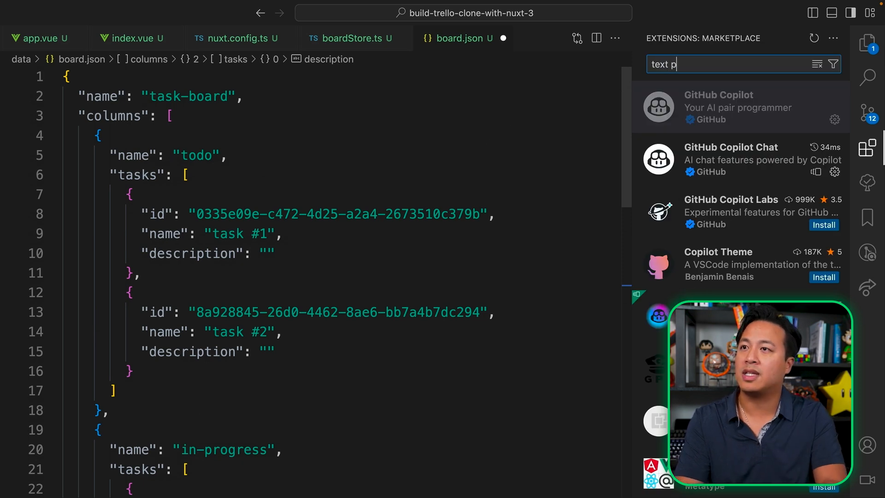
- Look up the Text Pastry extension in the Marketplace, then return to the Explorer file list
{"action": "type", "text": "astry"}
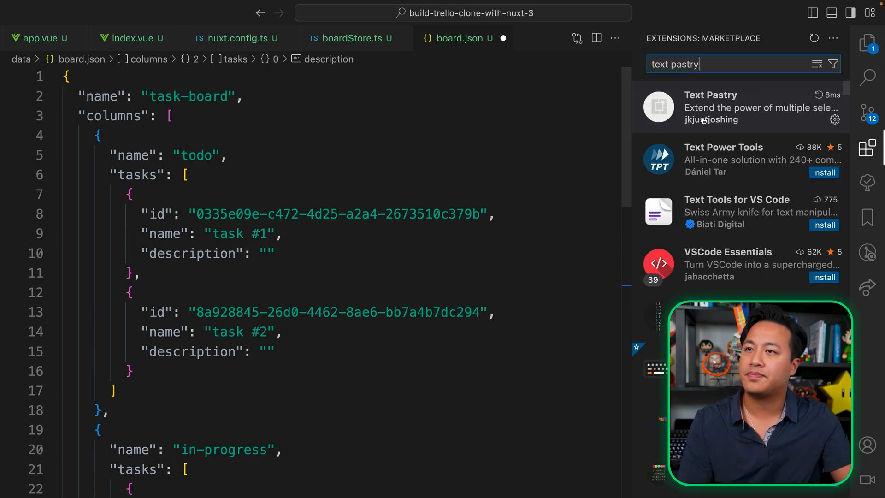
{"action": "left_click", "coordinate": [733, 107]}
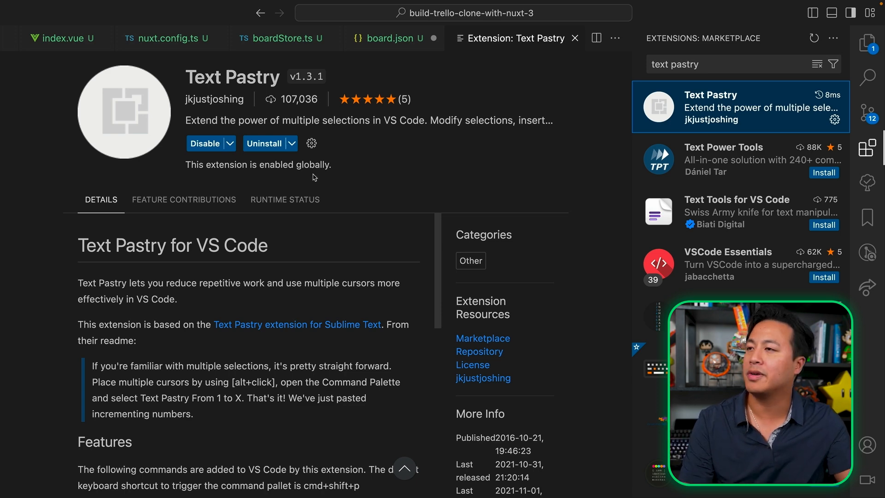
{"action": "left_click", "coordinate": [394, 38]}
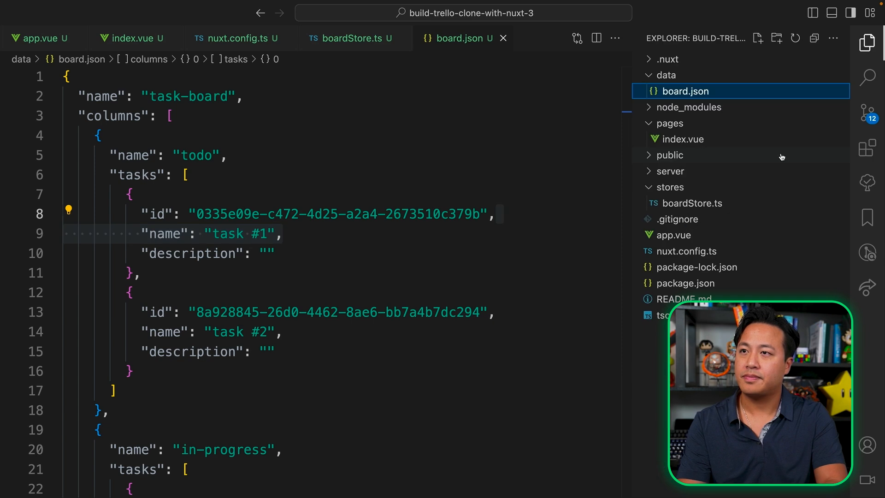
{"action": "mouse_move", "coordinate": [657, 239]}
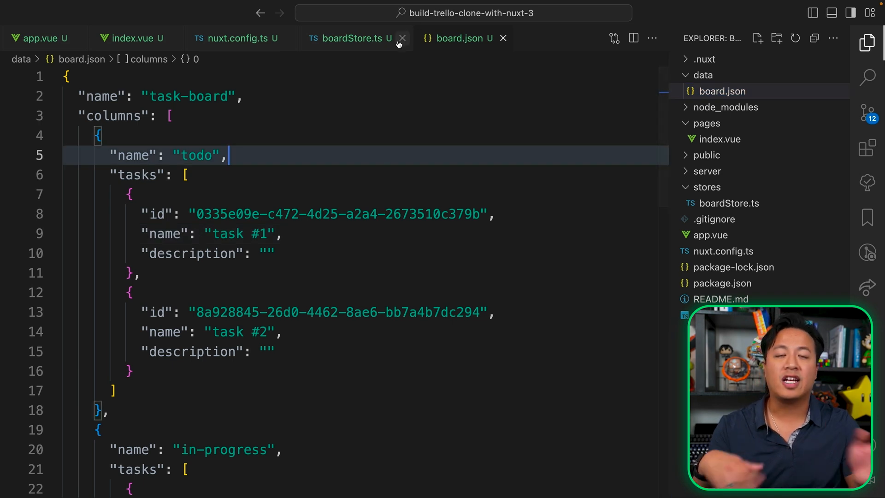
- Import boardData from '~/data/board.json' in boardStore.ts
{"action": "left_click", "coordinate": [349, 37]}
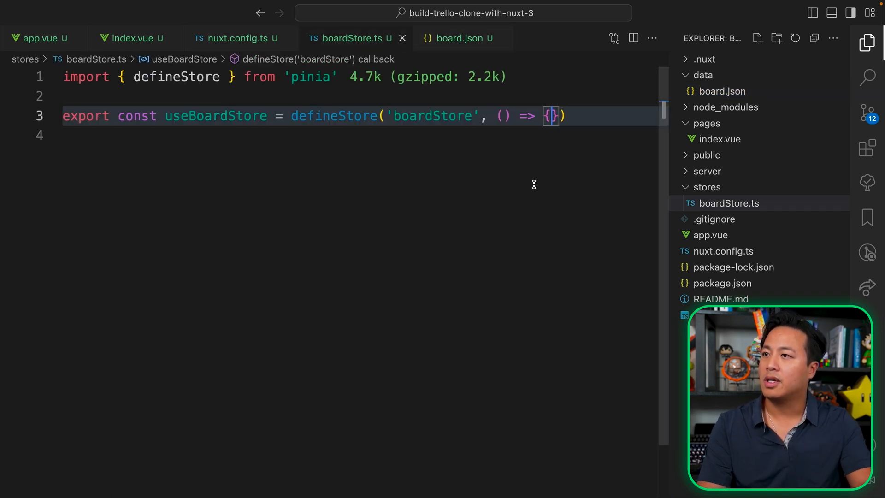
{"action": "key", "text": "Enter"}
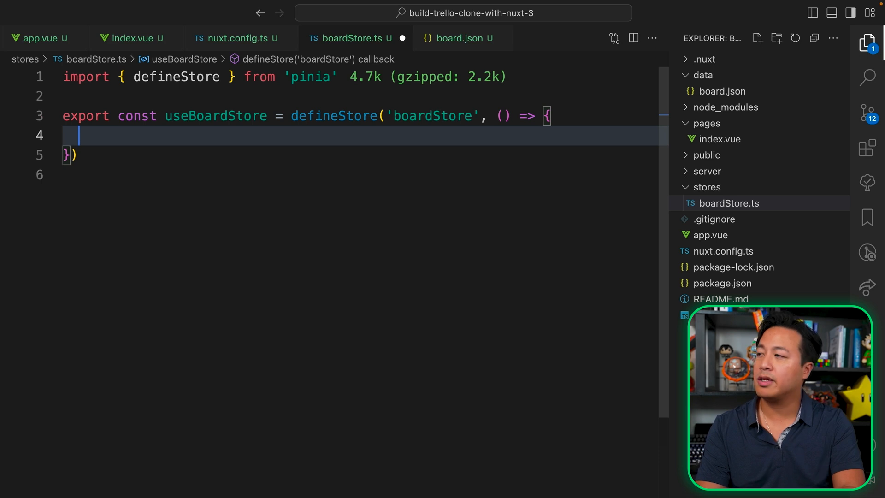
{"action": "type", "text": "import boardData from '"}
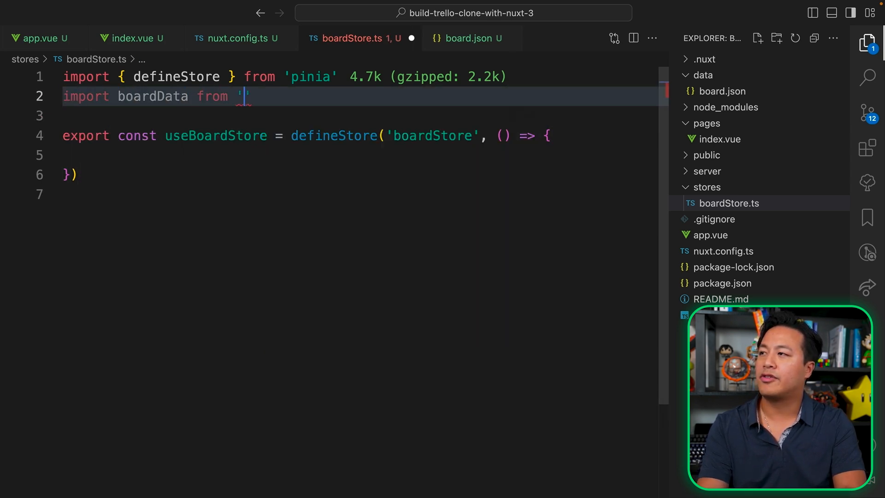
{"action": "type", "text": "~/data/board.json"}
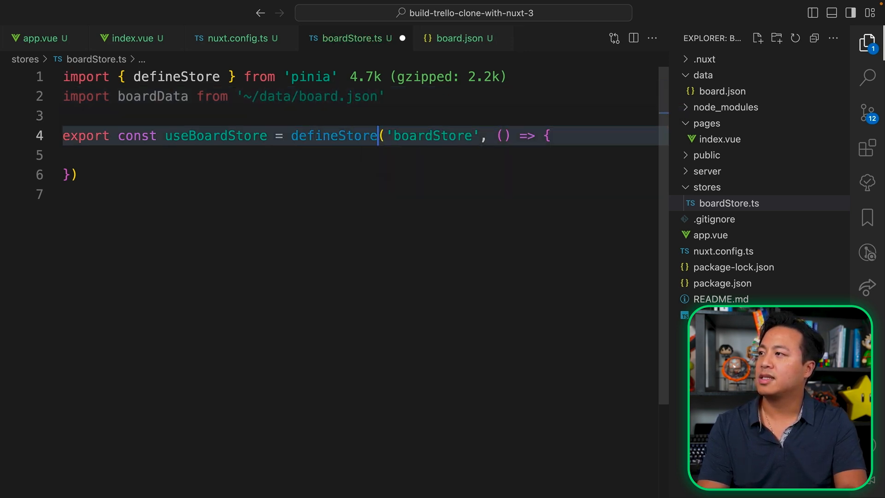
{"action": "left_click", "coordinate": [79, 155]}
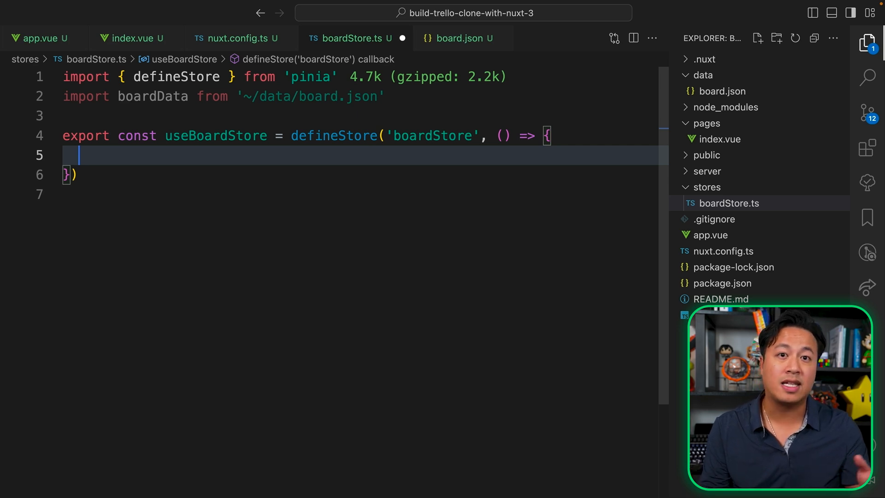
- Declare const board = ref(boardData) and return { board } from the store
{"action": "type", "text": "const"}
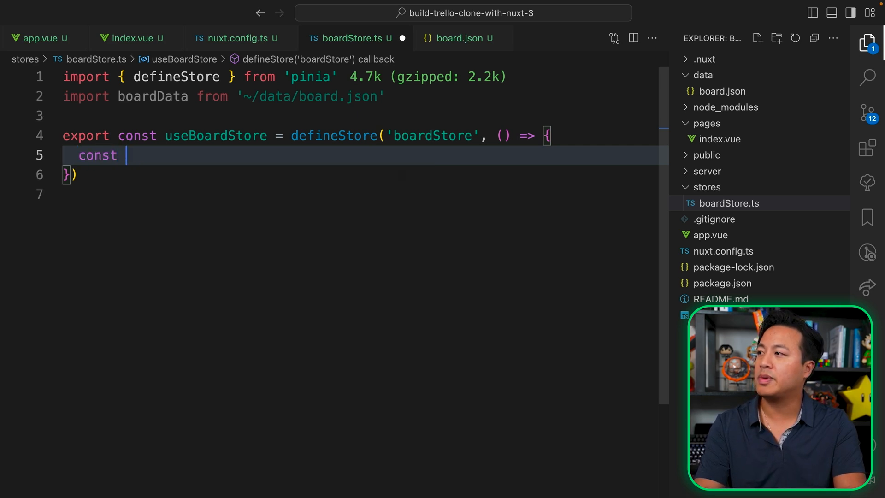
{"action": "type", "text": "board = ref()"}
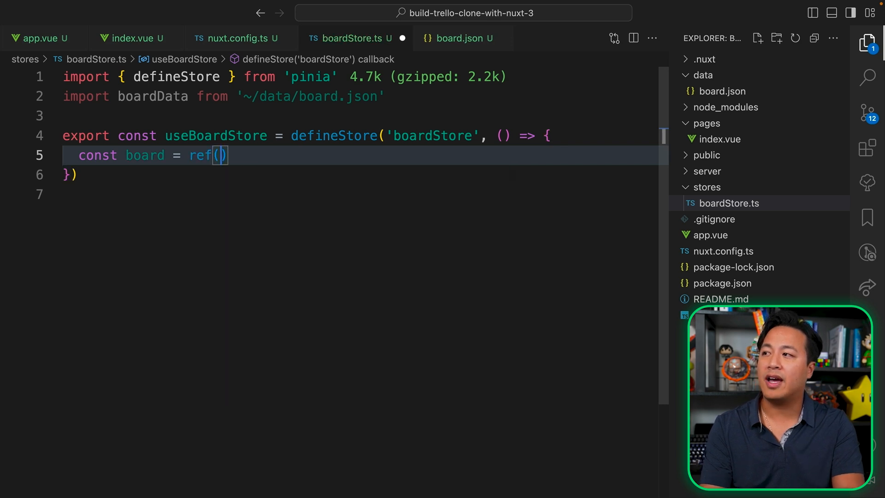
{"action": "type", "text": "boardData"}
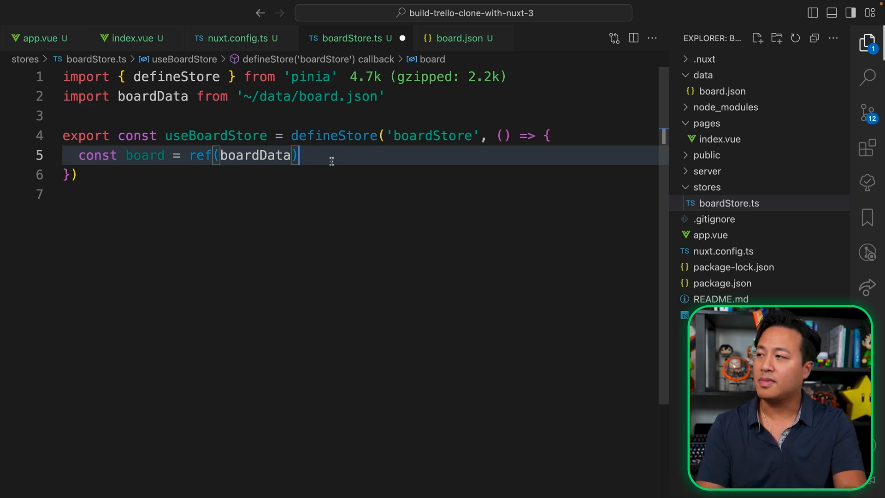
{"action": "key", "text": "Enter"}
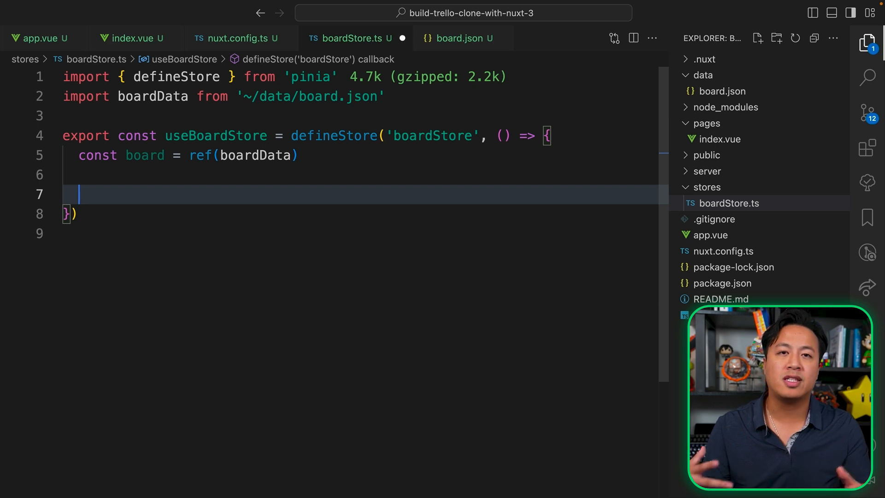
{"action": "type", "text": "return {"}
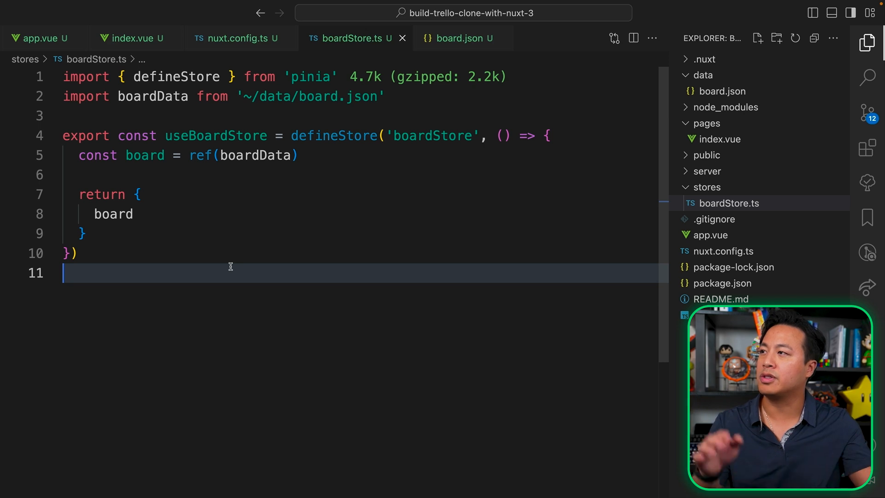
{"action": "left_click", "coordinate": [131, 38]}
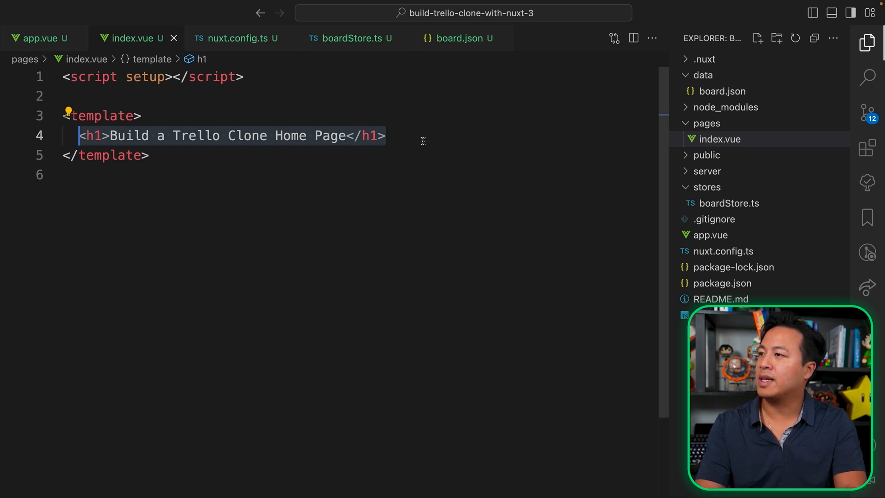
- Wrap the heading in <main> and render the board data in the template
{"action": "type", "text": "<main>"}
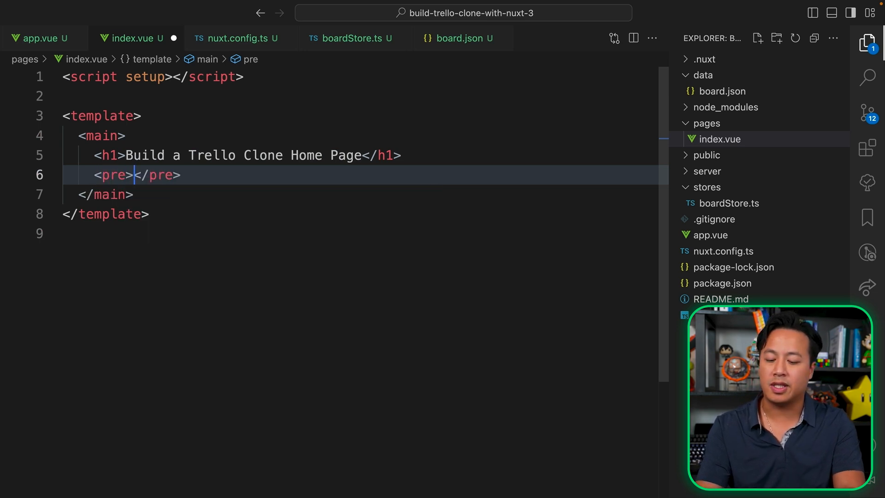
{"action": "type", "text": "{{ board }}"}
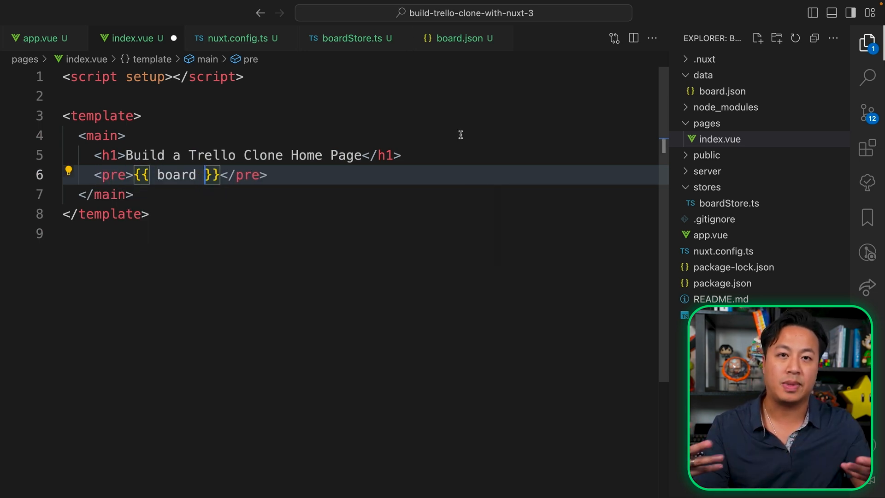
- Import useBoardStore in script setup, call it, and reference boardStore.board, checking the store's exports
{"action": "left_click", "coordinate": [65, 96]}
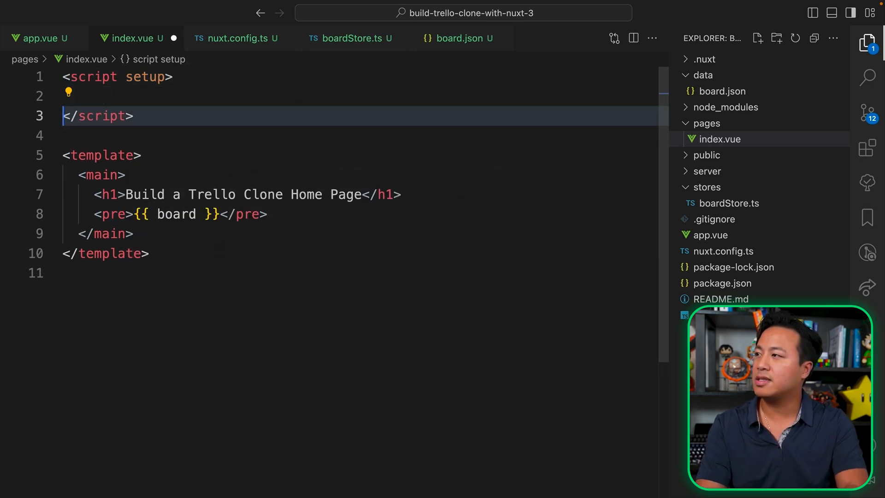
{"action": "type", "text": "import"}
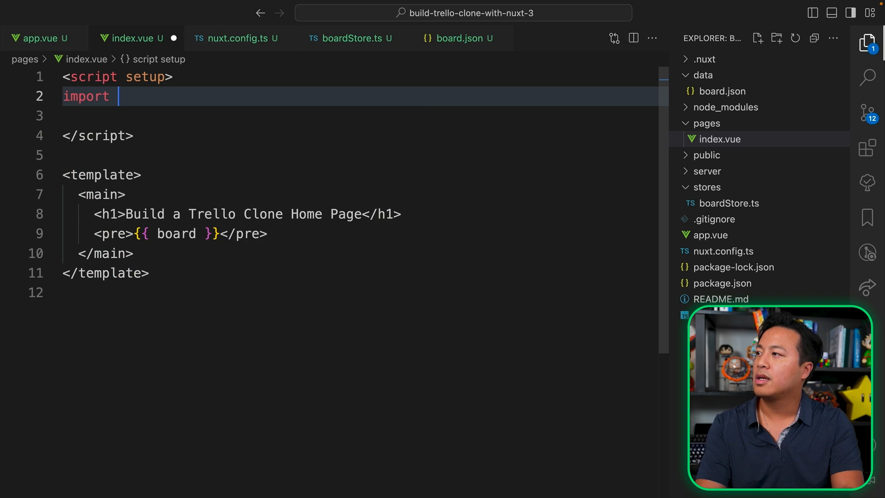
{"action": "type", "text": "use"}
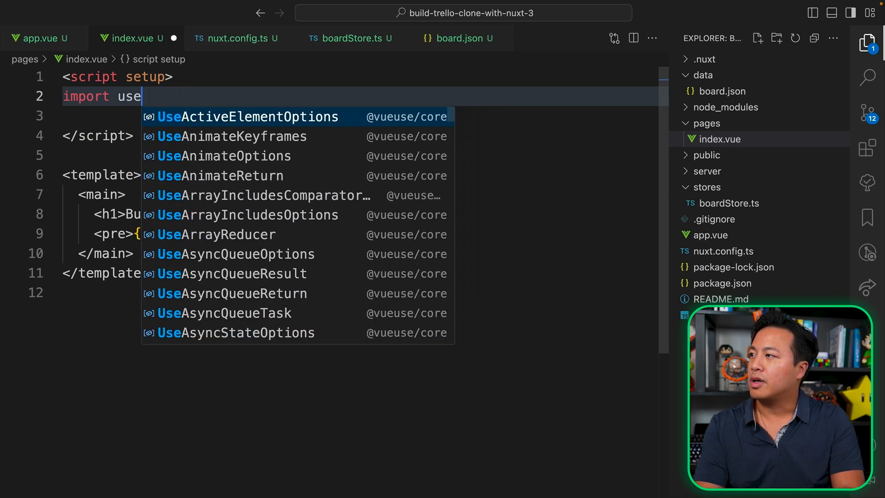
{"action": "type", "text": "boardStore';"}
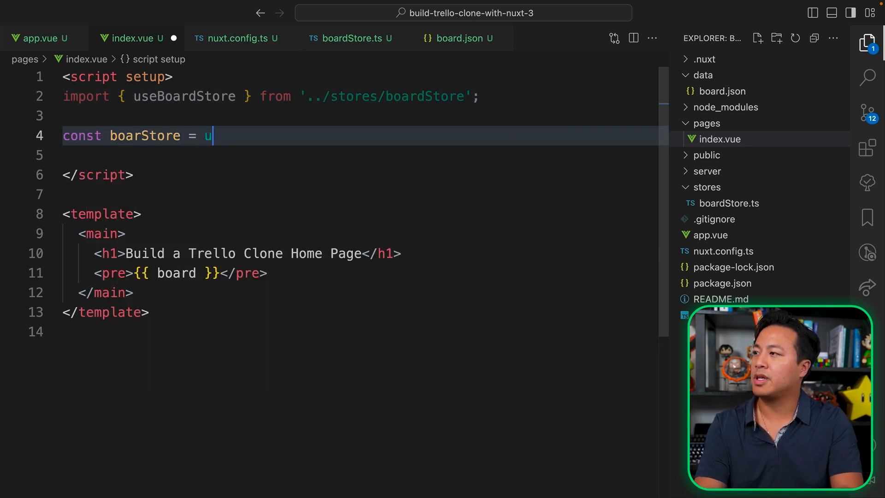
{"action": "type", "text": "seBoardStore"}
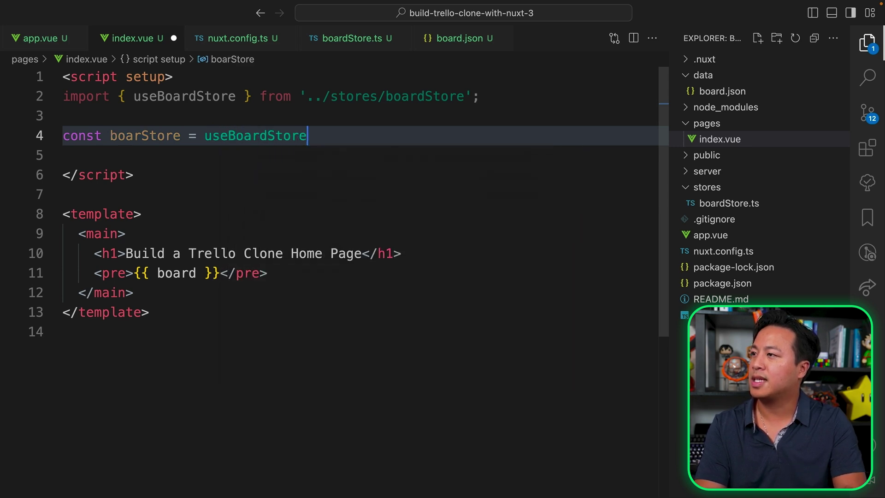
{"action": "type", "text": "()"}
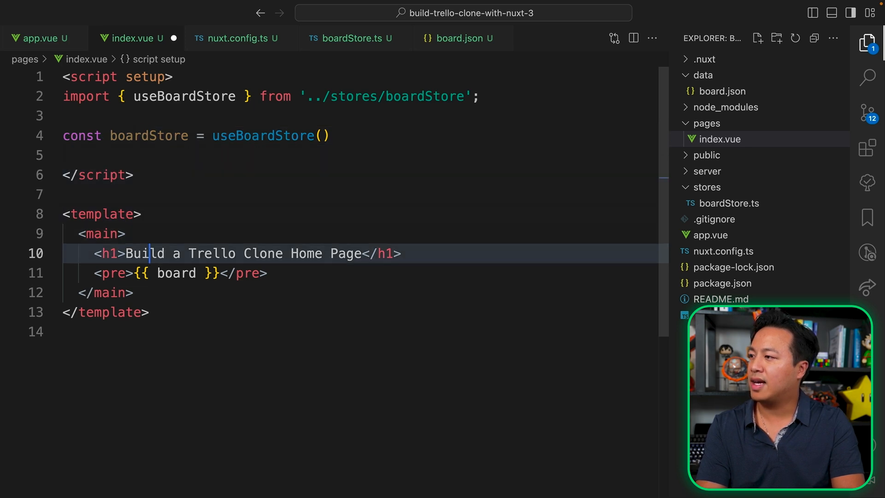
{"action": "type", "text": "boardStore."}
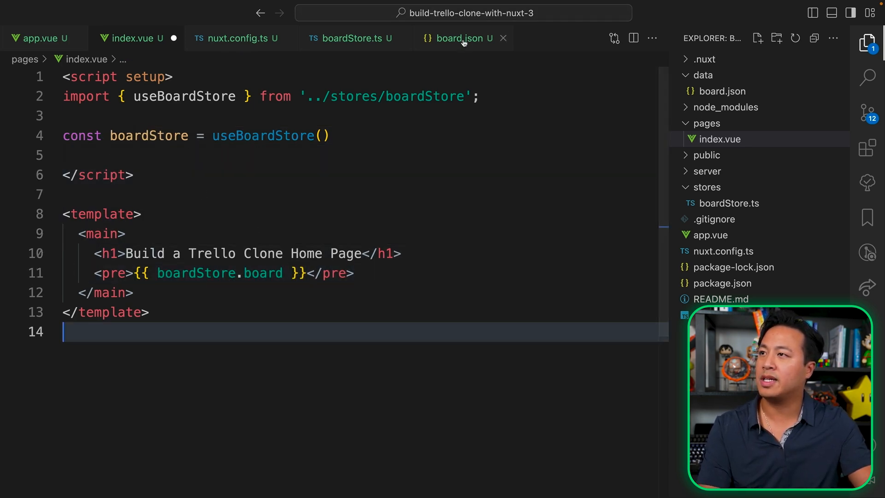
{"action": "left_click", "coordinate": [349, 38]}
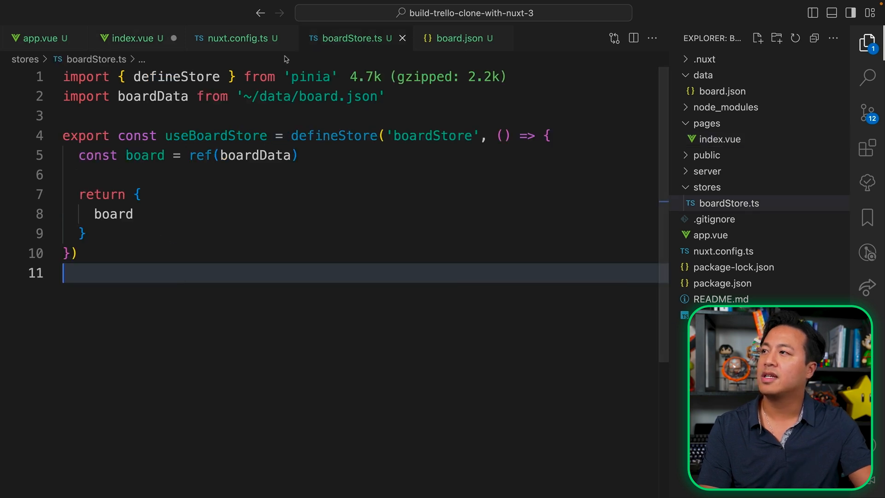
{"action": "left_click", "coordinate": [137, 38]}
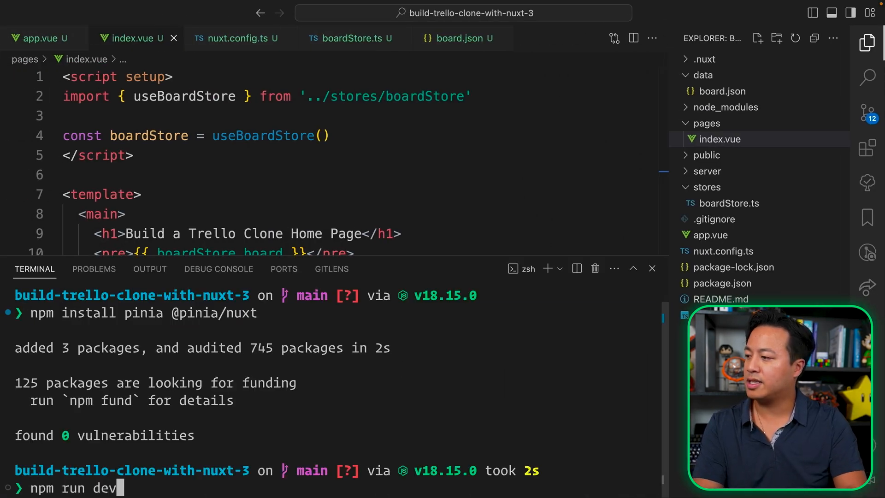
- Run npm run dev to start the Nuxt server and hide the terminal
{"action": "key", "text": "Return"}
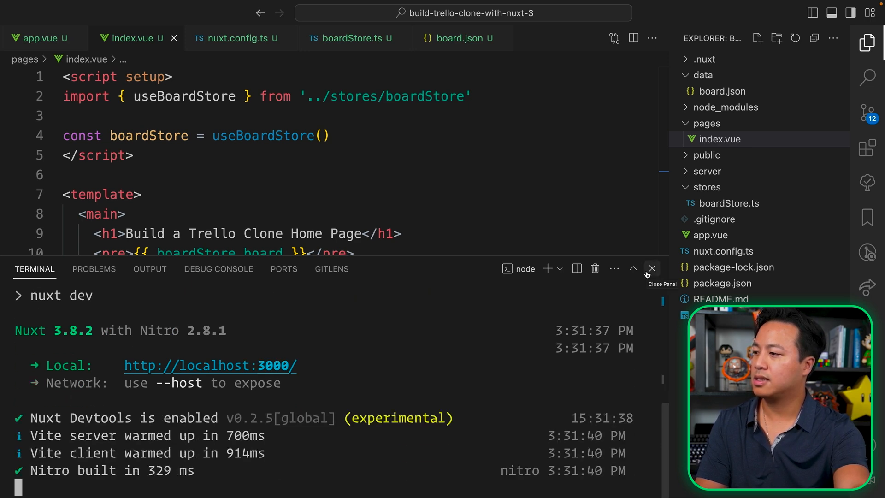
{"action": "left_click", "coordinate": [651, 268]}
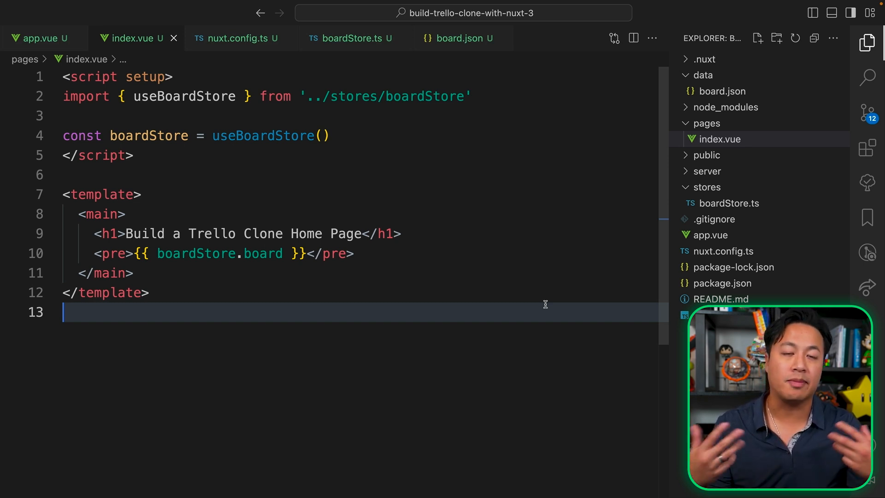
{"action": "mouse_move", "coordinate": [598, 268]}
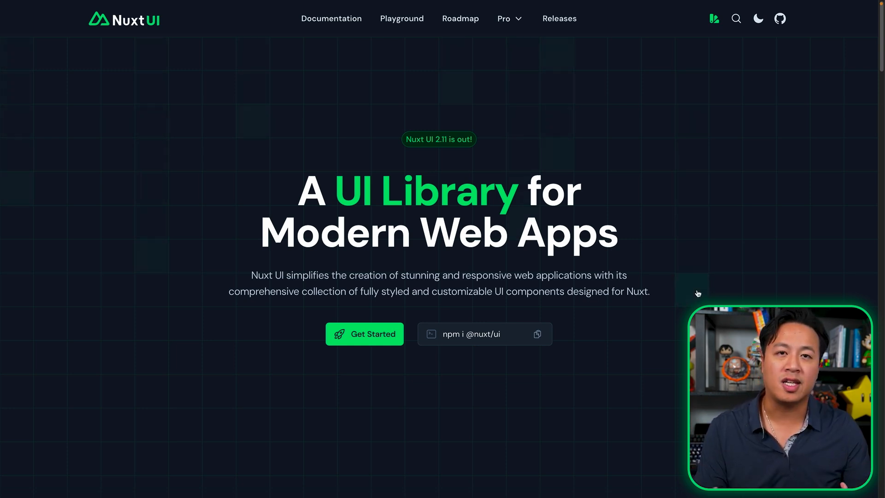
{"action": "mouse_move", "coordinate": [331, 18]}
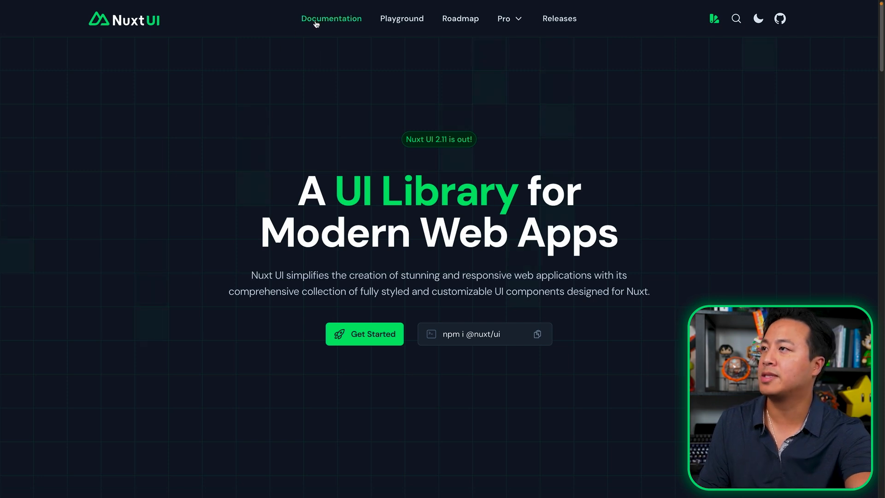
- Browse the Nuxt UI docs: Accordion and Avatar components, then the Introduction page
{"action": "left_click", "coordinate": [331, 17]}
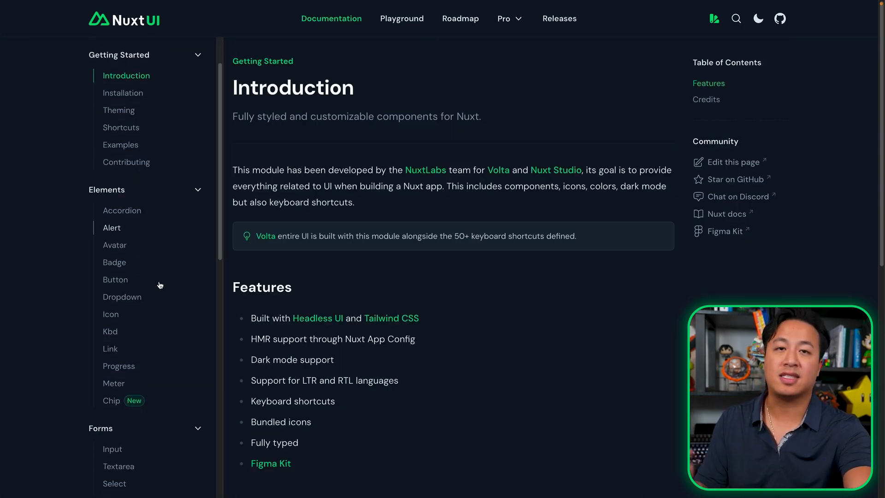
{"action": "mouse_move", "coordinate": [115, 262]}
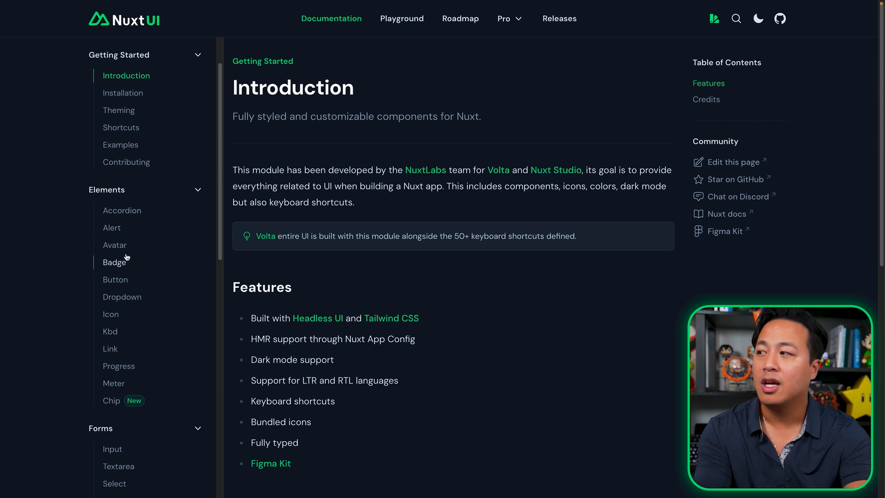
{"action": "left_click", "coordinate": [122, 210]}
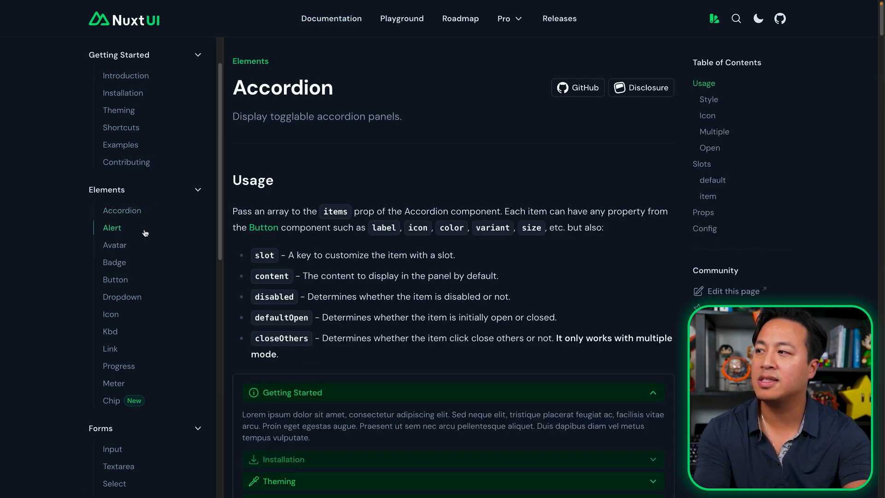
{"action": "left_click", "coordinate": [114, 245]}
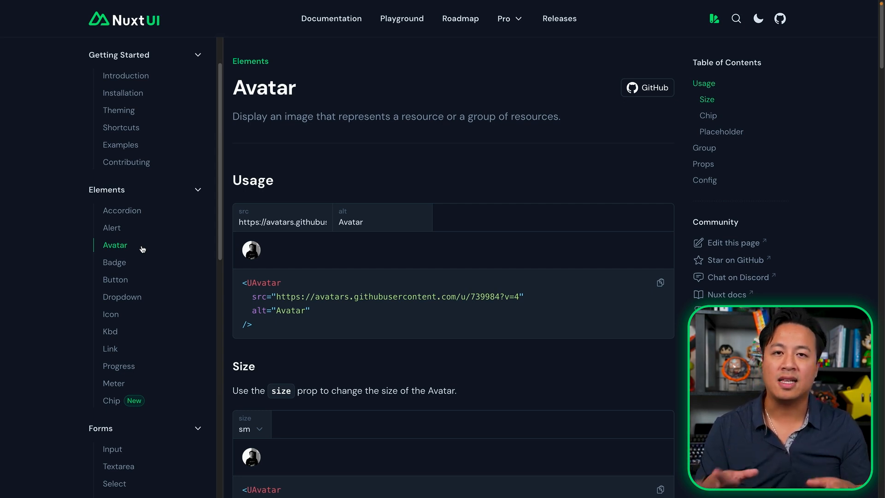
{"action": "left_click", "coordinate": [126, 75]}
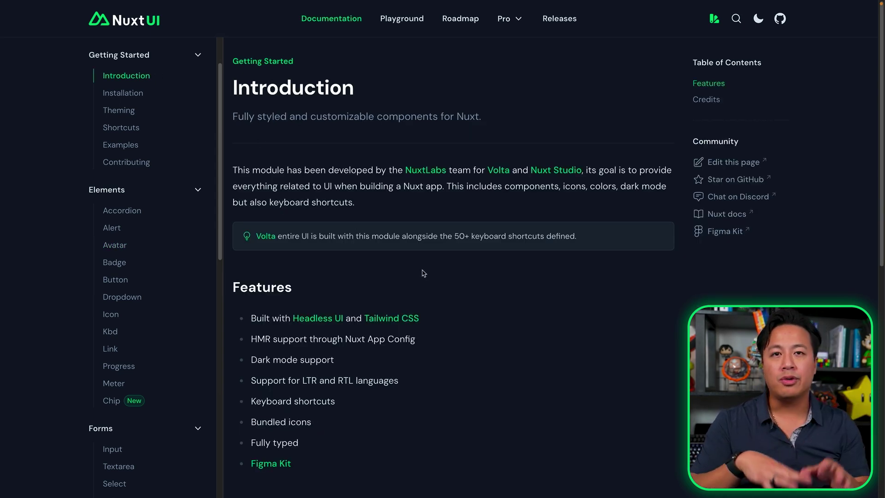
{"action": "mouse_move", "coordinate": [441, 281]}
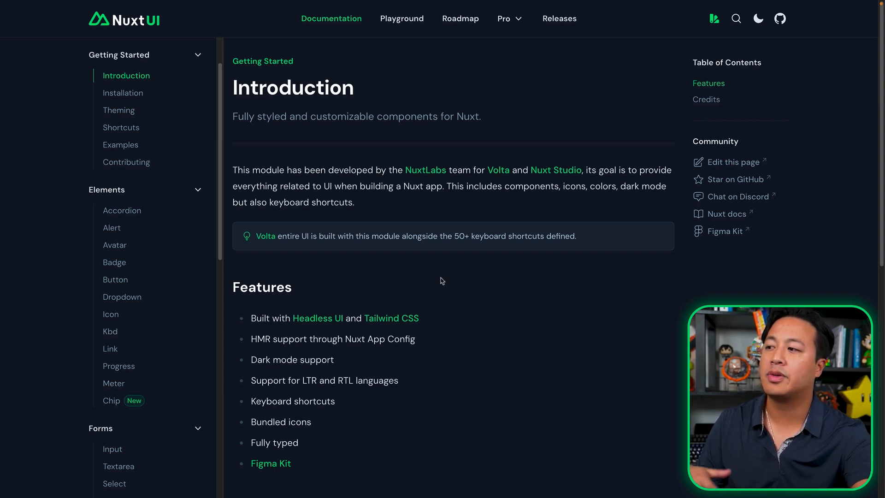
{"action": "scroll", "scroll_direction": "down", "scroll_amount": 3}
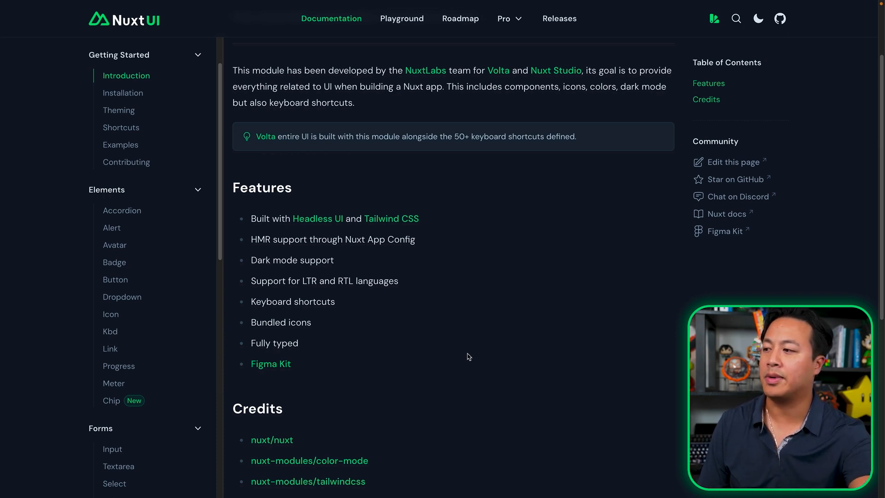
{"action": "scroll", "scroll_direction": "up", "scroll_amount": 3}
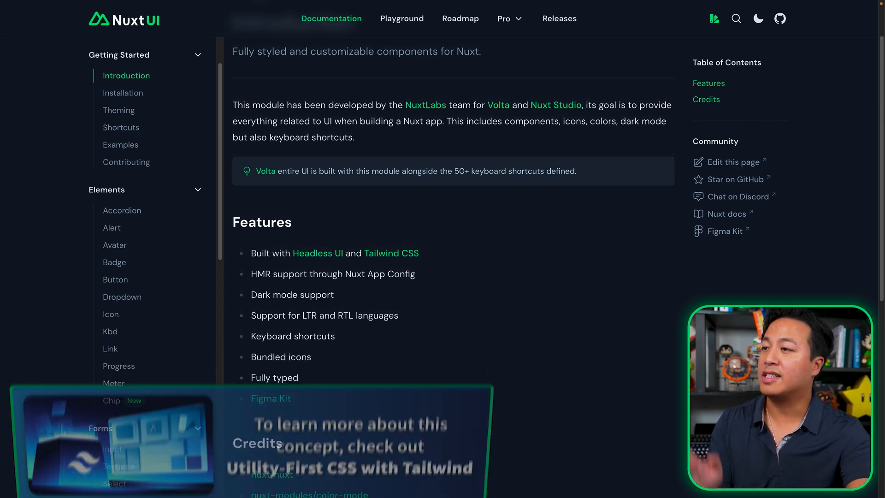
{"action": "left_click", "coordinate": [123, 92]}
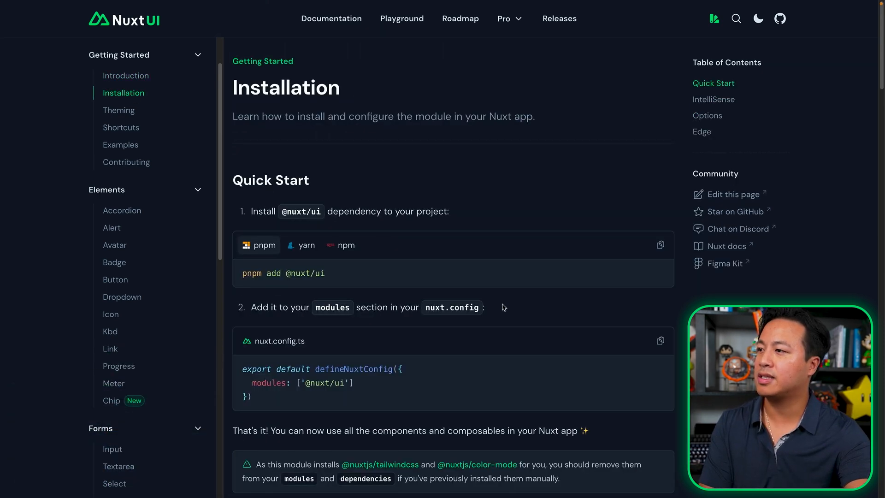
{"action": "left_click", "coordinate": [341, 244]}
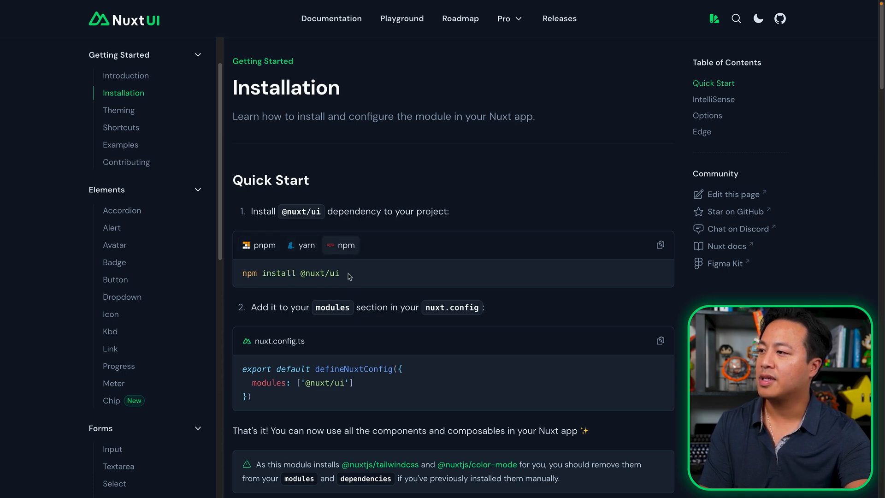
{"action": "double_click", "coordinate": [289, 273]}
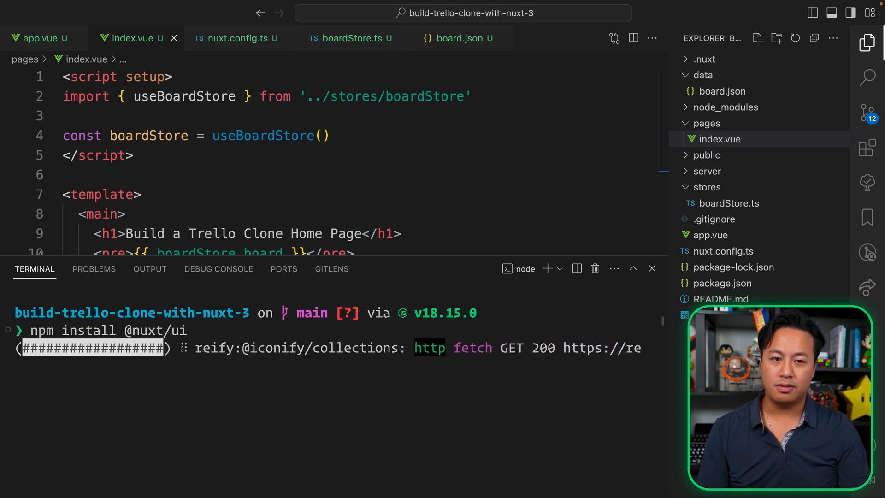
{"action": "left_click", "coordinate": [651, 269]}
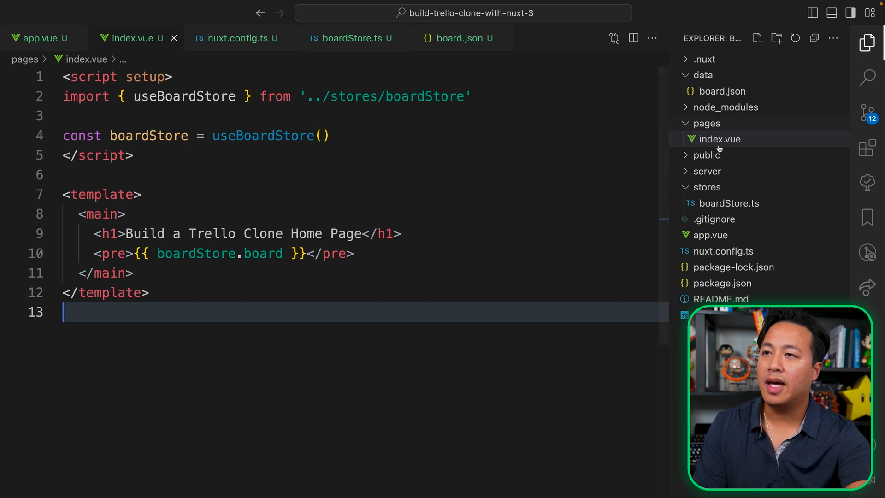
{"action": "left_click", "coordinate": [236, 38]}
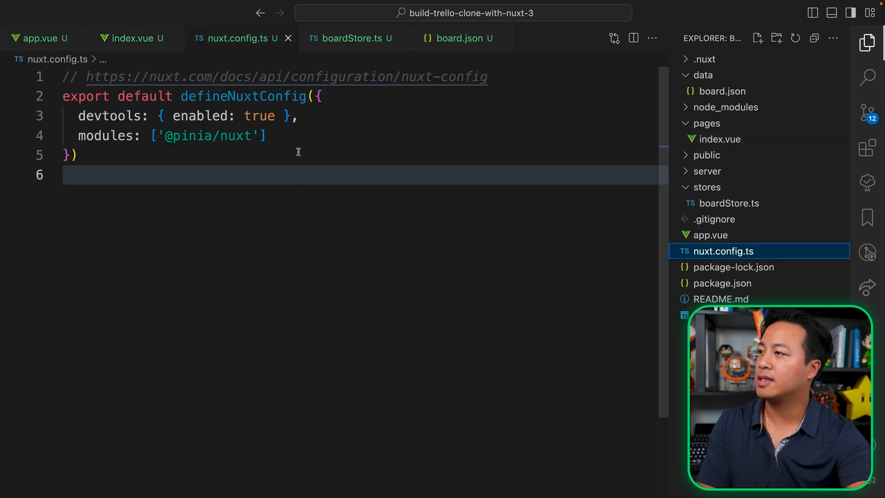
{"action": "left_click", "coordinate": [263, 136]}
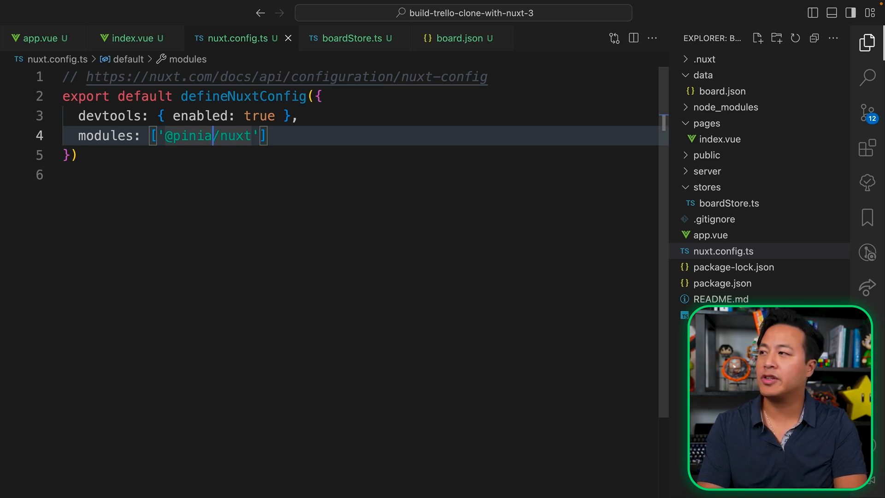
{"action": "type", "text": "'@n"}
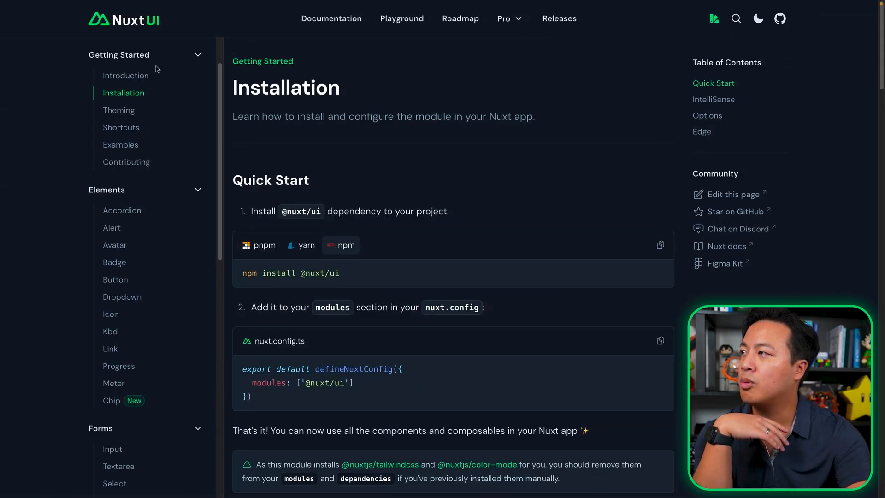
- Review the Features and Credits on the Nuxt UI Introduction page
{"action": "left_click", "coordinate": [126, 75]}
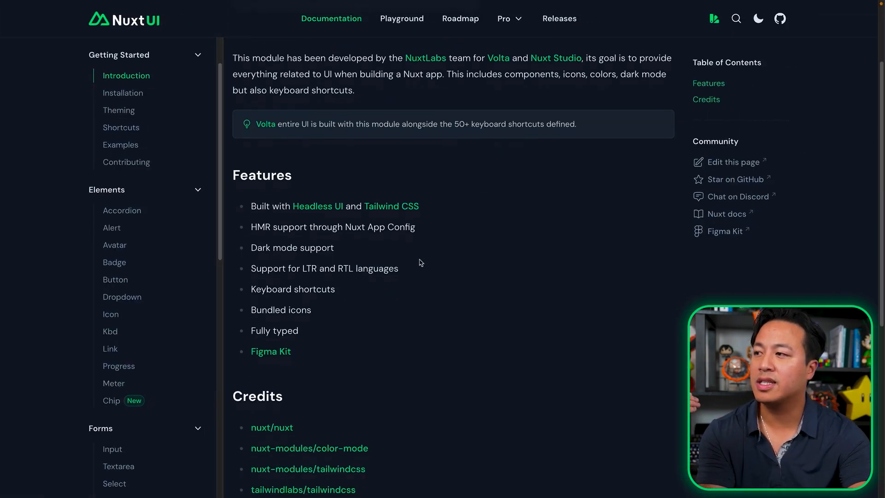
{"action": "scroll", "scroll_direction": "down", "scroll_amount": 3}
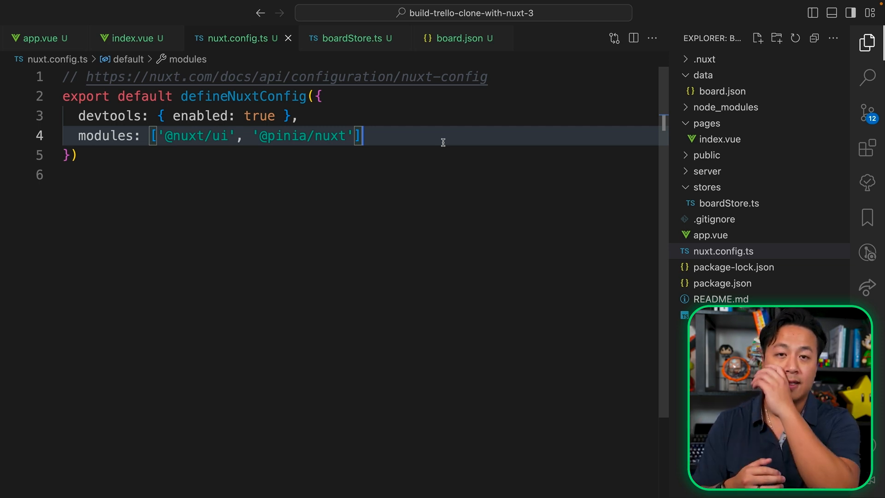
- Add colorMode: { preference: 'light' } after the modules array in nuxt.config.ts
{"action": "type", "text": ","}
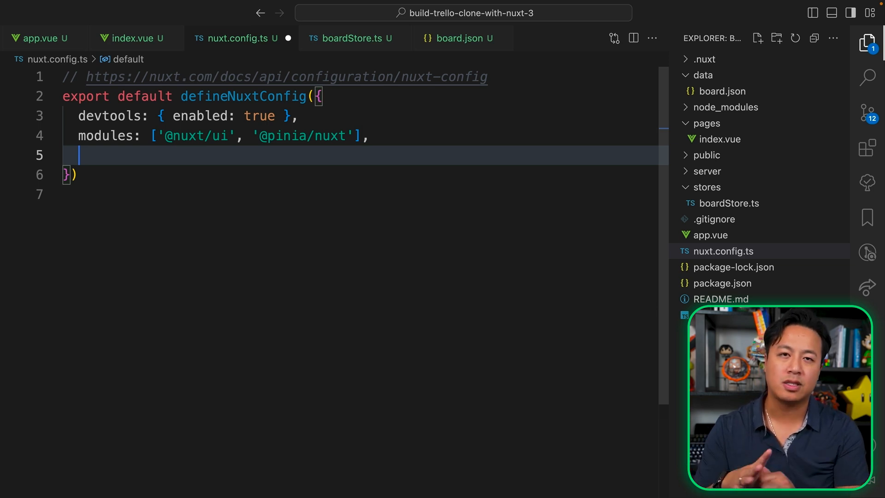
{"action": "type", "text": "colormo"}
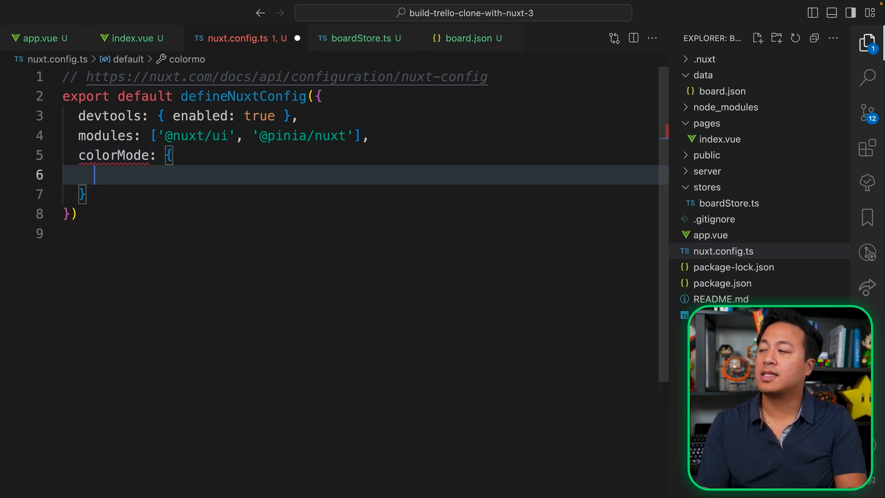
{"action": "type", "text": "preference:"}
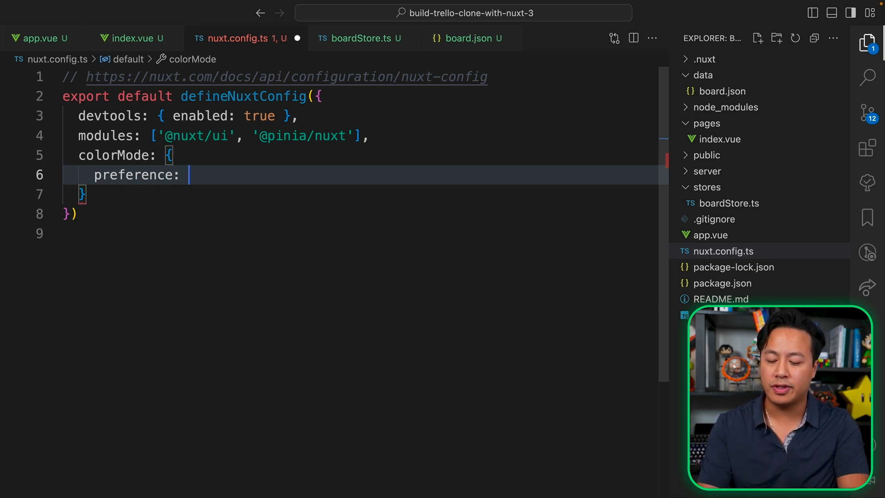
{"action": "type", "text": "'light'"}
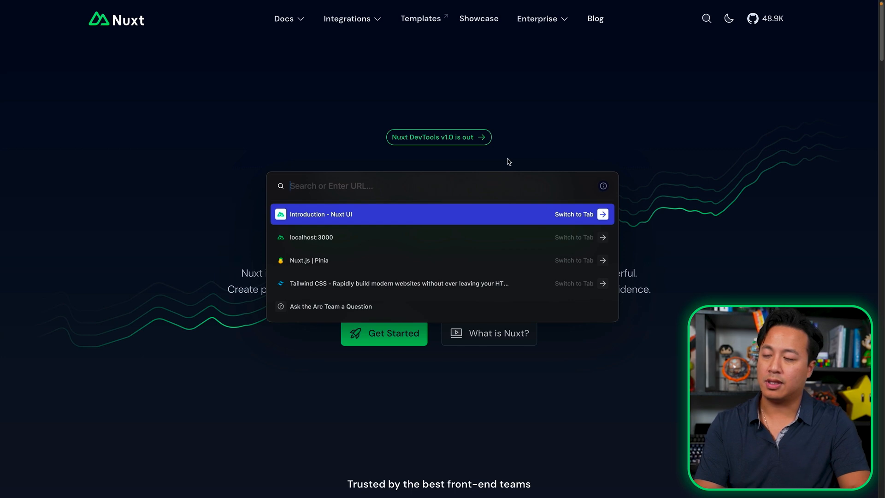
- Switch Arc to the localhost:3000 tab via the command bar
{"action": "type", "text": "localhost:3000"}
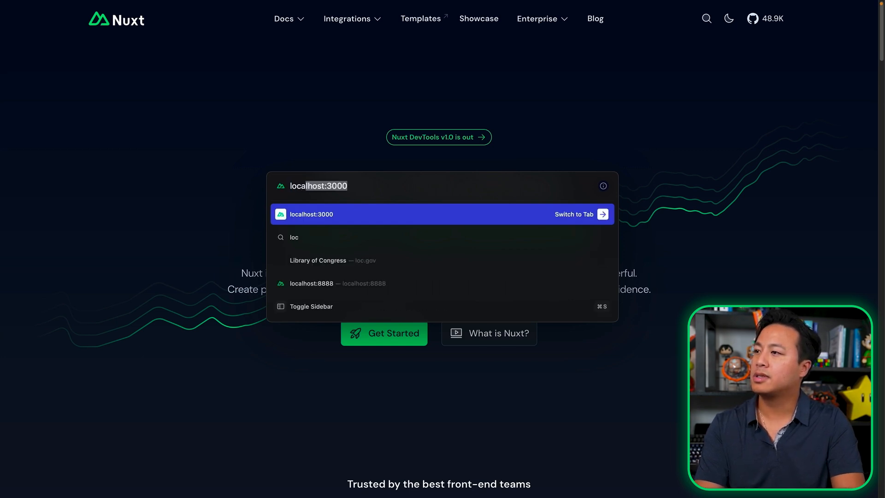
{"action": "left_click", "coordinate": [442, 213]}
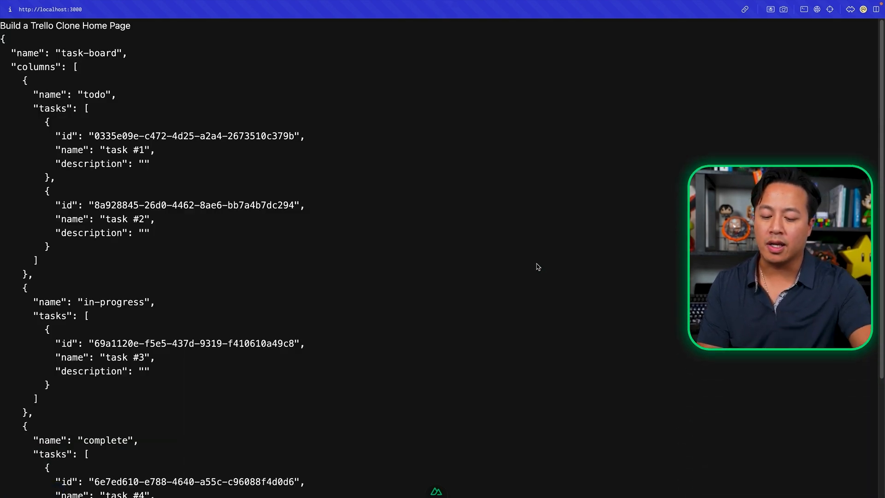
- In DevTools Application > Local storage, delete the nuxt-color-mode entry for localhost:3000
{"action": "key", "text": "F12"}
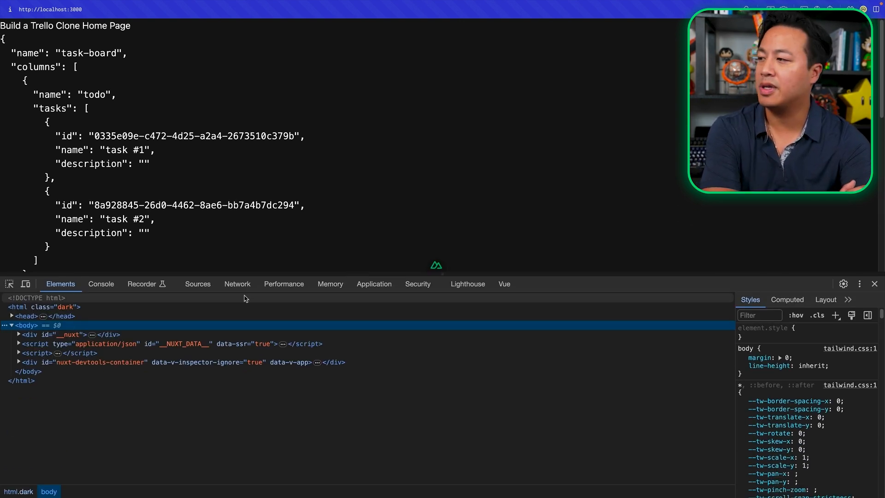
{"action": "left_click", "coordinate": [283, 283]}
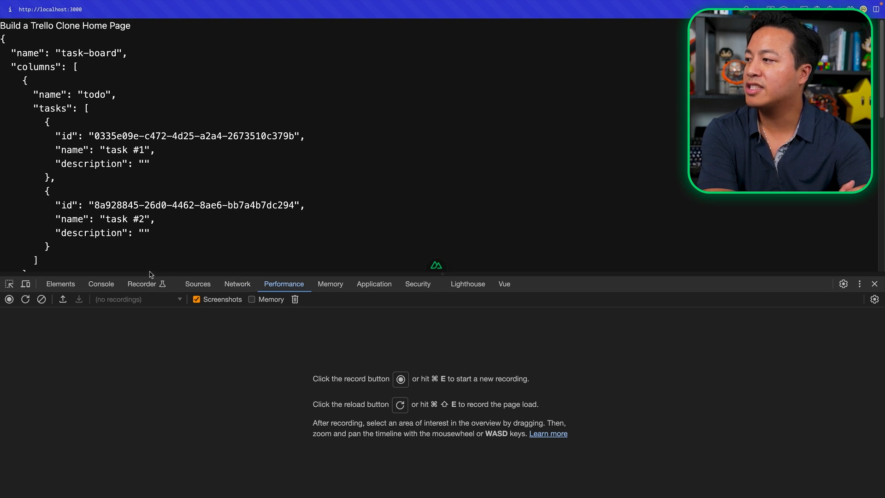
{"action": "mouse_move", "coordinate": [330, 284]}
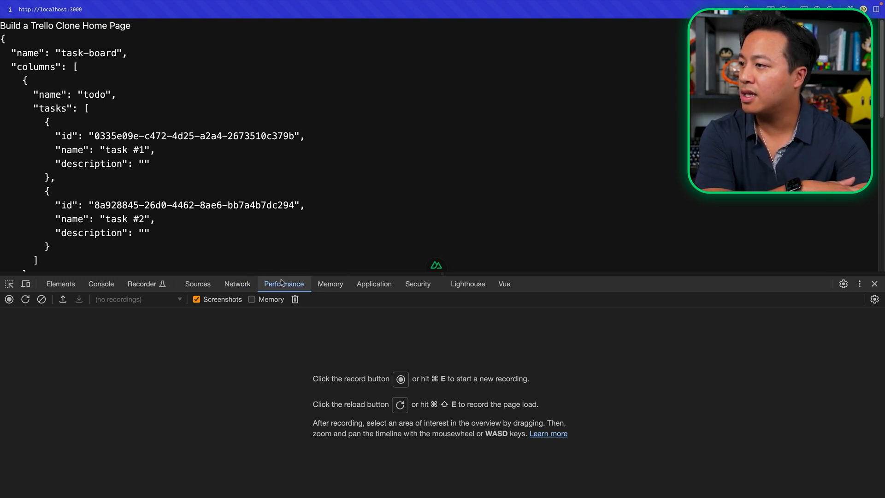
{"action": "left_click", "coordinate": [373, 283]}
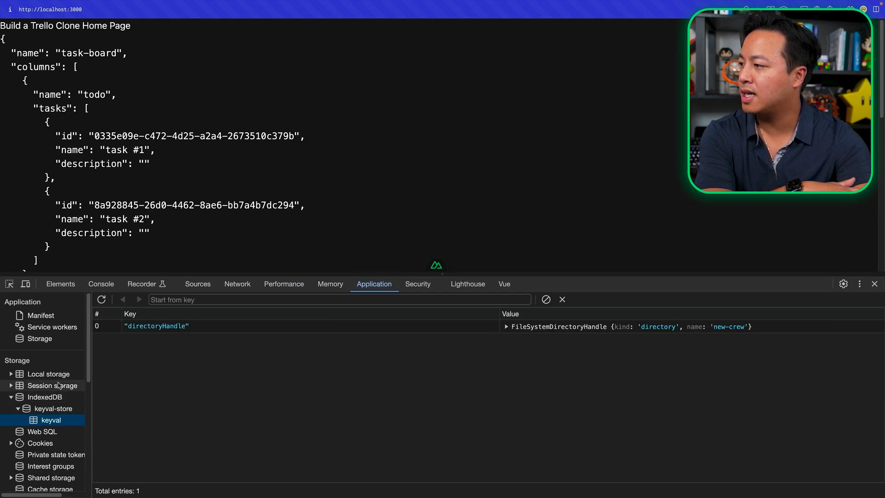
{"action": "left_click", "coordinate": [48, 374]}
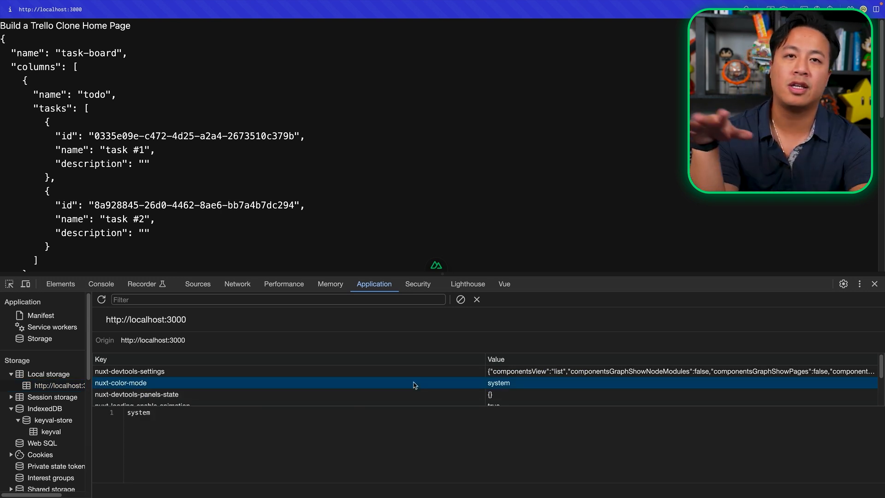
{"action": "right_click", "coordinate": [413, 382]}
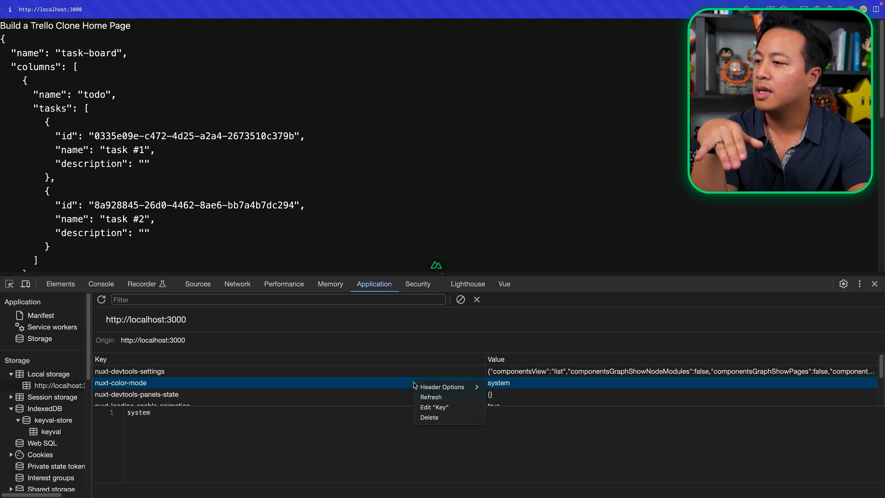
{"action": "left_click", "coordinate": [429, 417]}
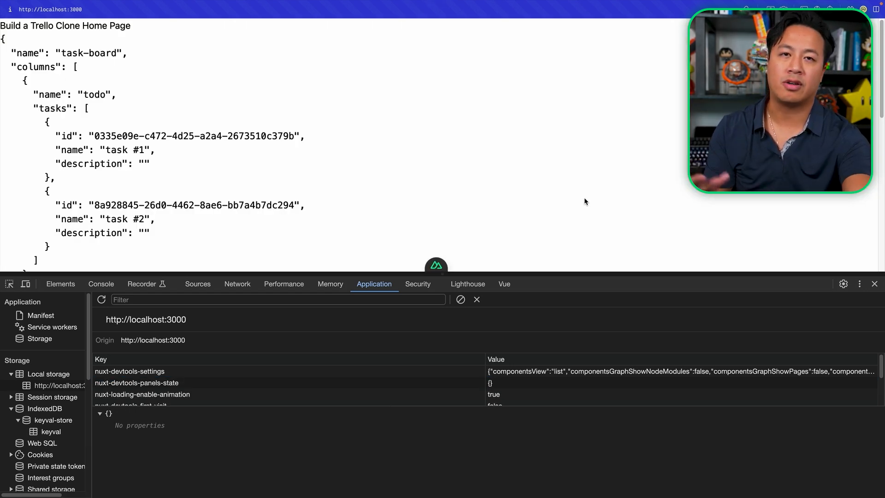
- Close DevTools and open app.vue in the editor
{"action": "scroll", "scroll_direction": "down", "scroll_amount": 3}
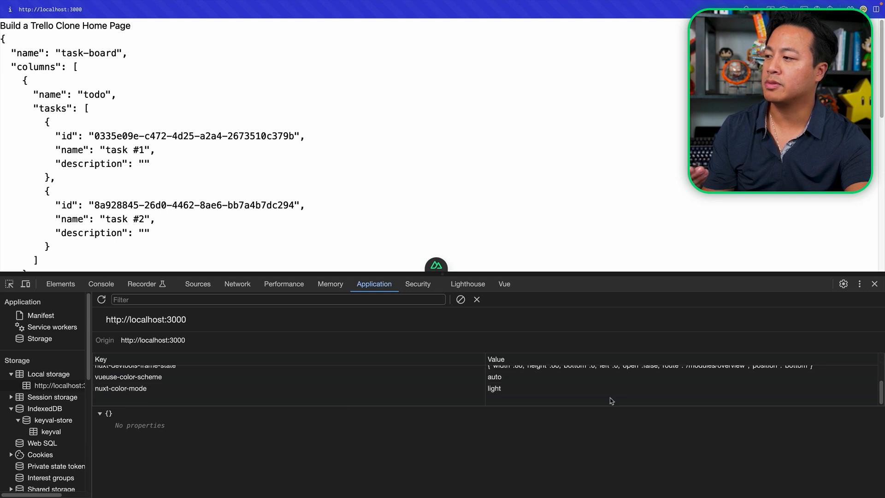
{"action": "mouse_move", "coordinate": [388, 385]}
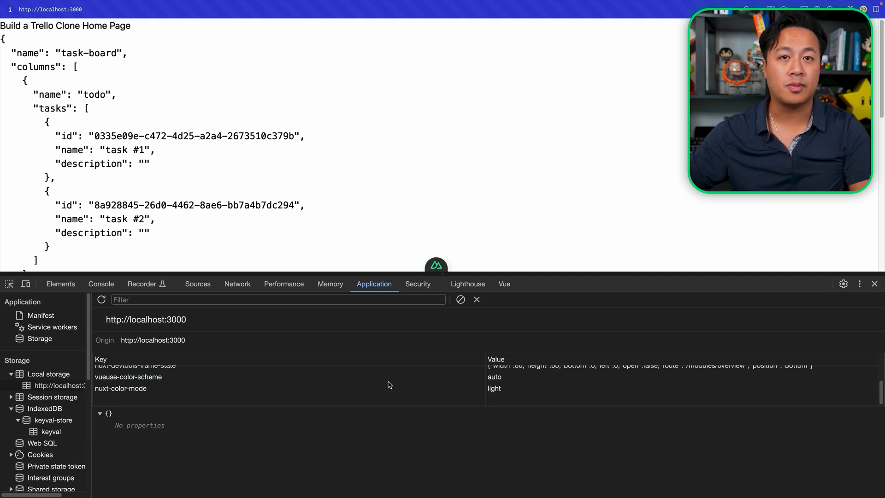
{"action": "left_click", "coordinate": [874, 283]}
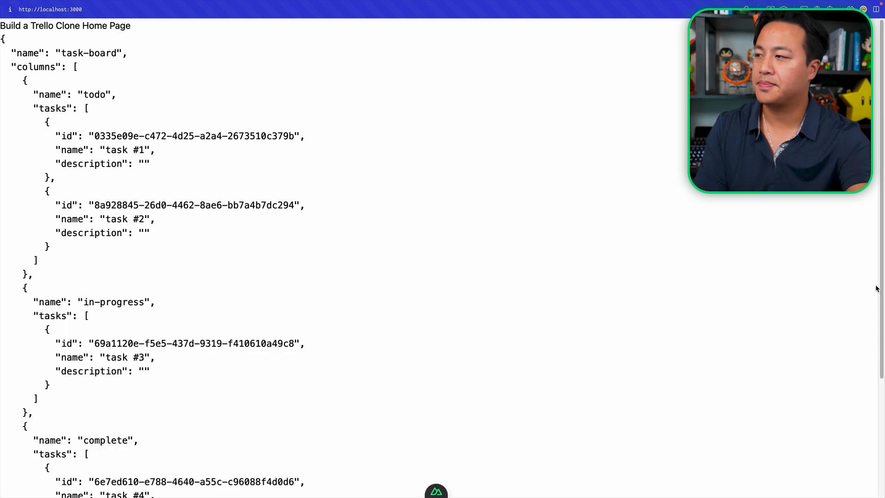
{"action": "mouse_move", "coordinate": [492, 309]}
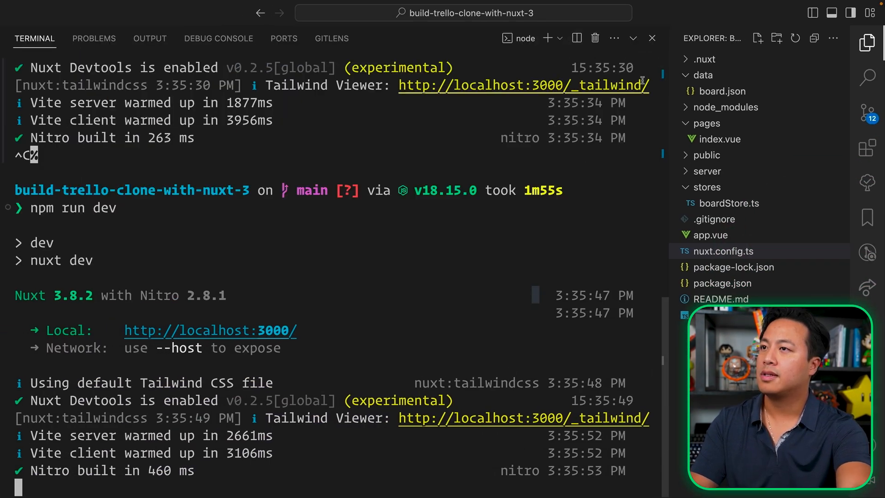
{"action": "left_click", "coordinate": [709, 234]}
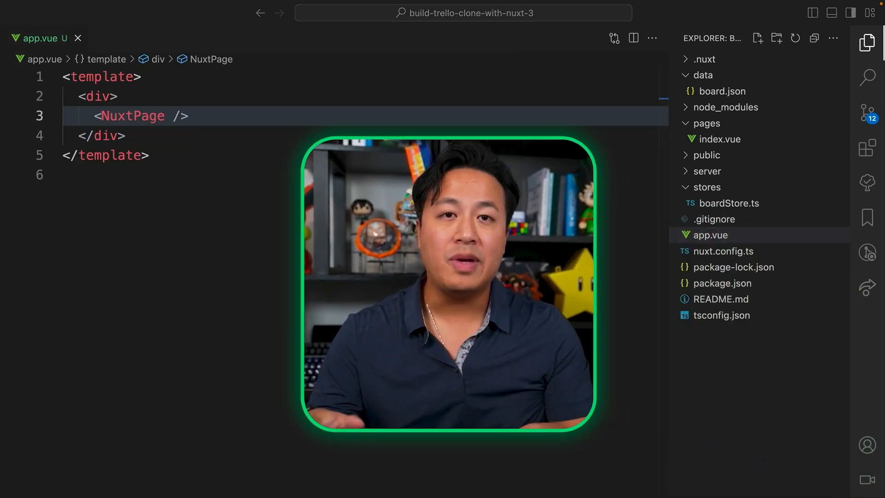